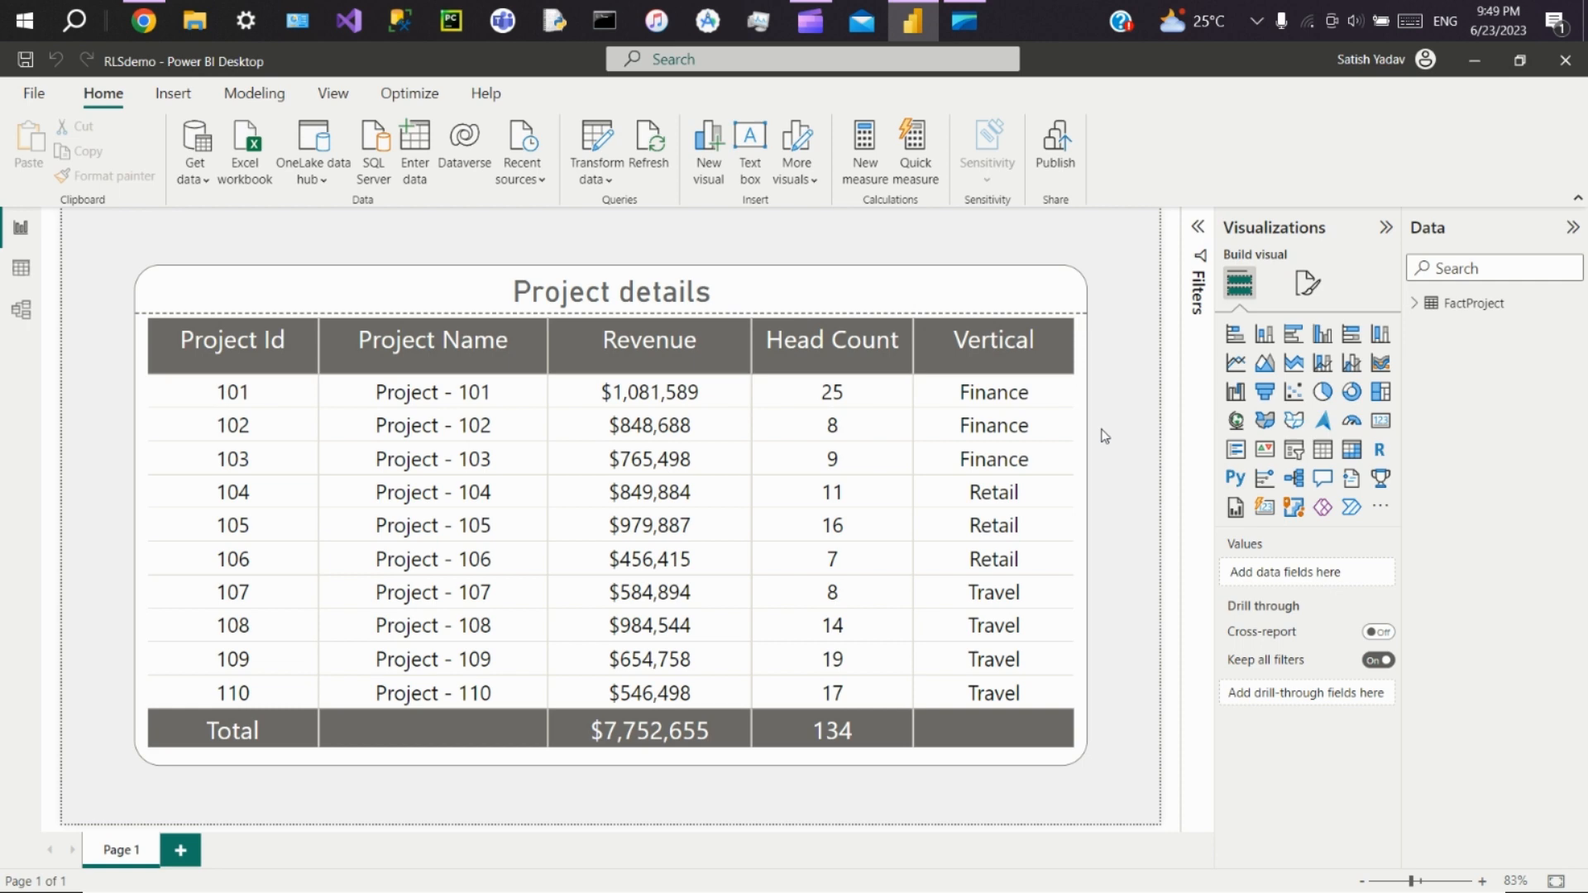
mouse_move(806, 298)
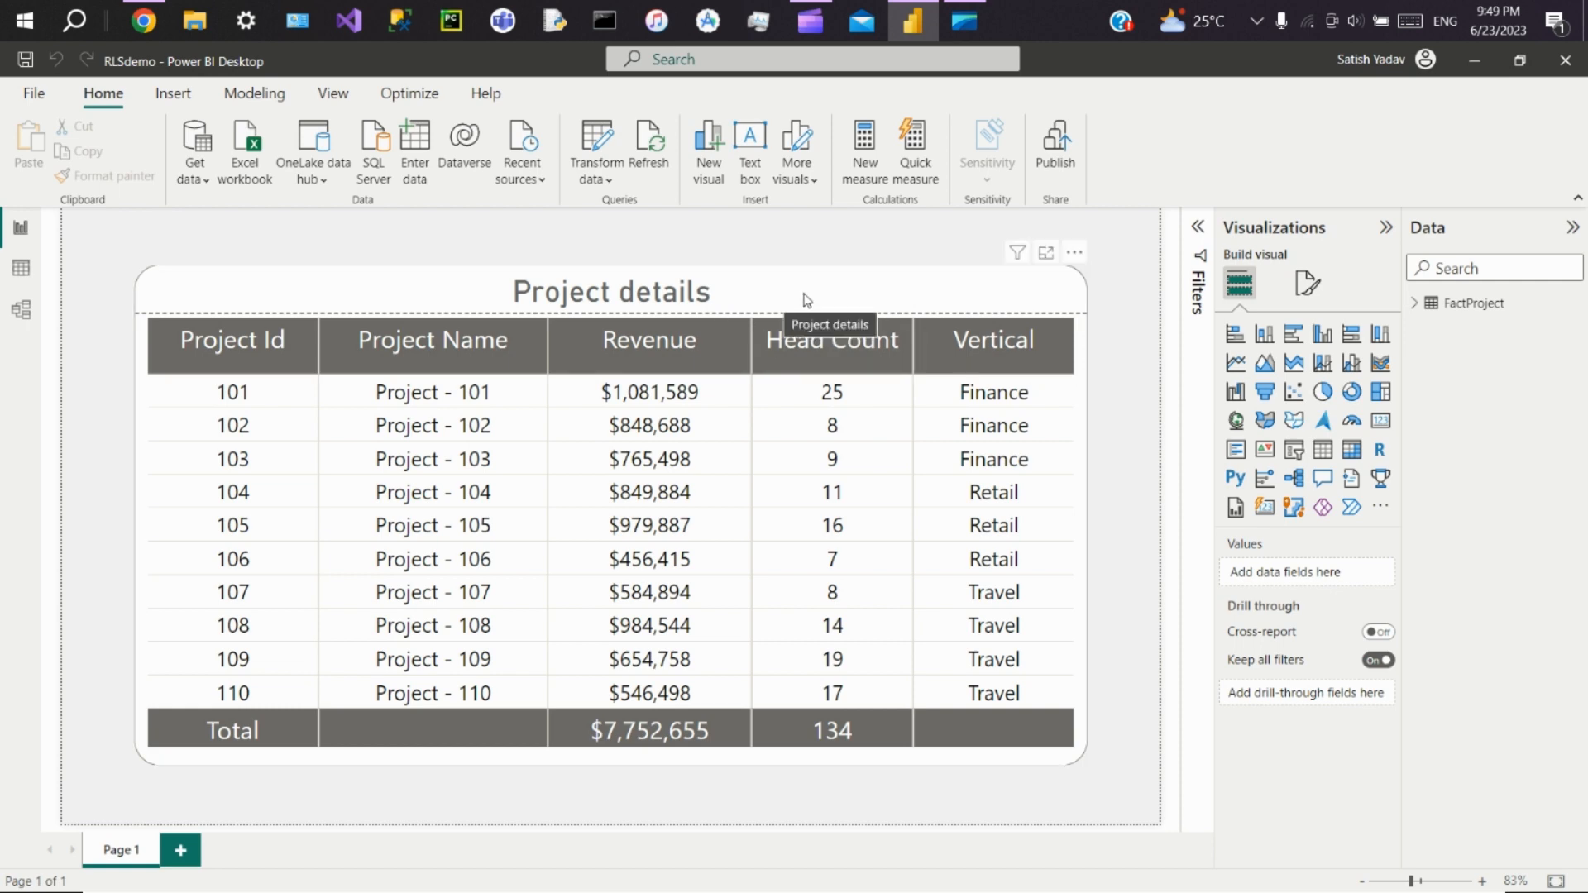
Start a new Enter data table with columns named Email and Vertical
click(232, 341)
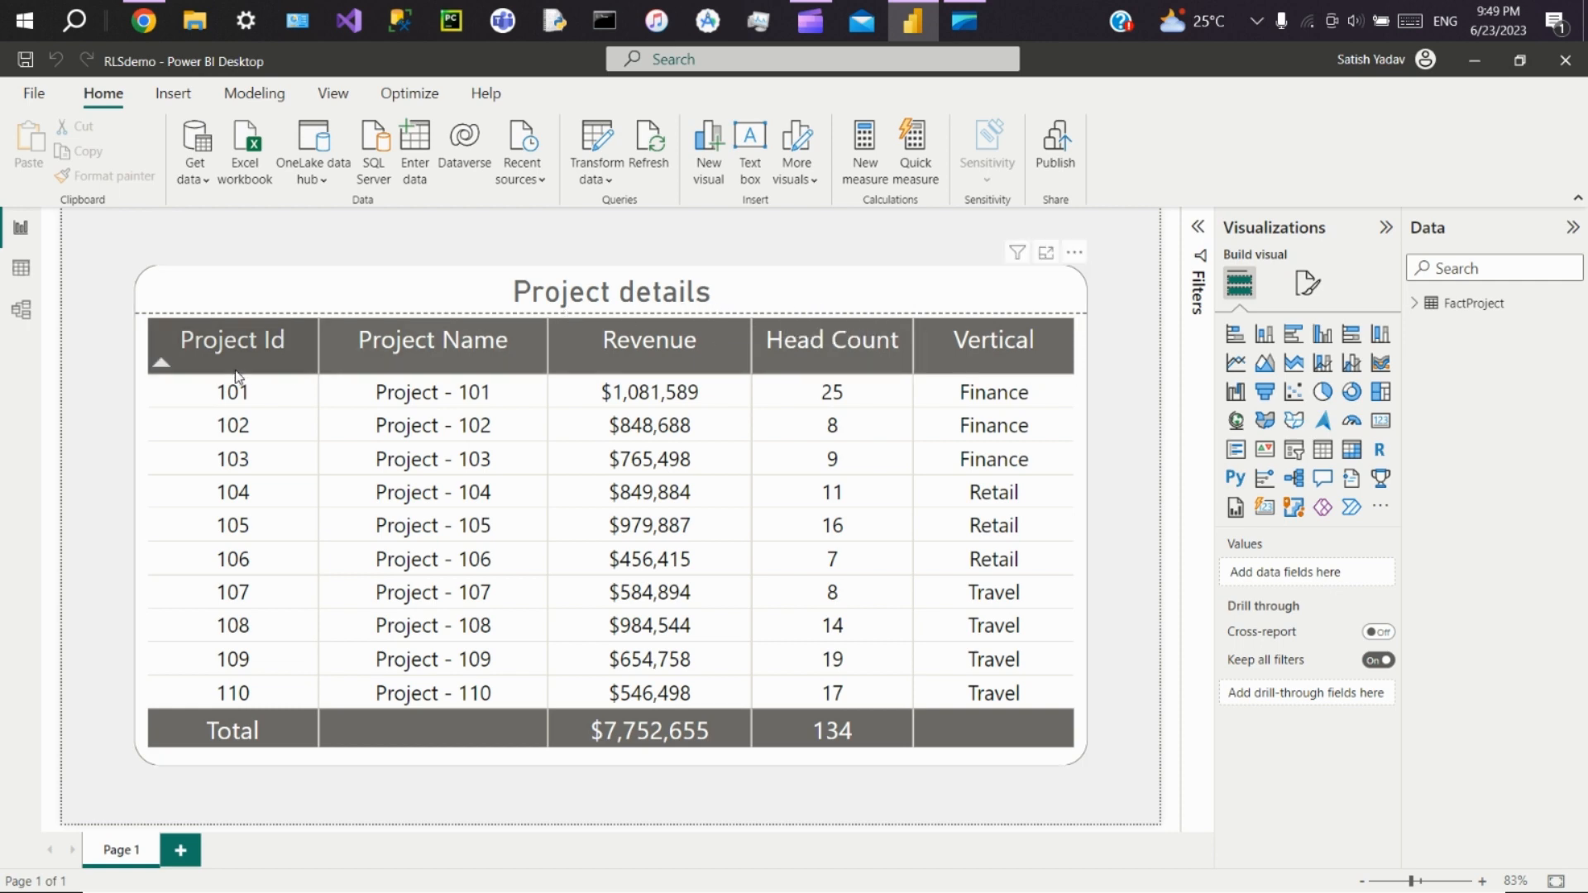
click(648, 340)
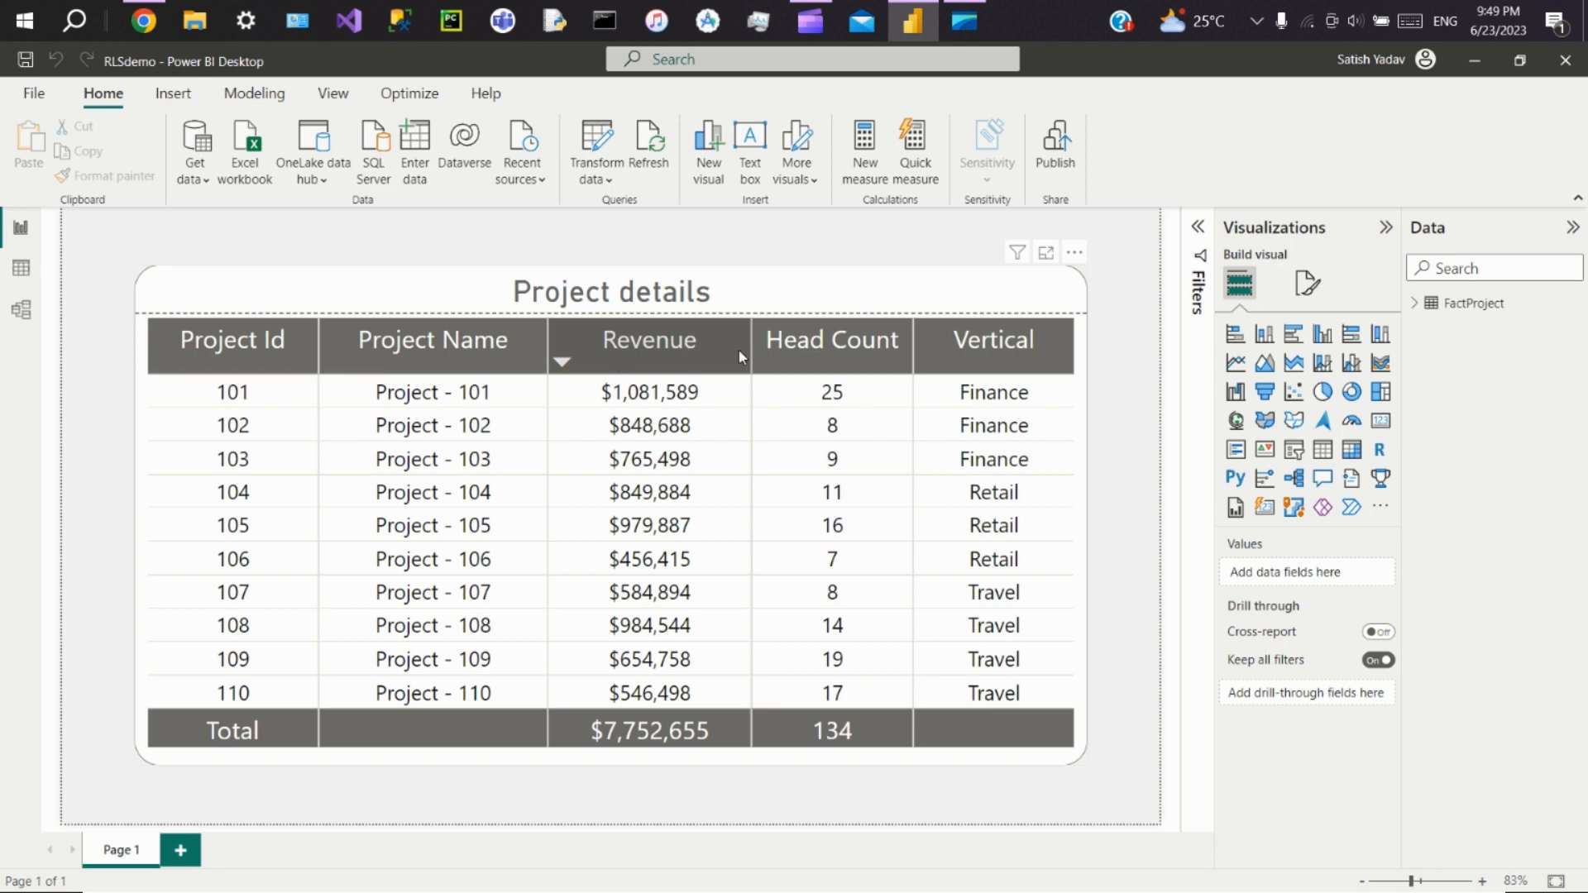
click(993, 340)
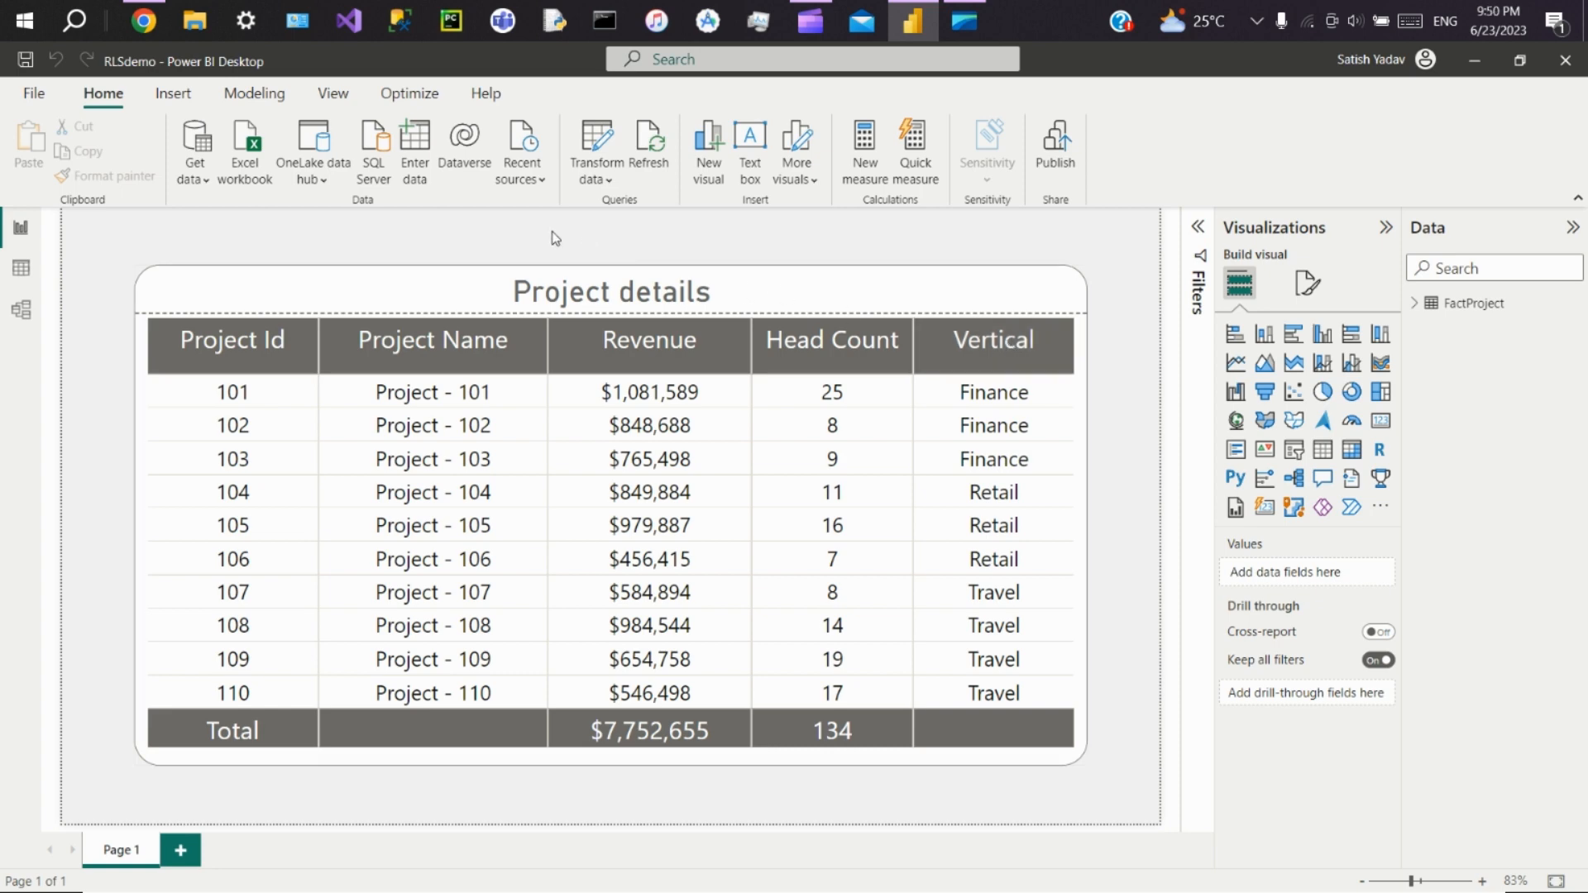
mouse_move(488, 214)
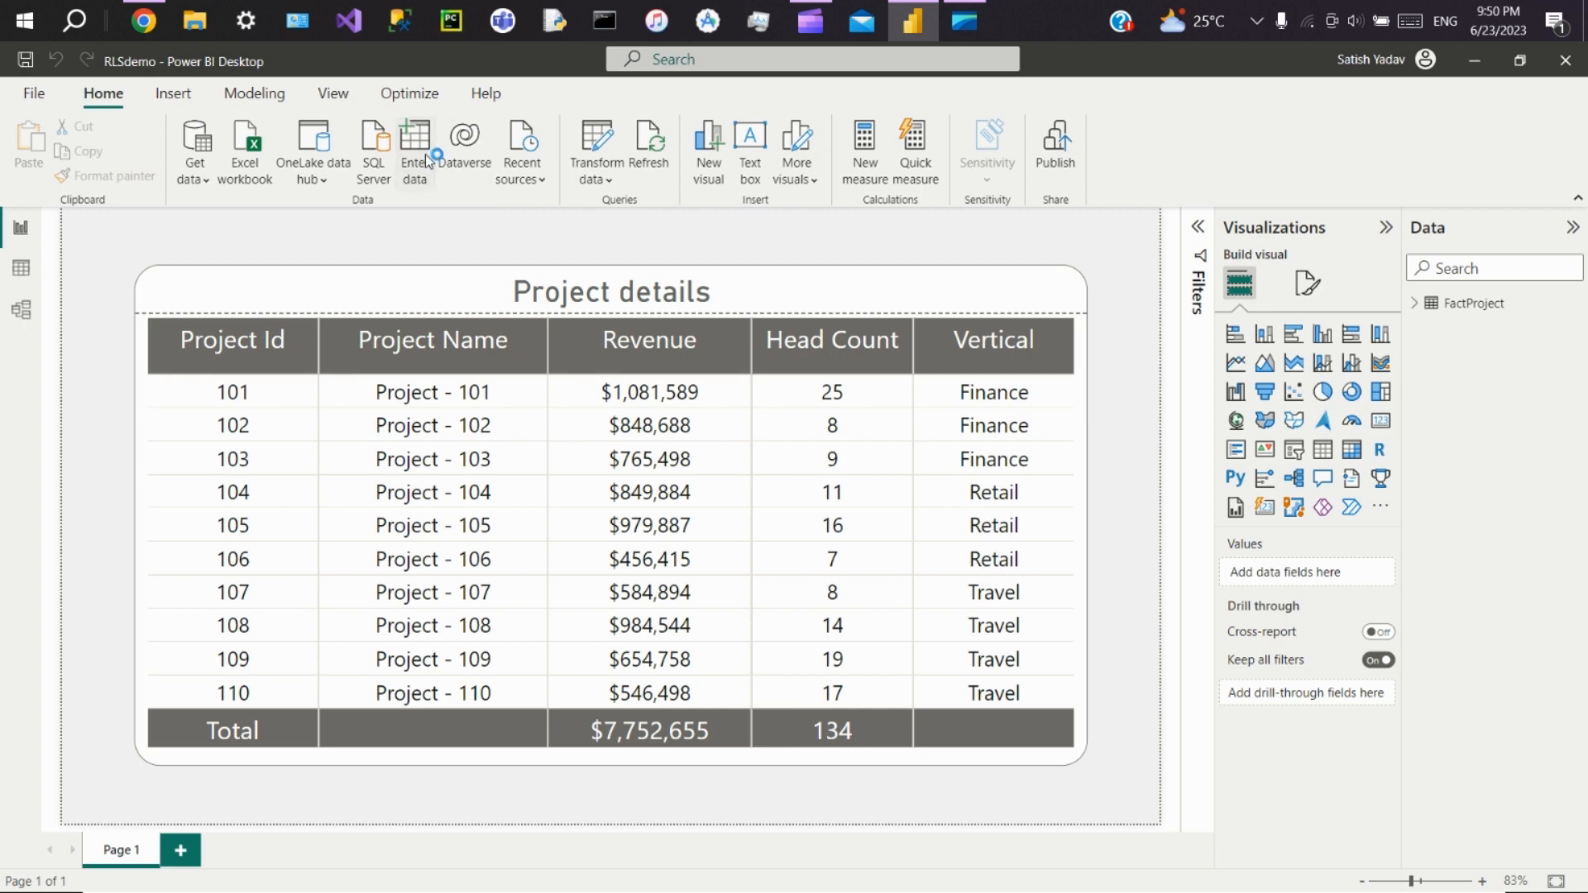
click(415, 144)
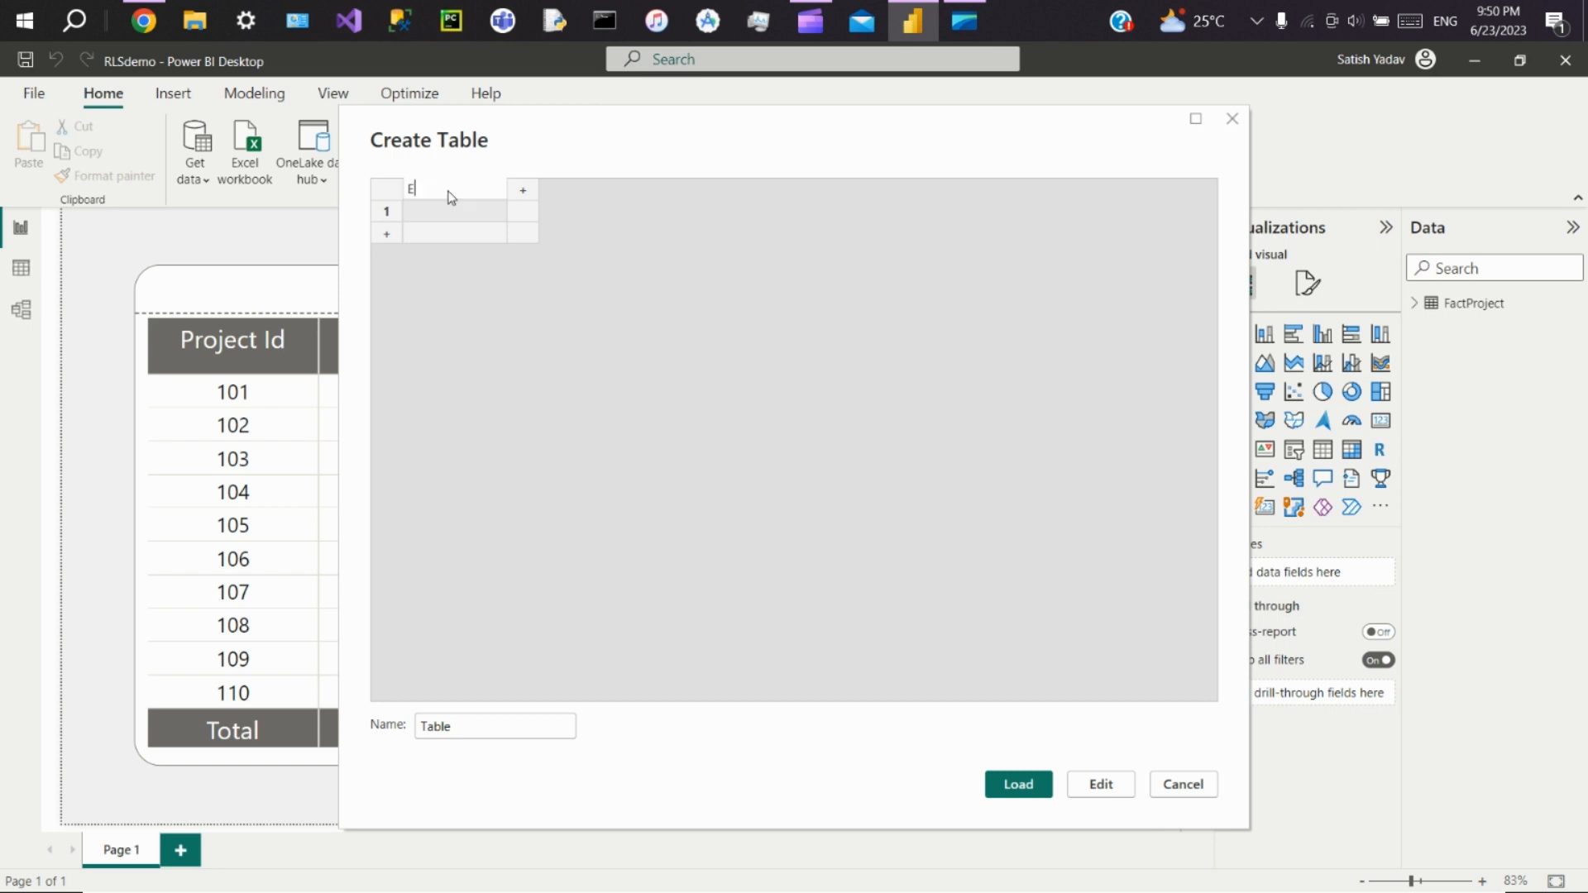
text(mail)
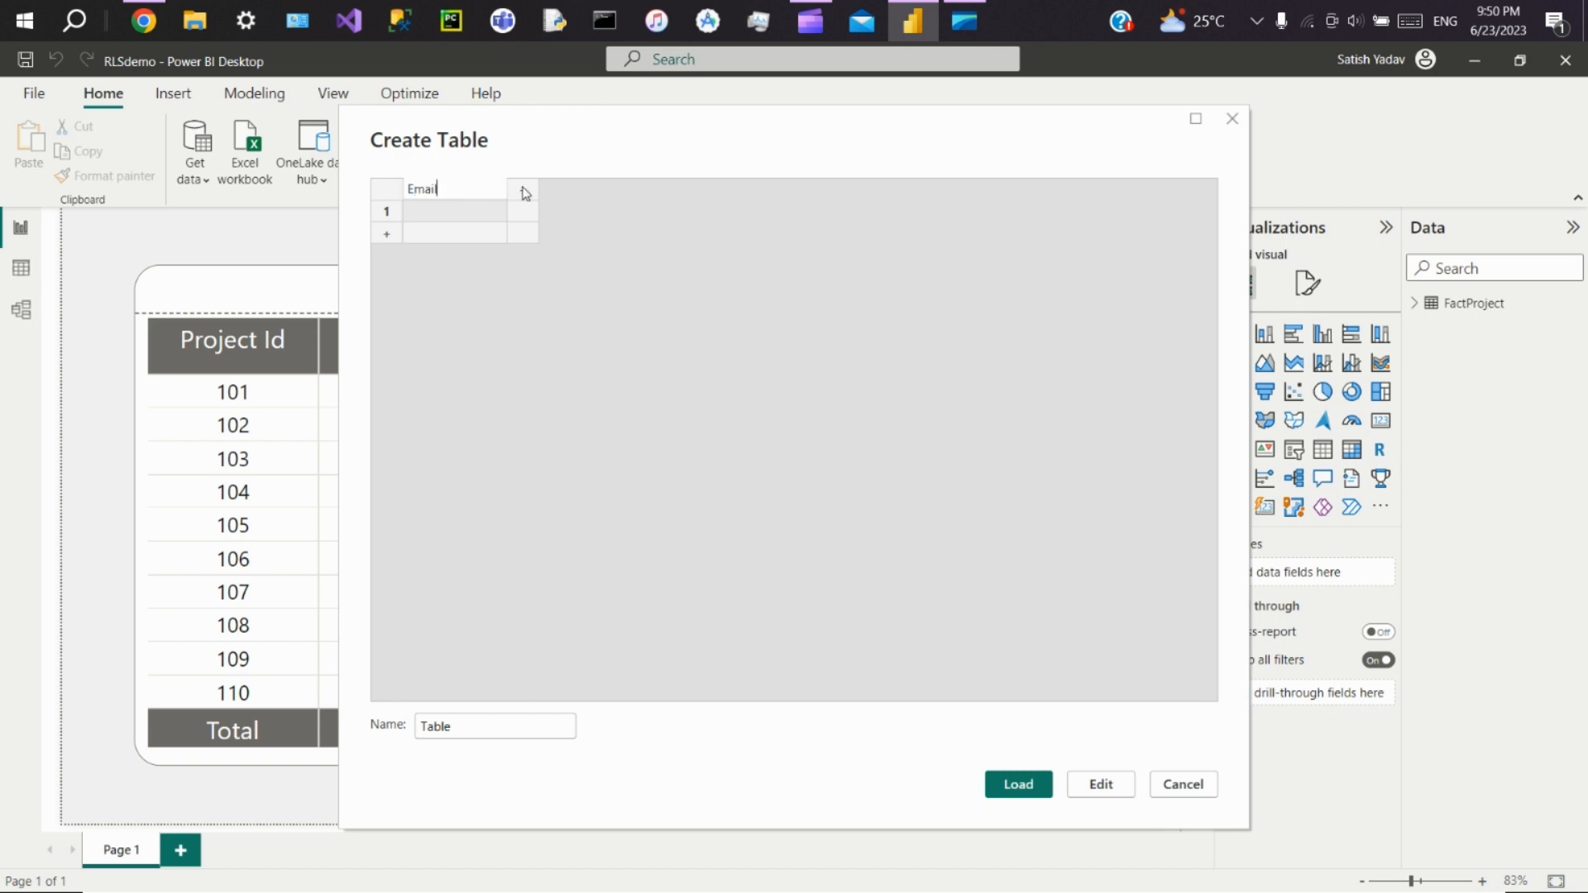
text(Vertical)
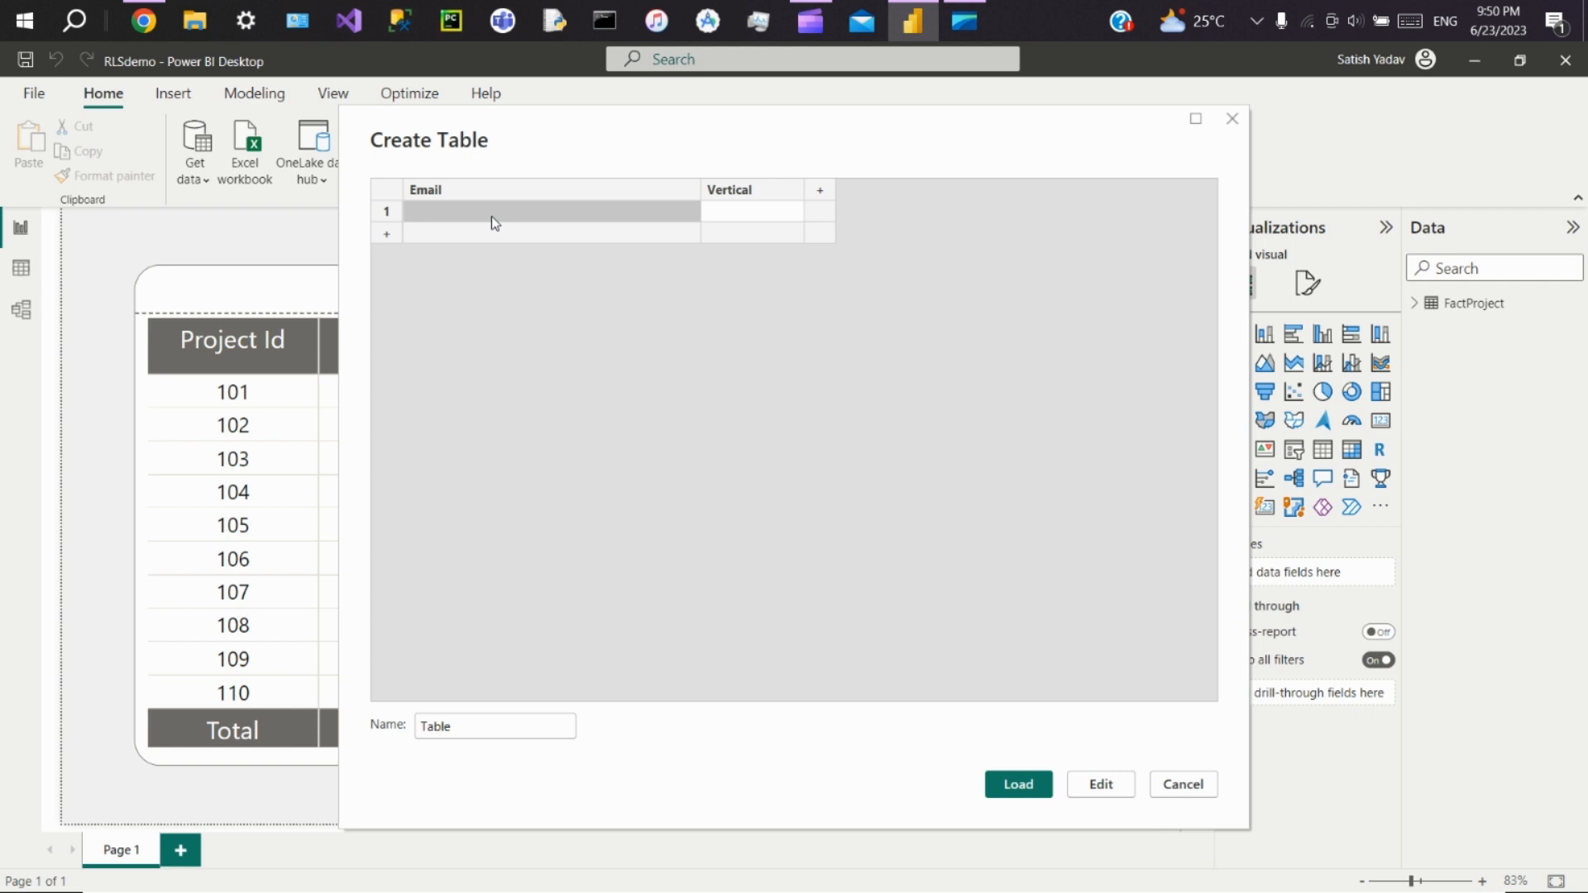
mouse_move(472, 220)
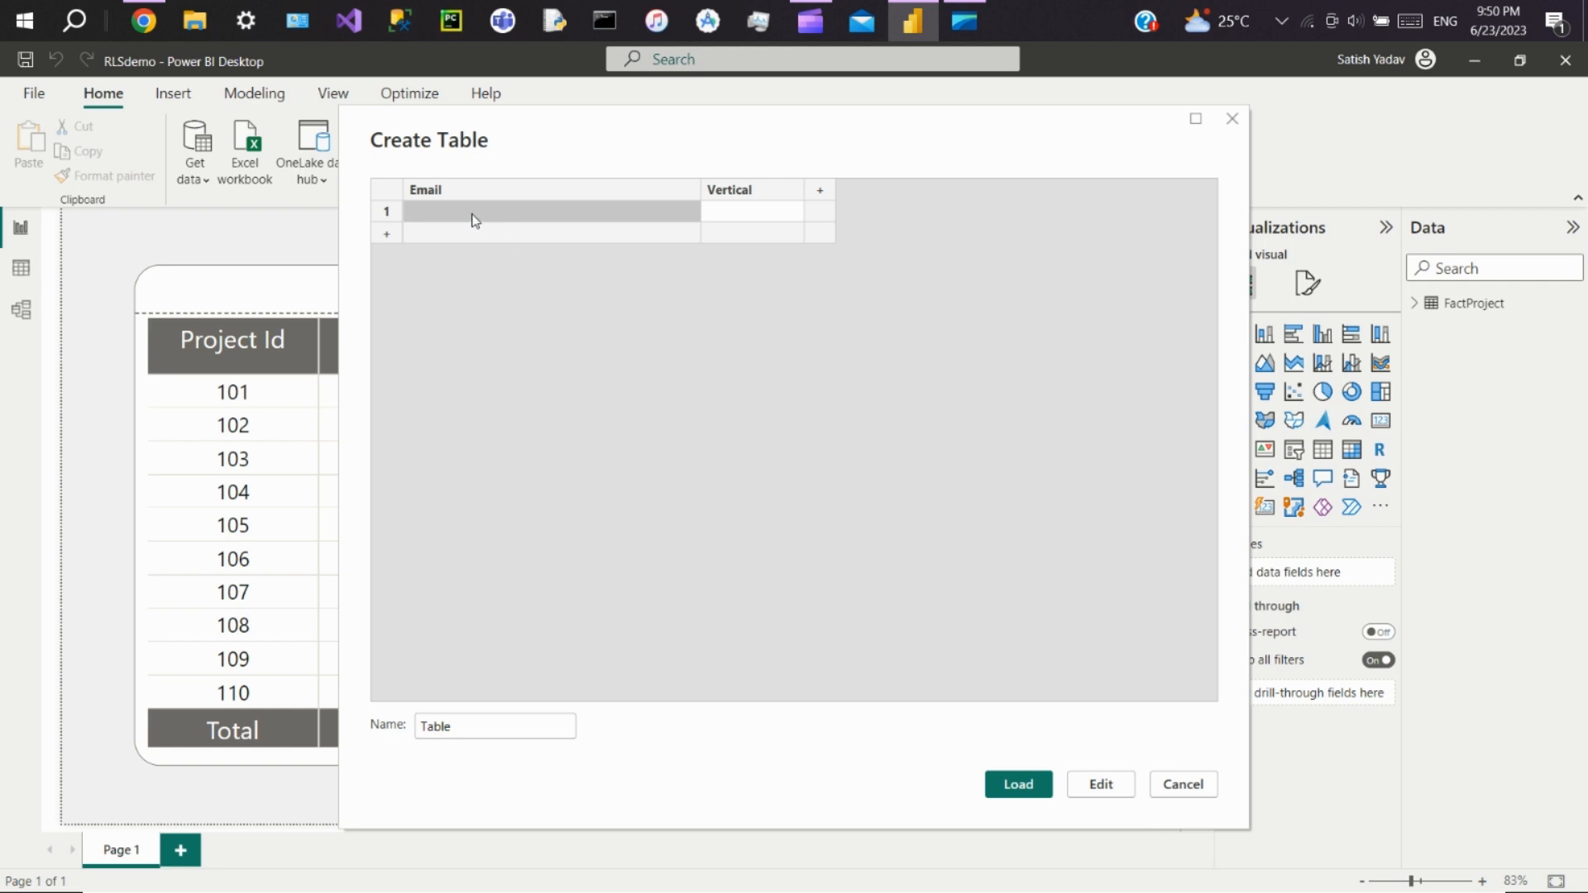
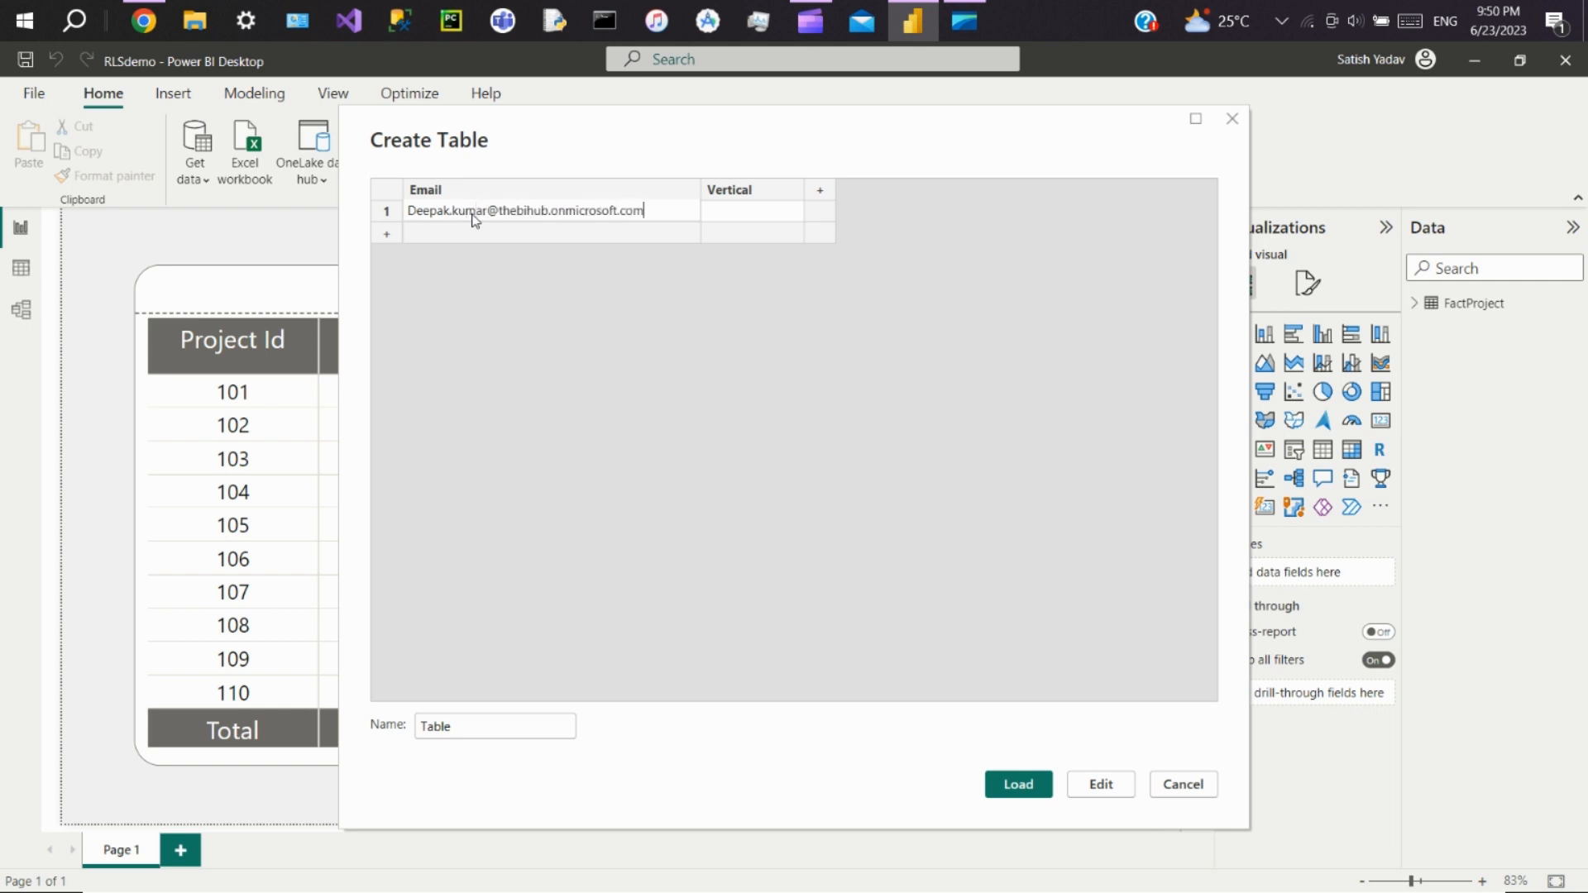
click(751, 211)
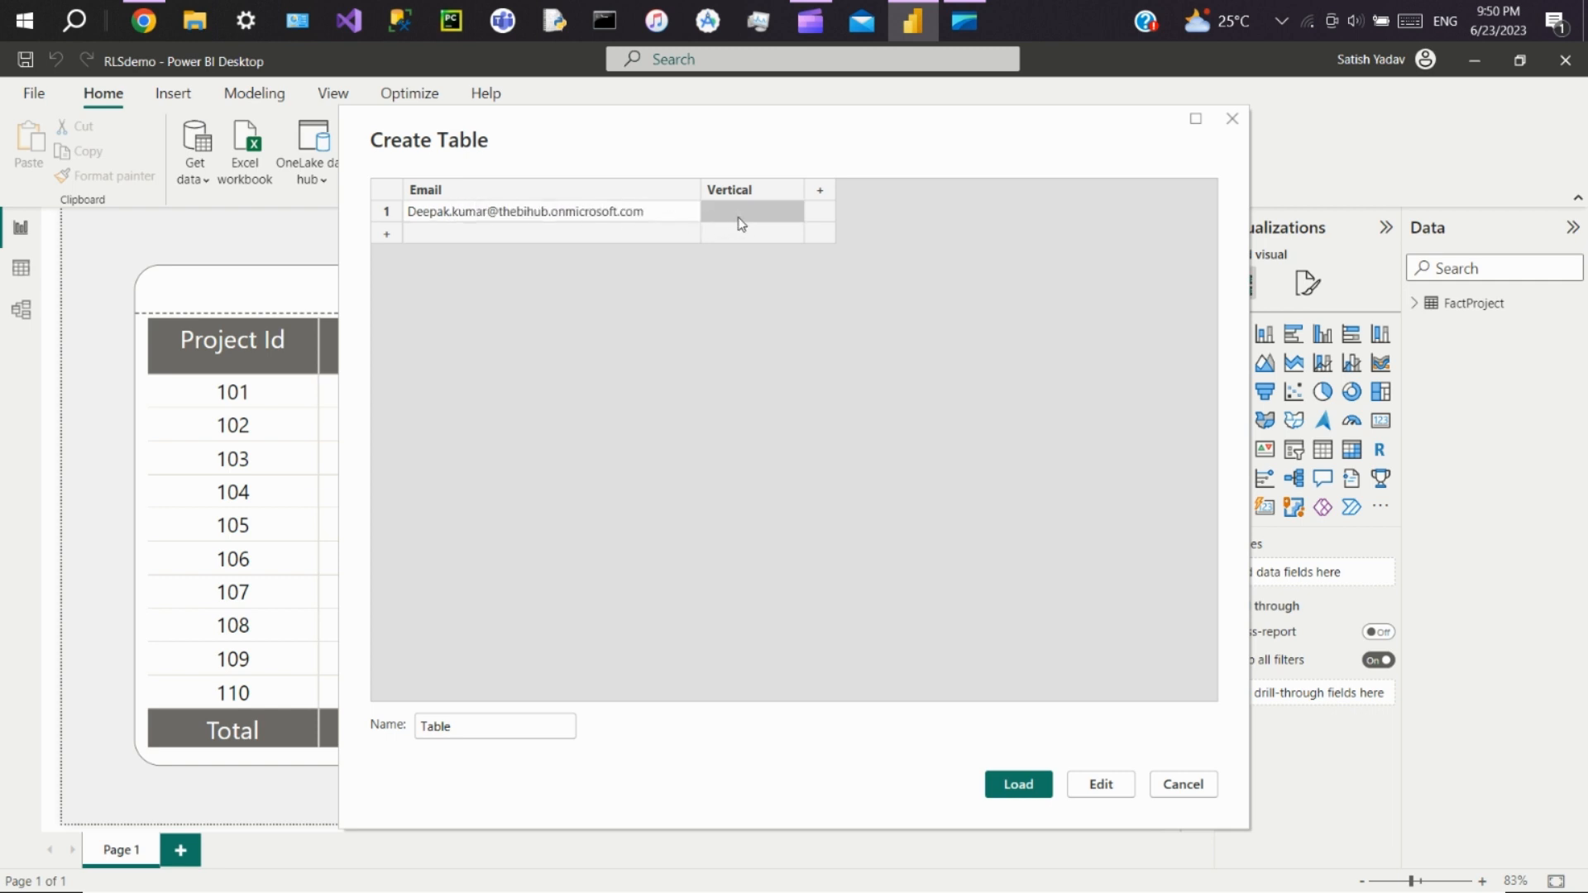
mouse_move(640, 150)
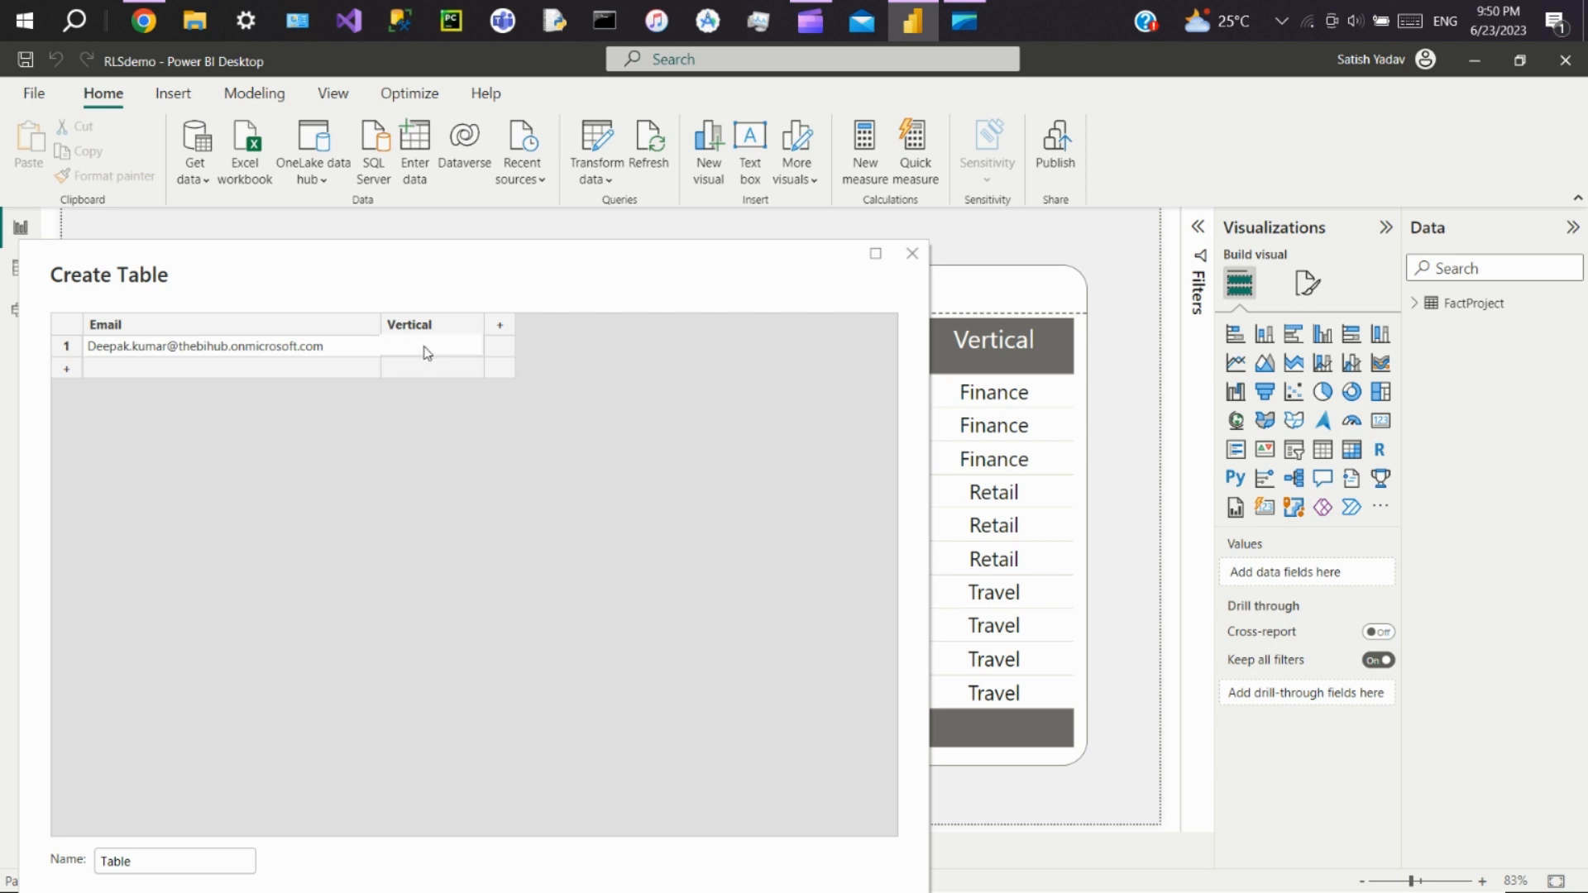
text(Finan)
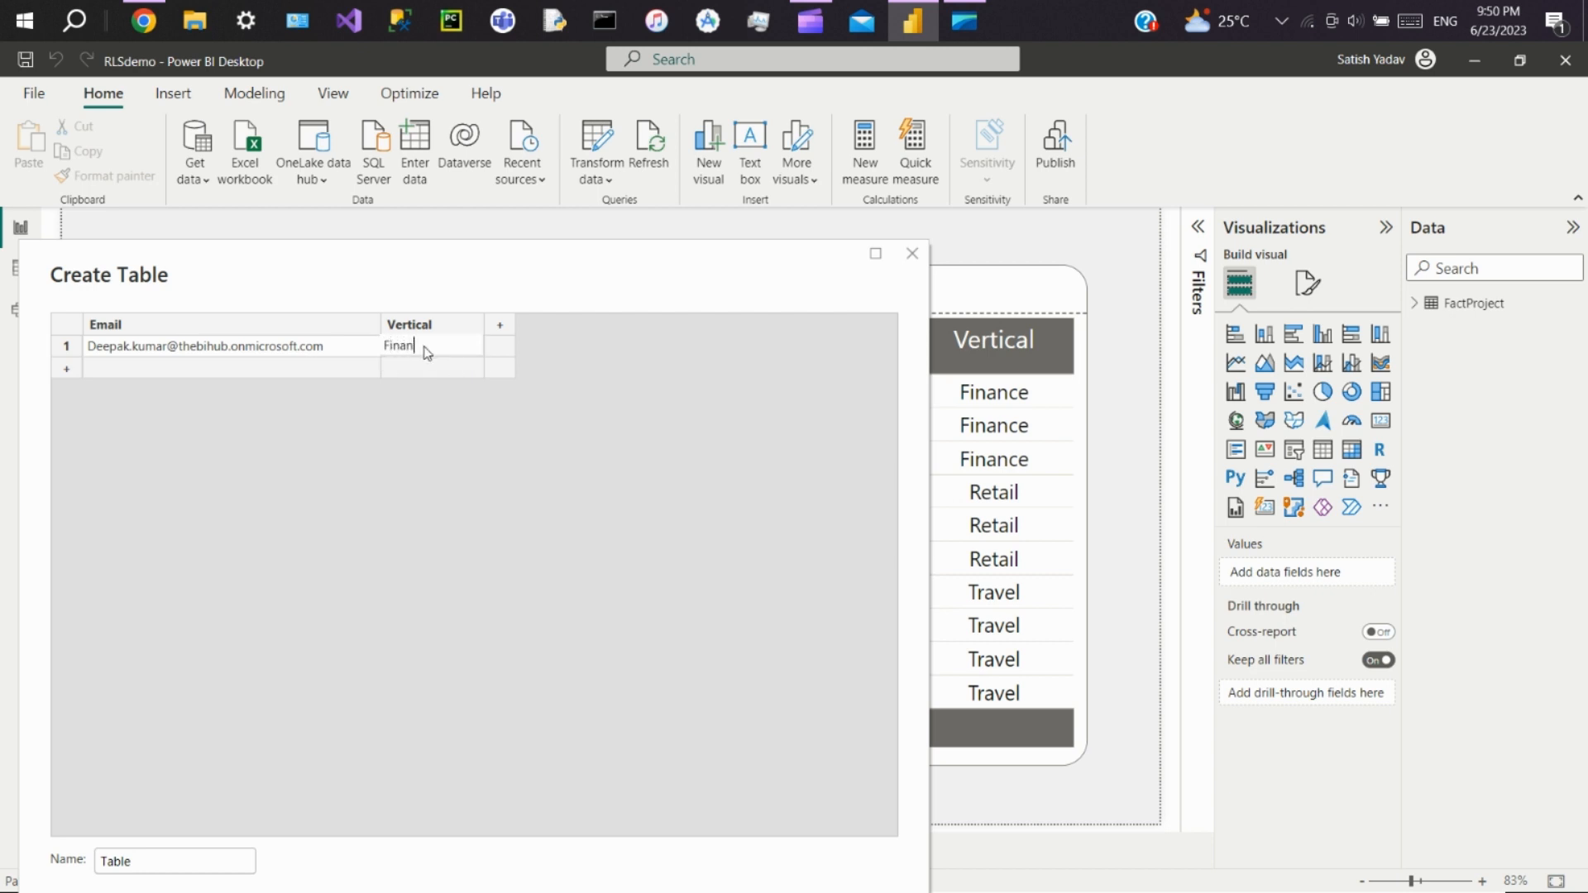
text(ce)
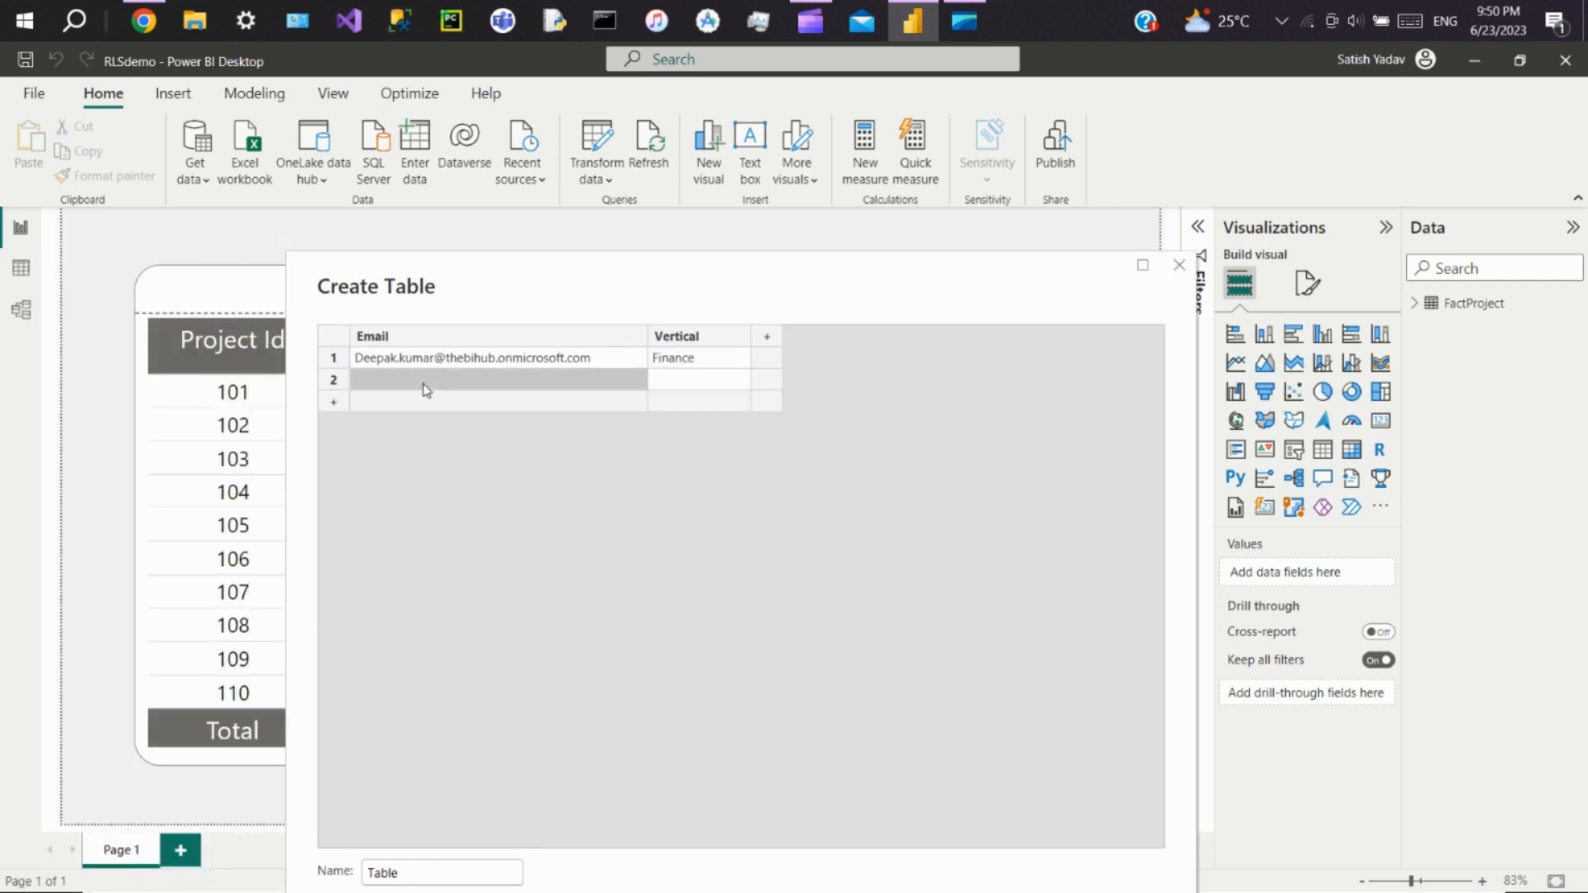
mouse_move(405, 392)
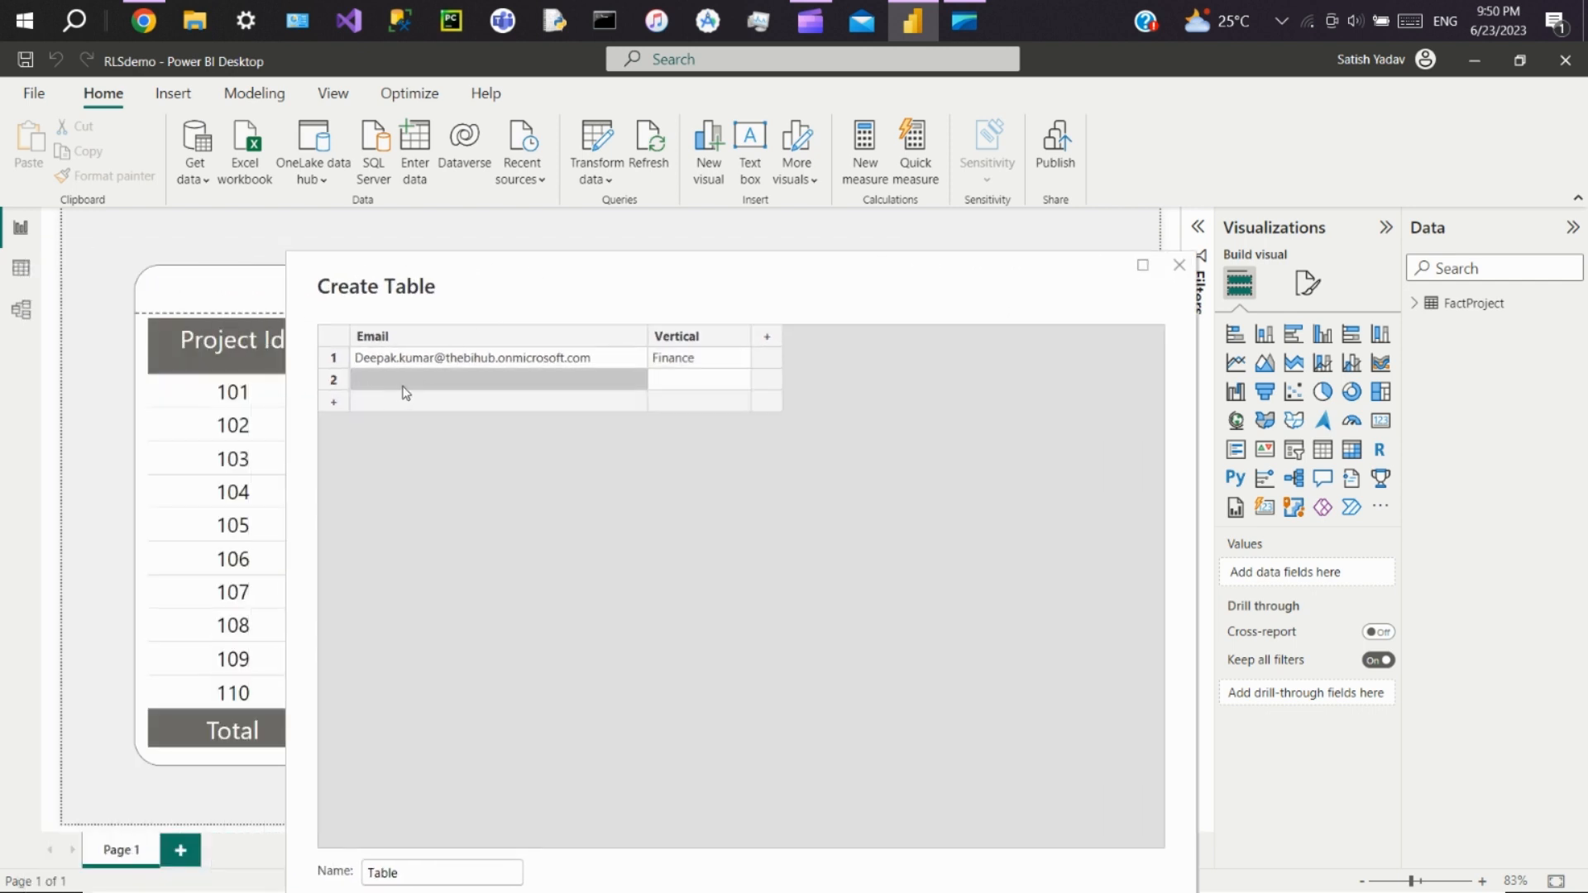
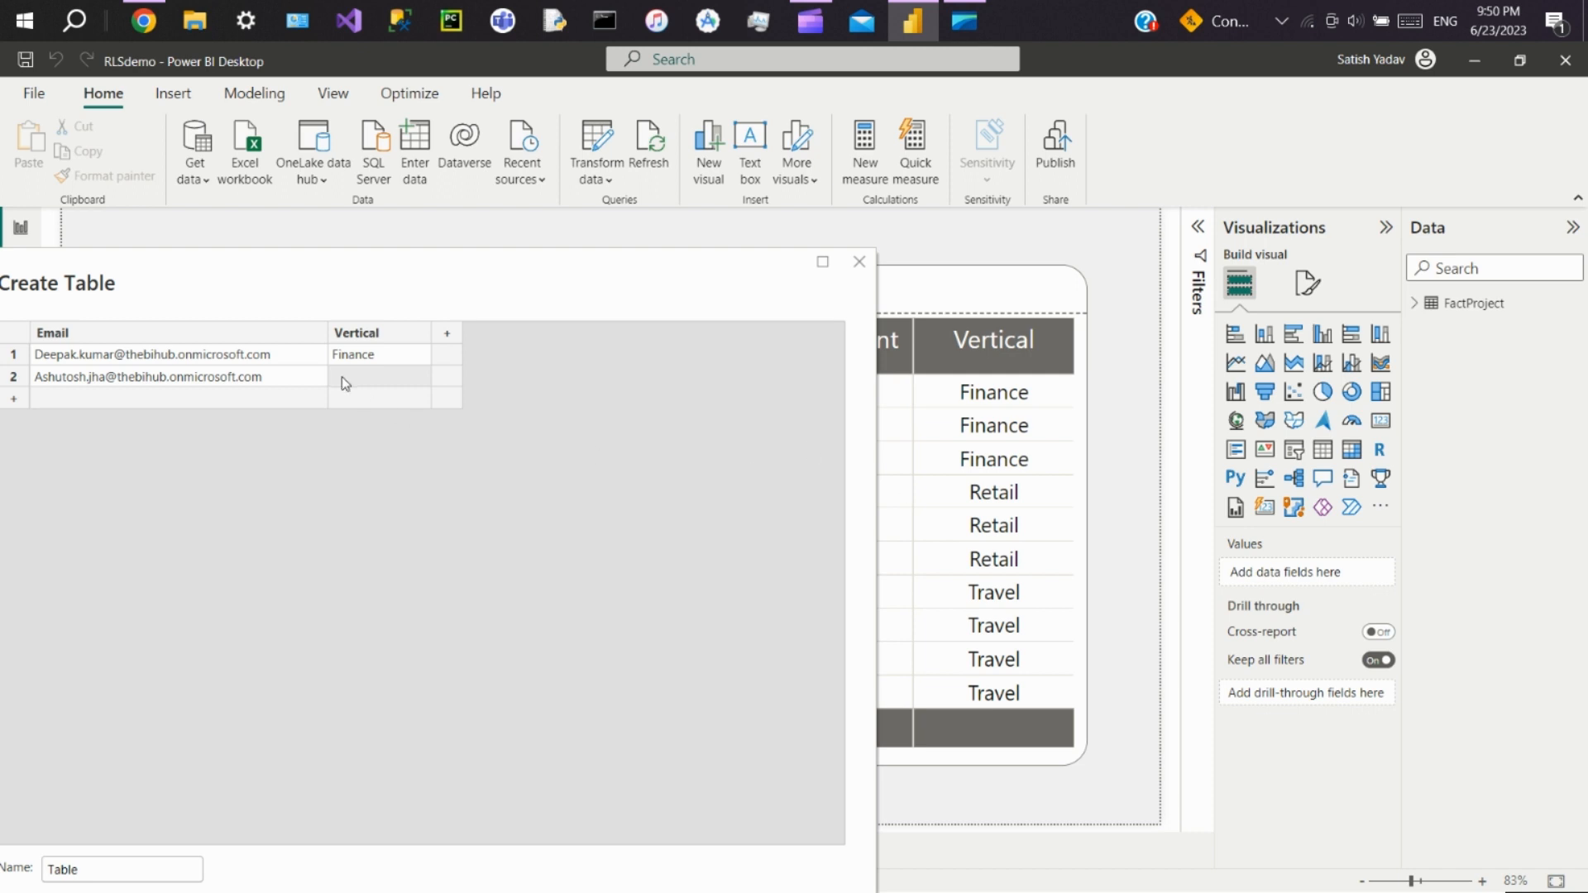
mouse_move(344, 383)
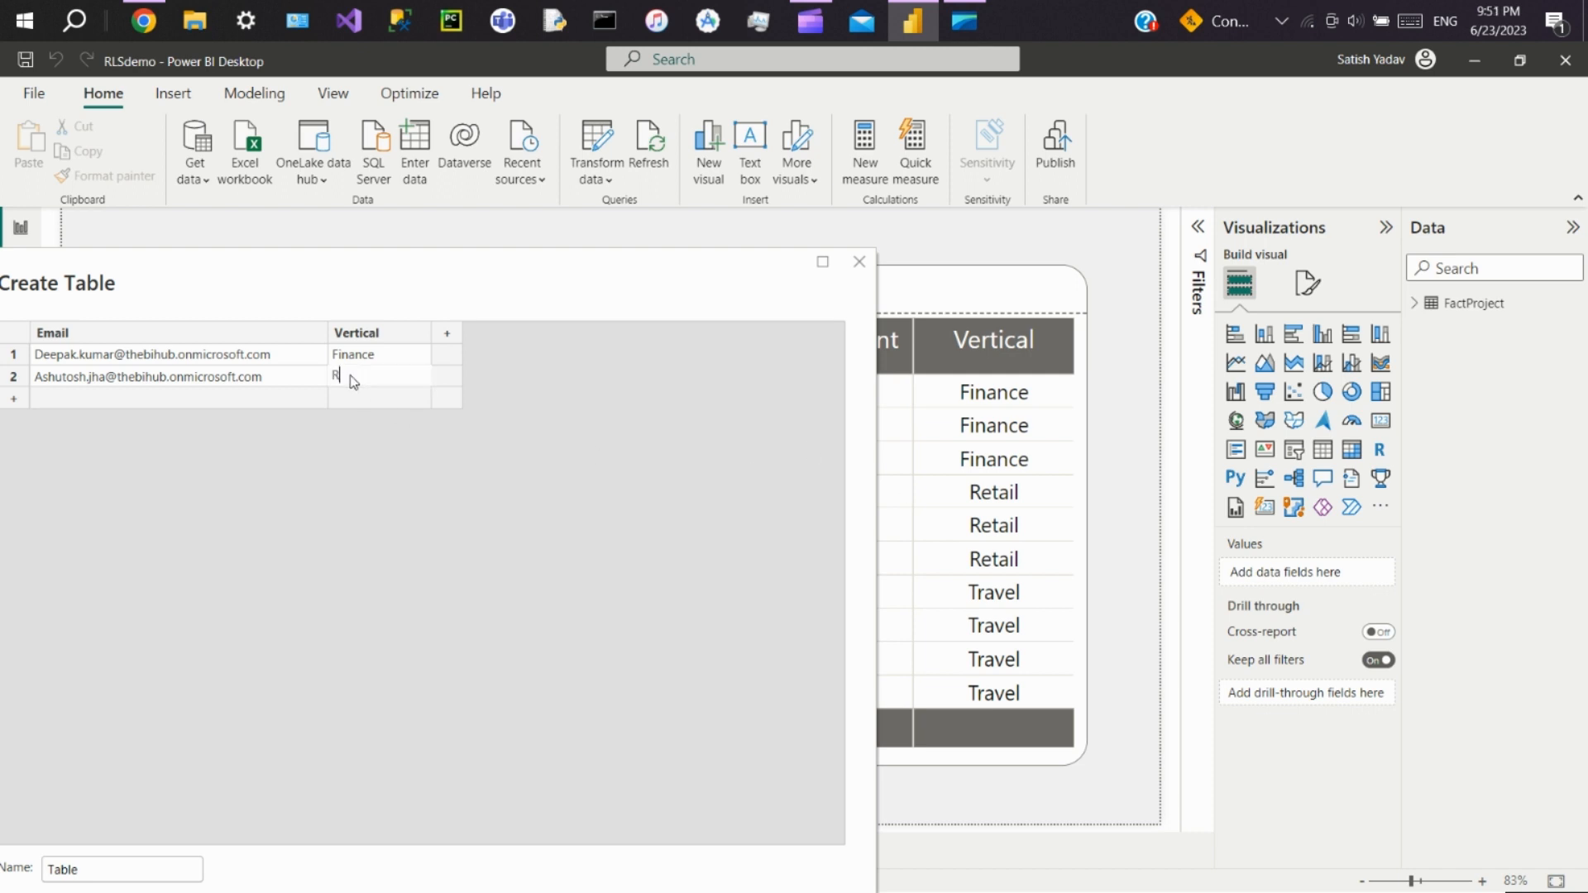
text(Retail)
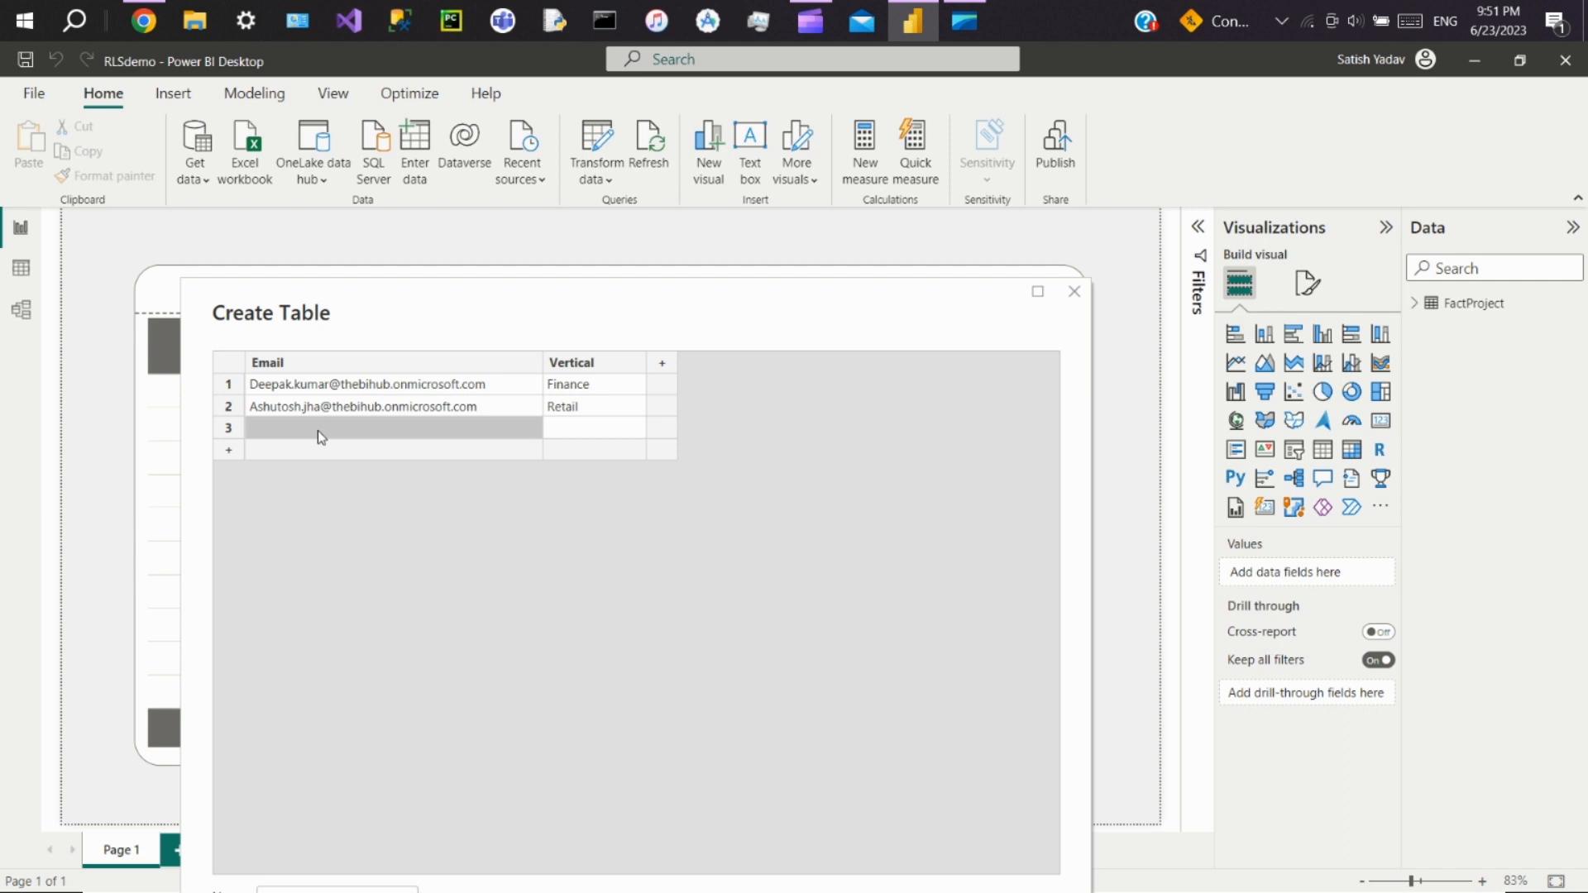
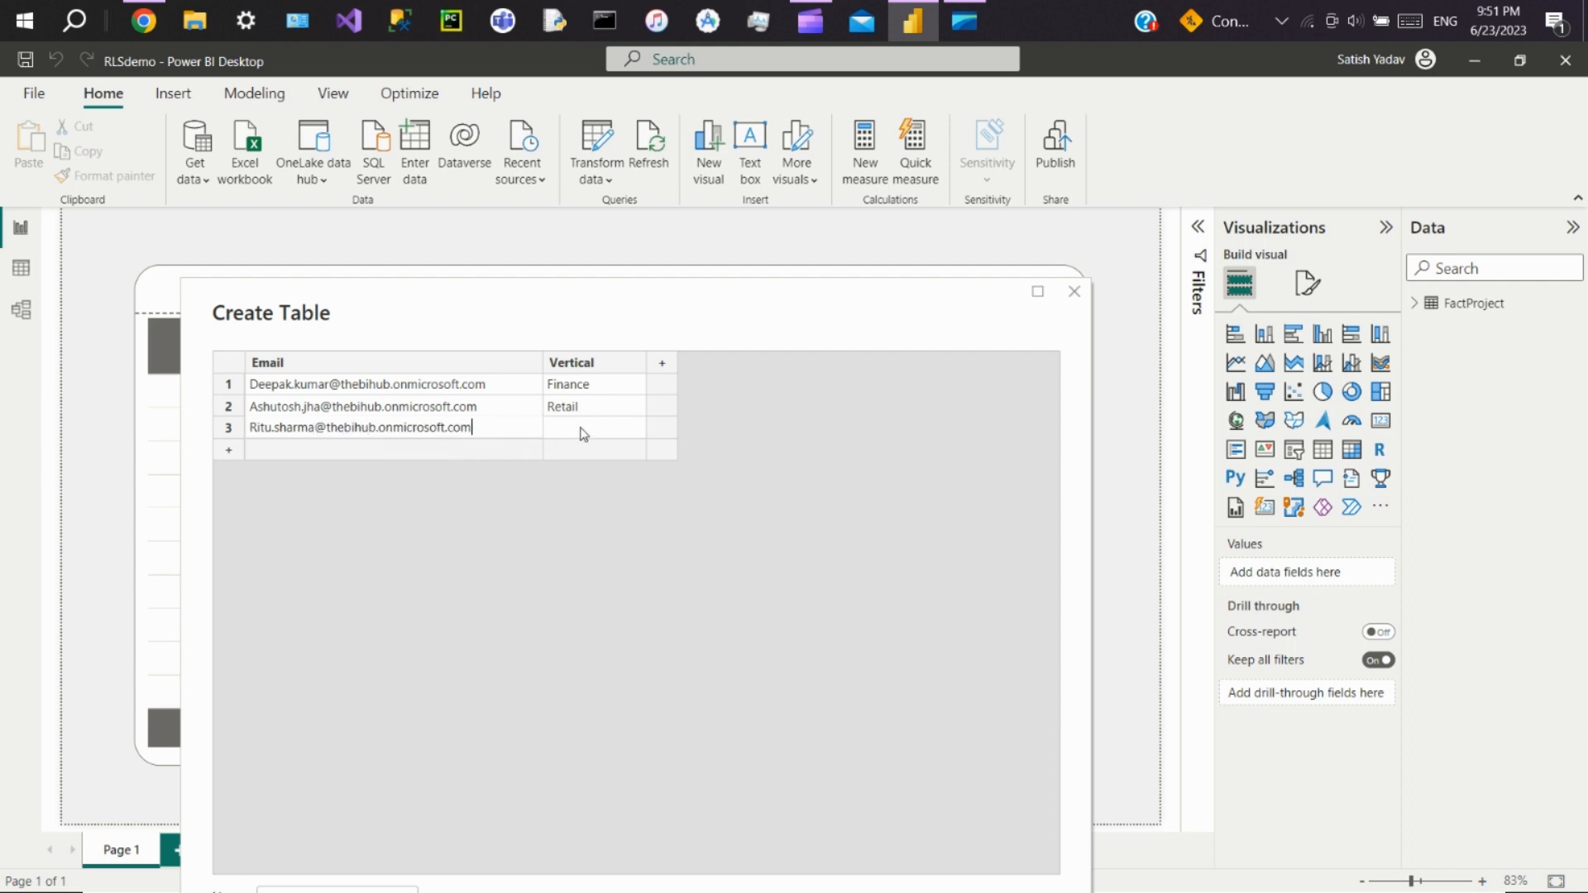
text(Trav)
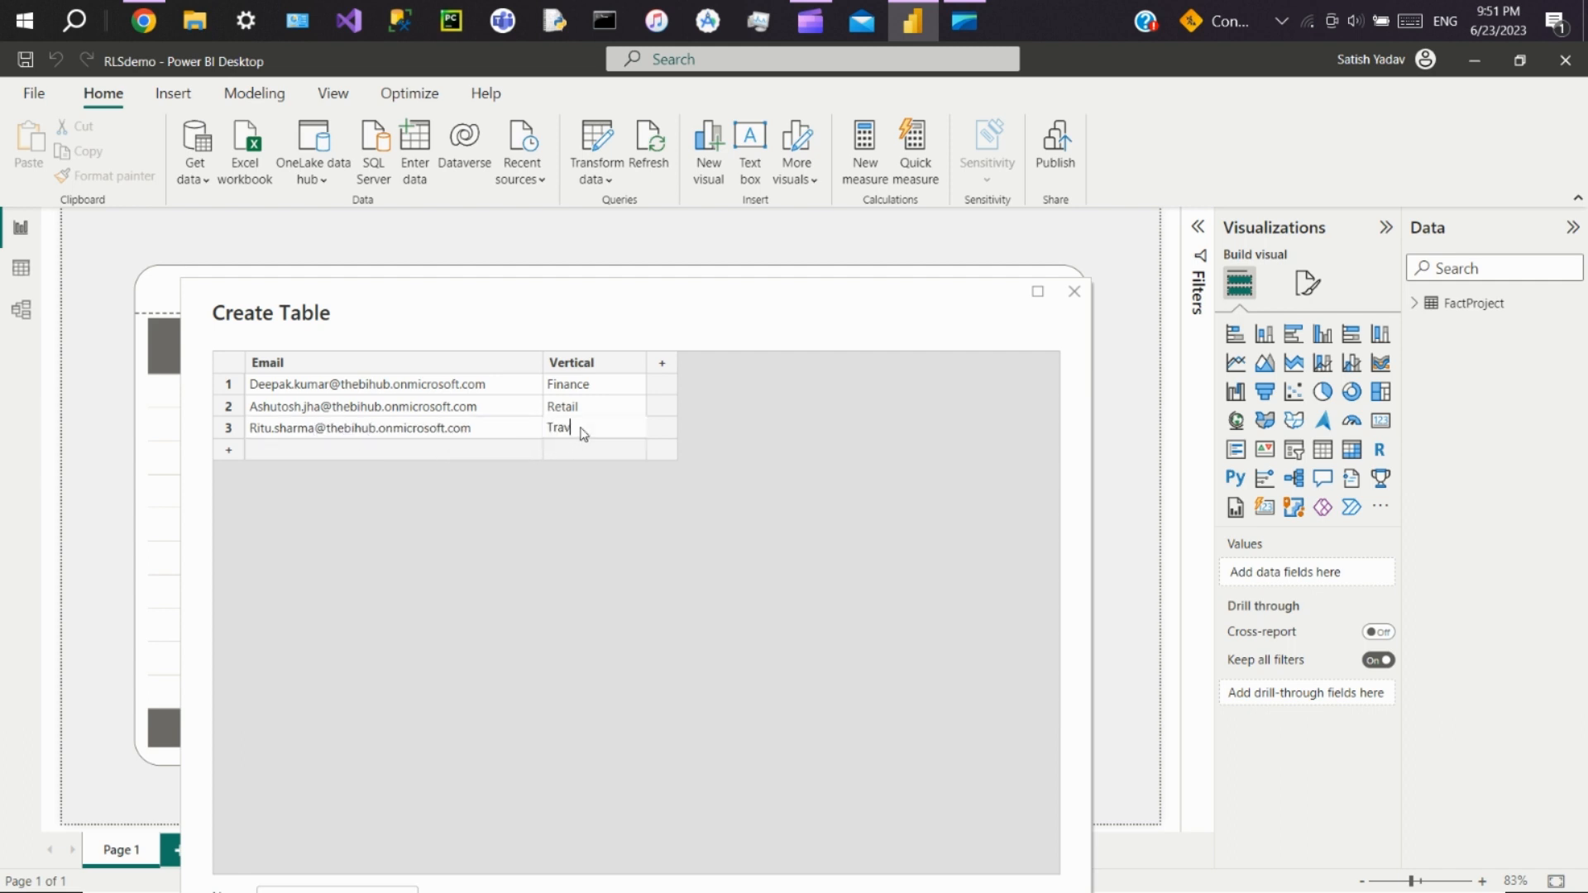
text(el)
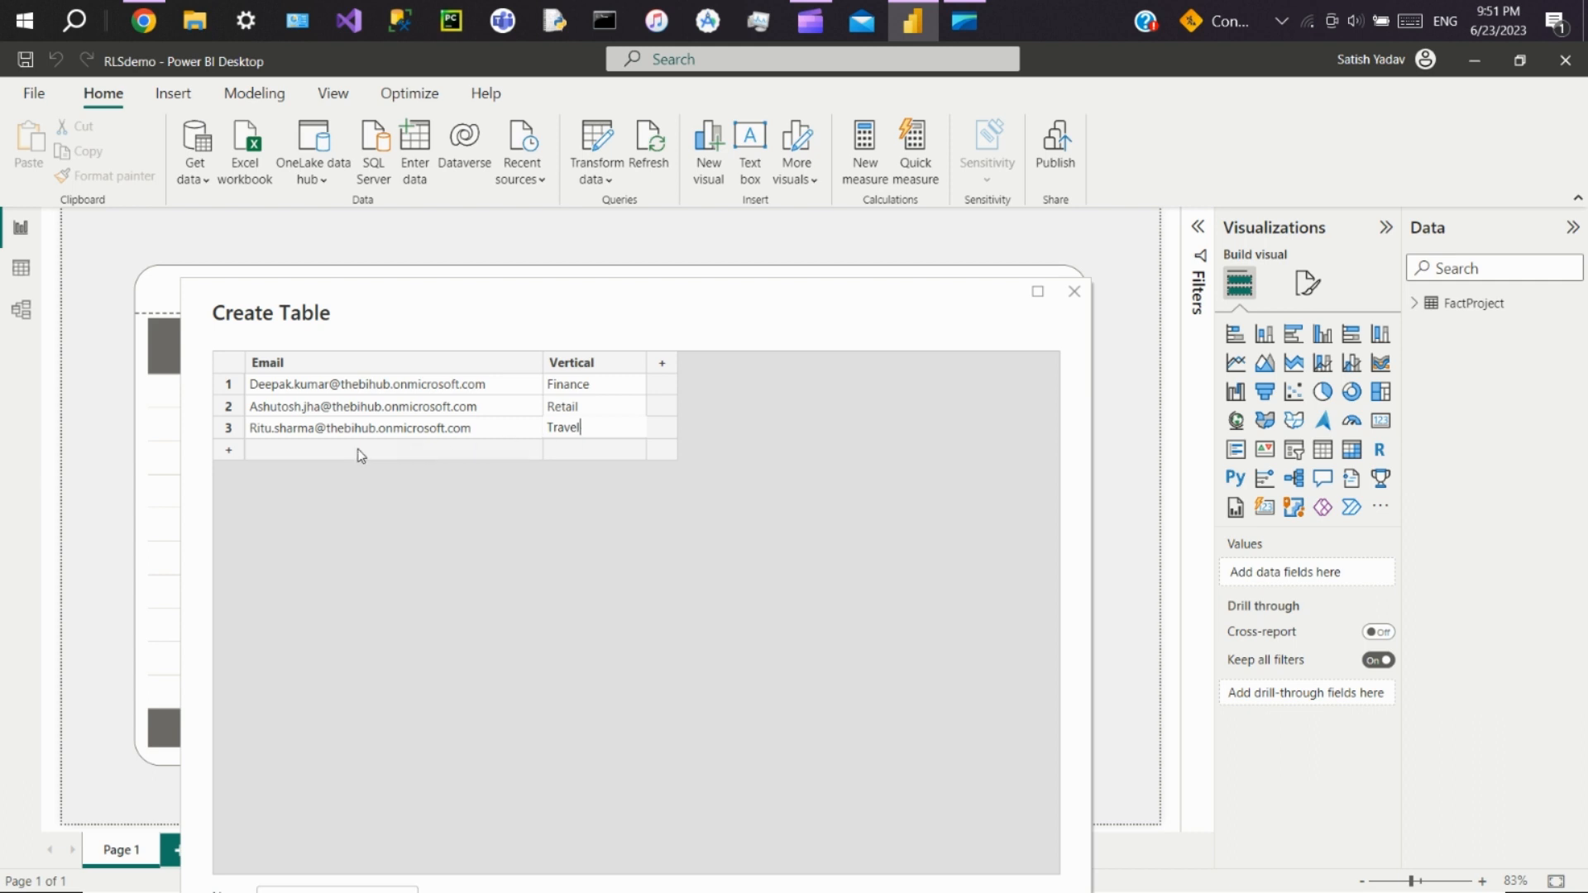
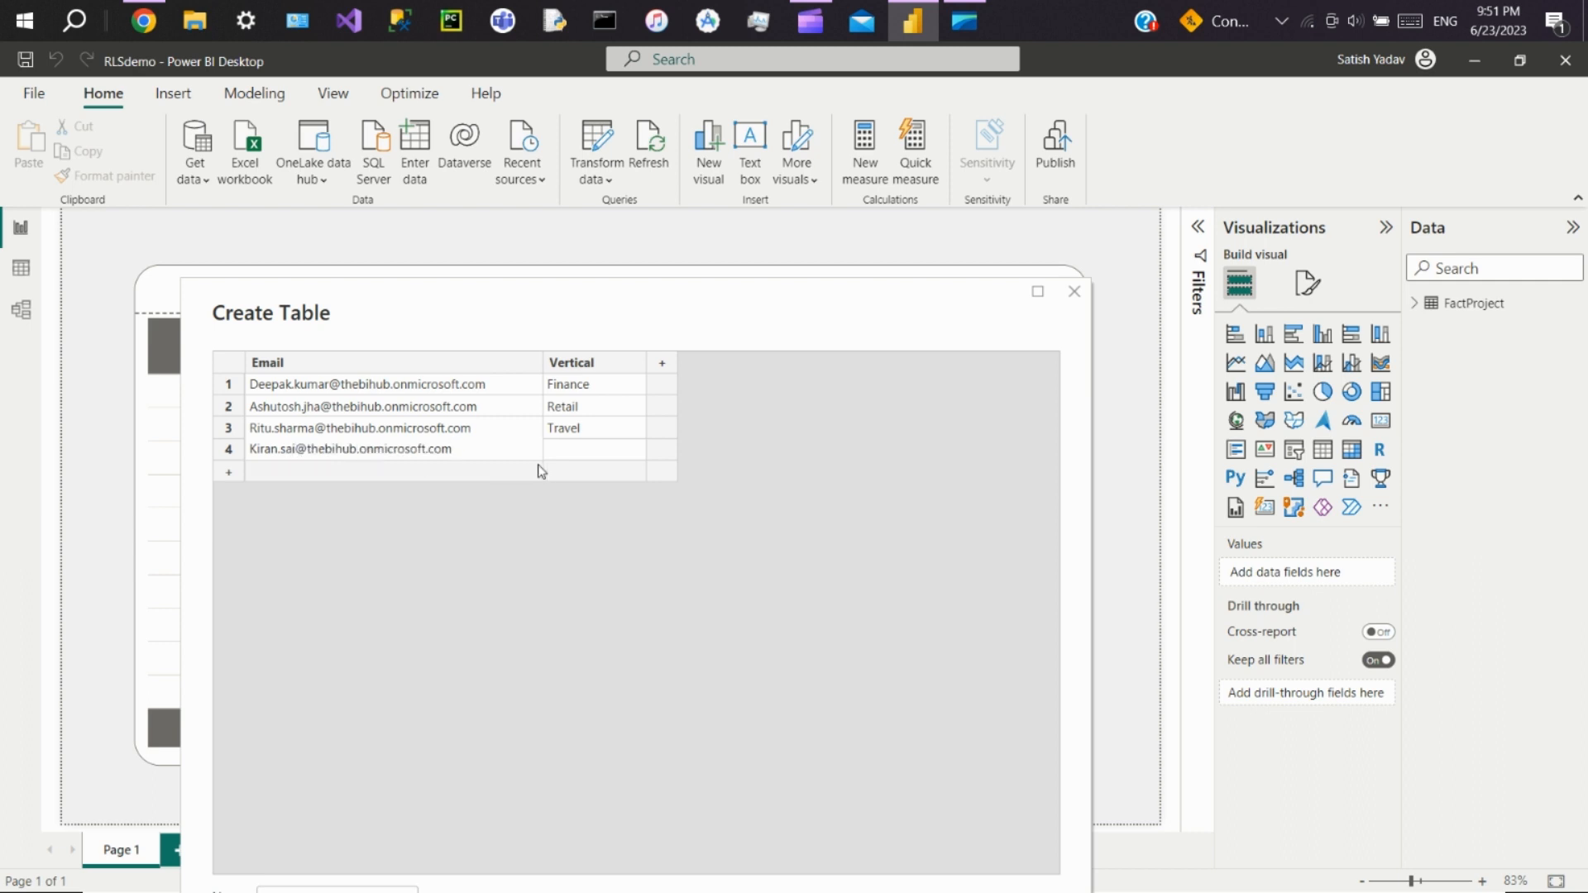
text(Fi)
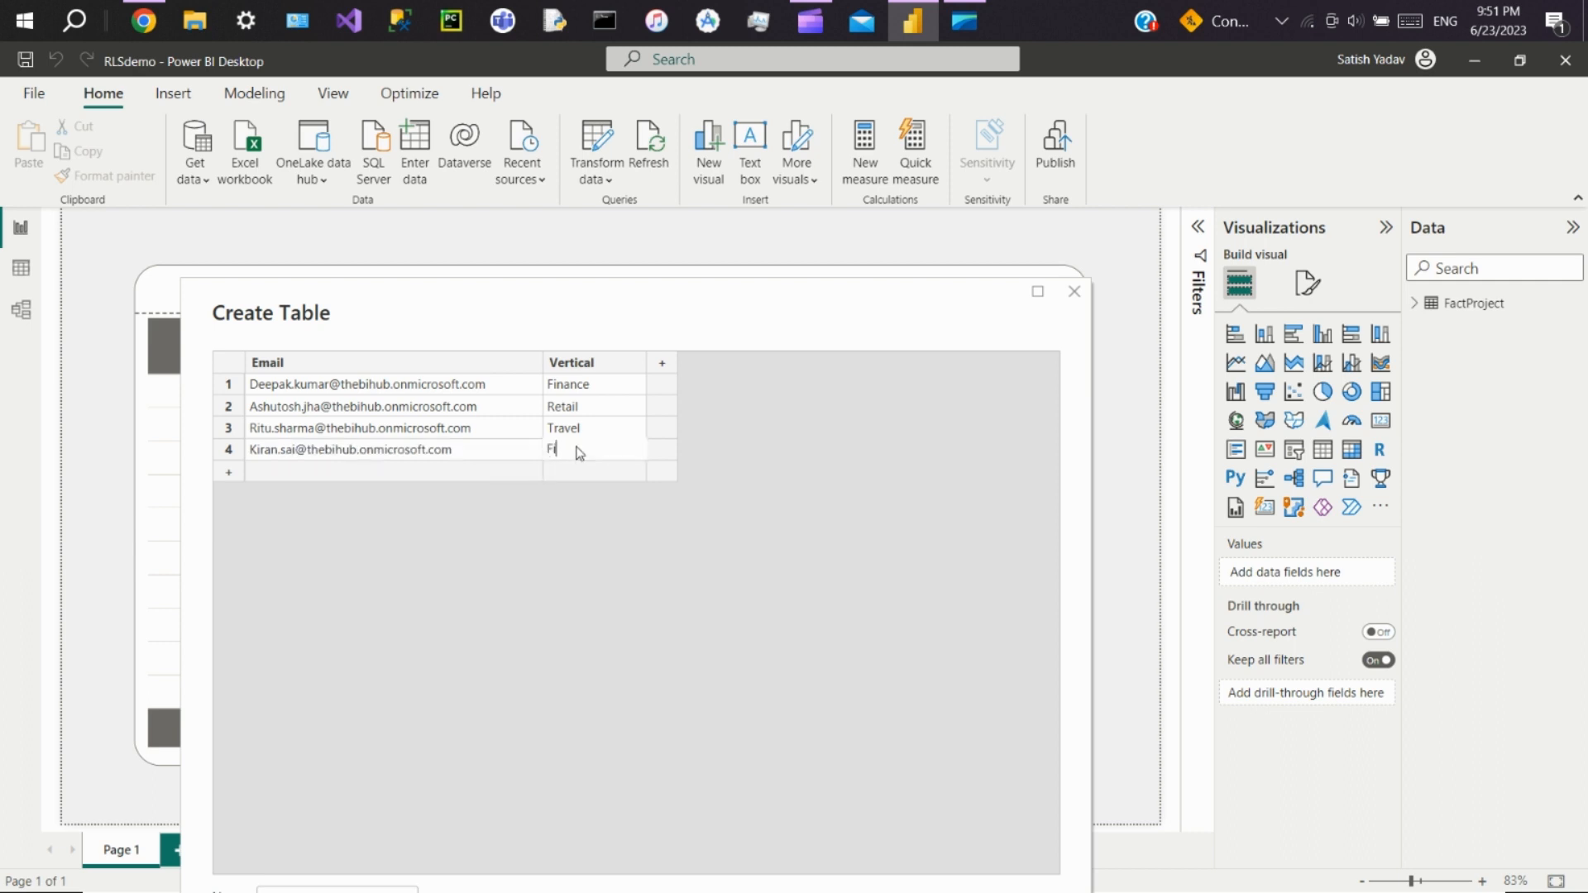
text(nance)
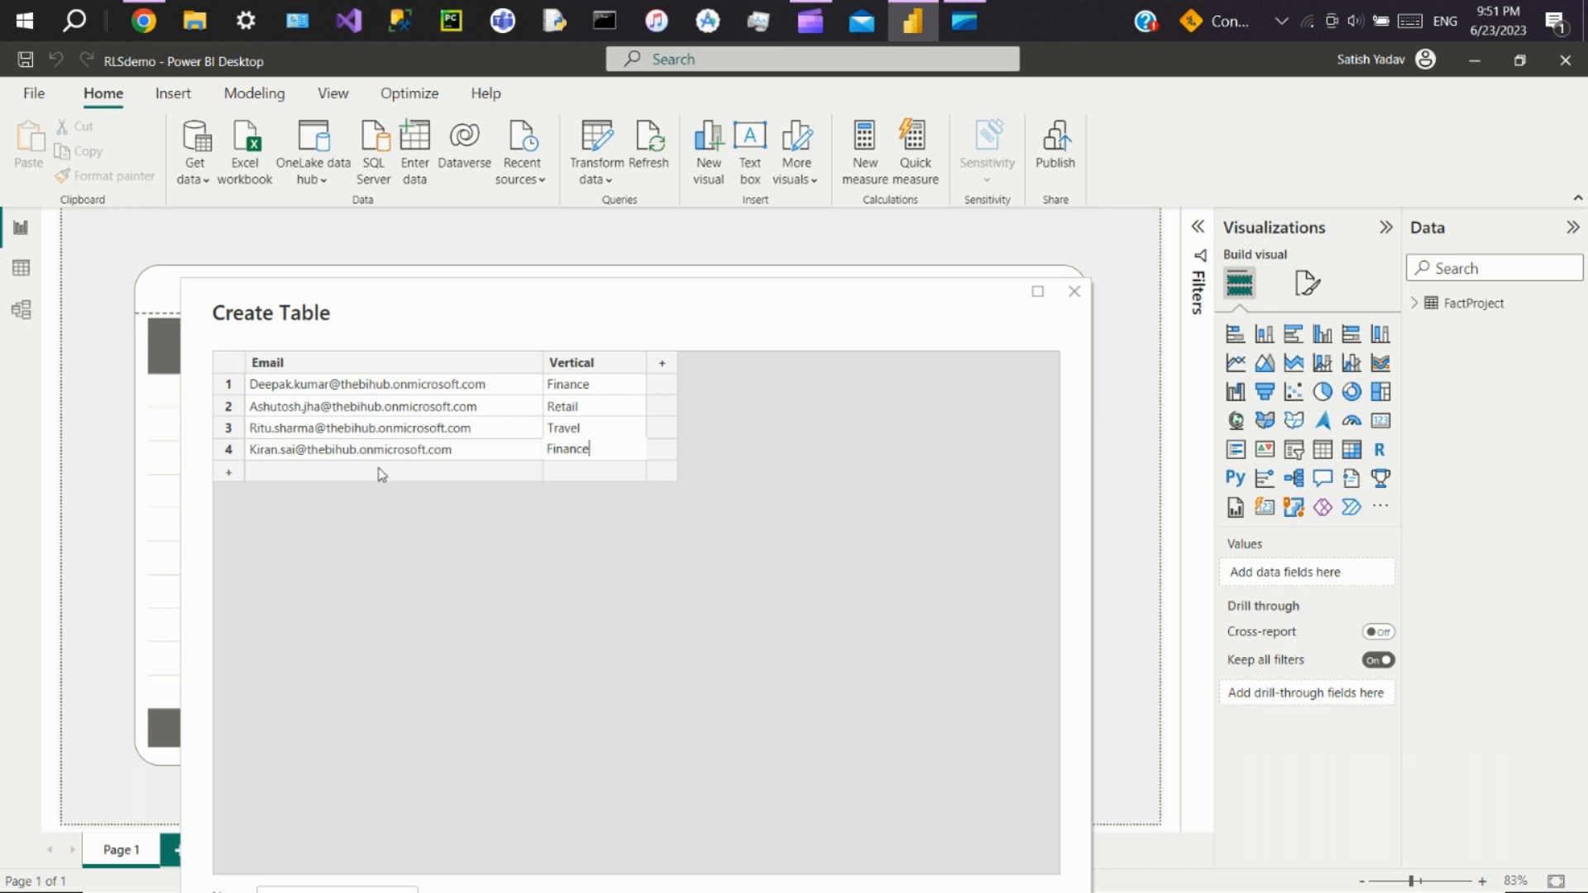
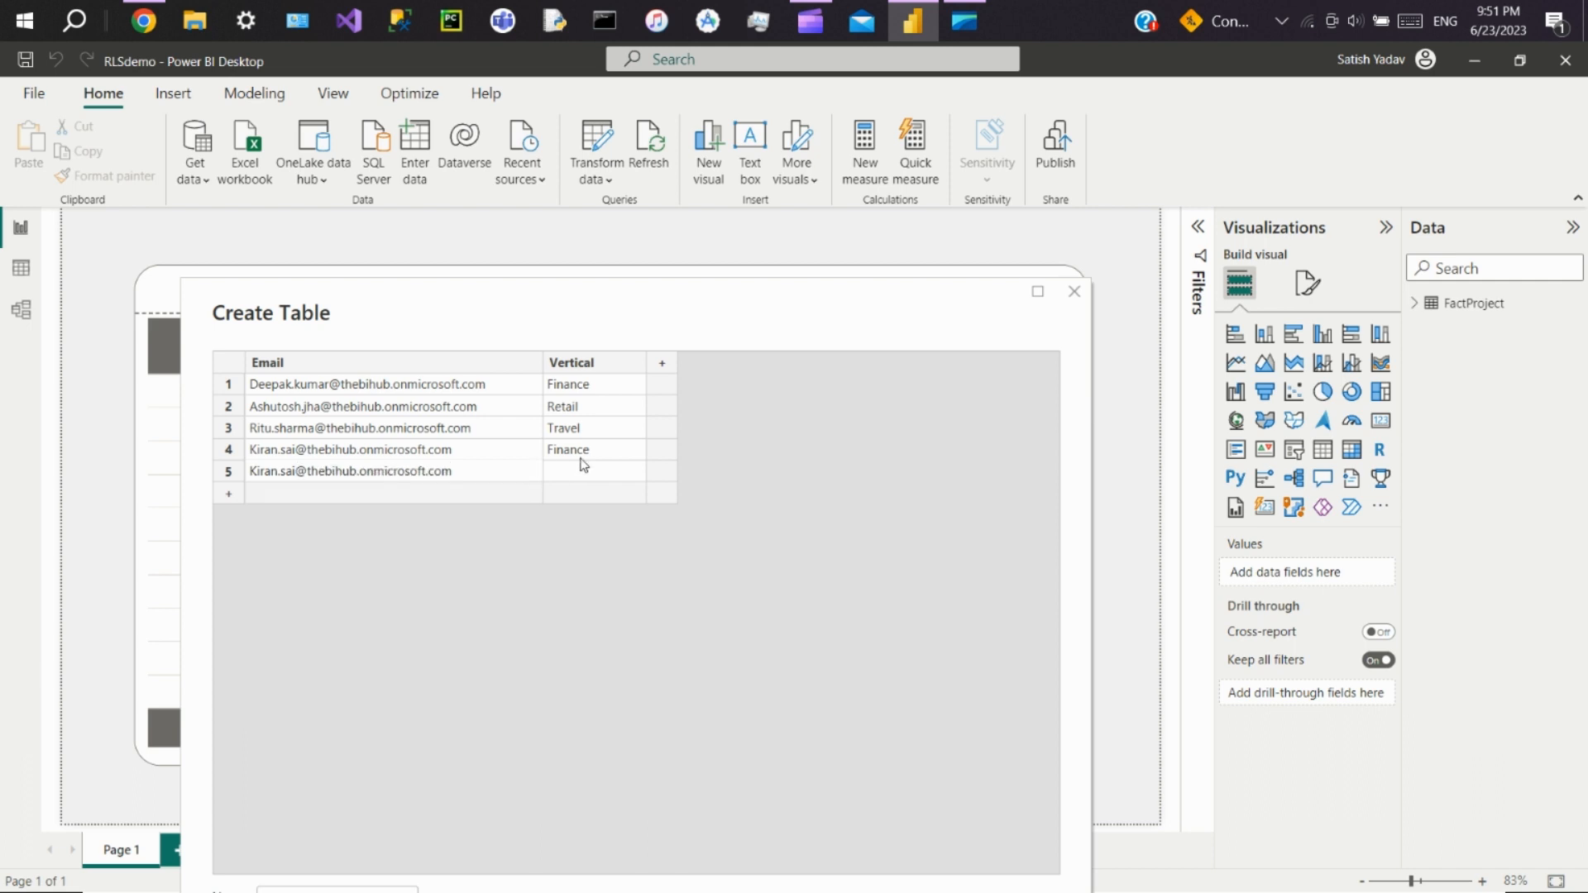
text(Ret)
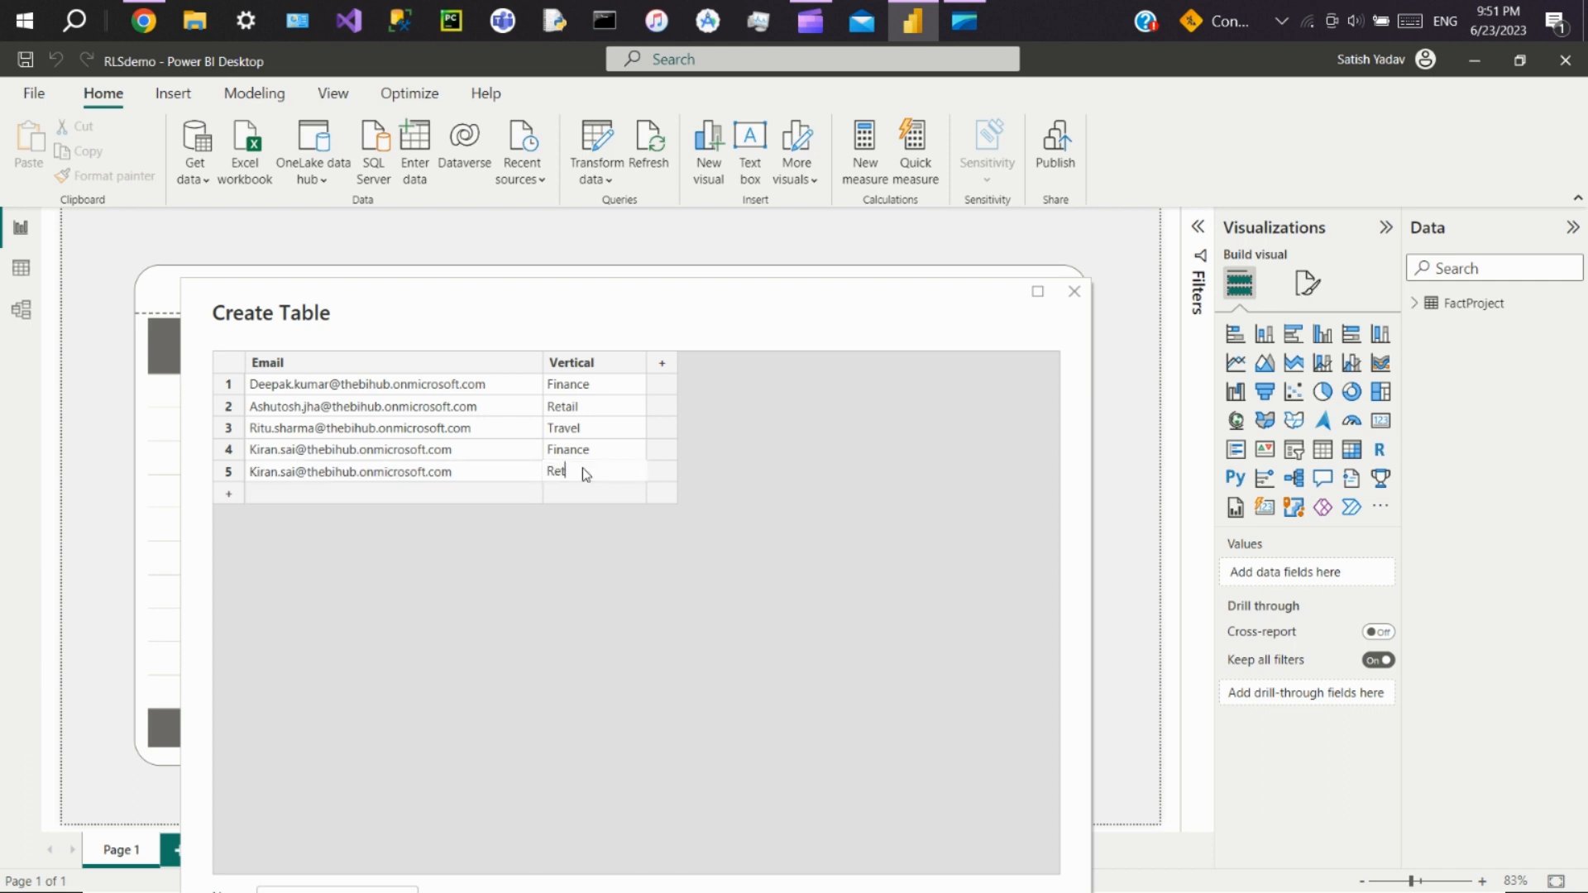
text(ail)
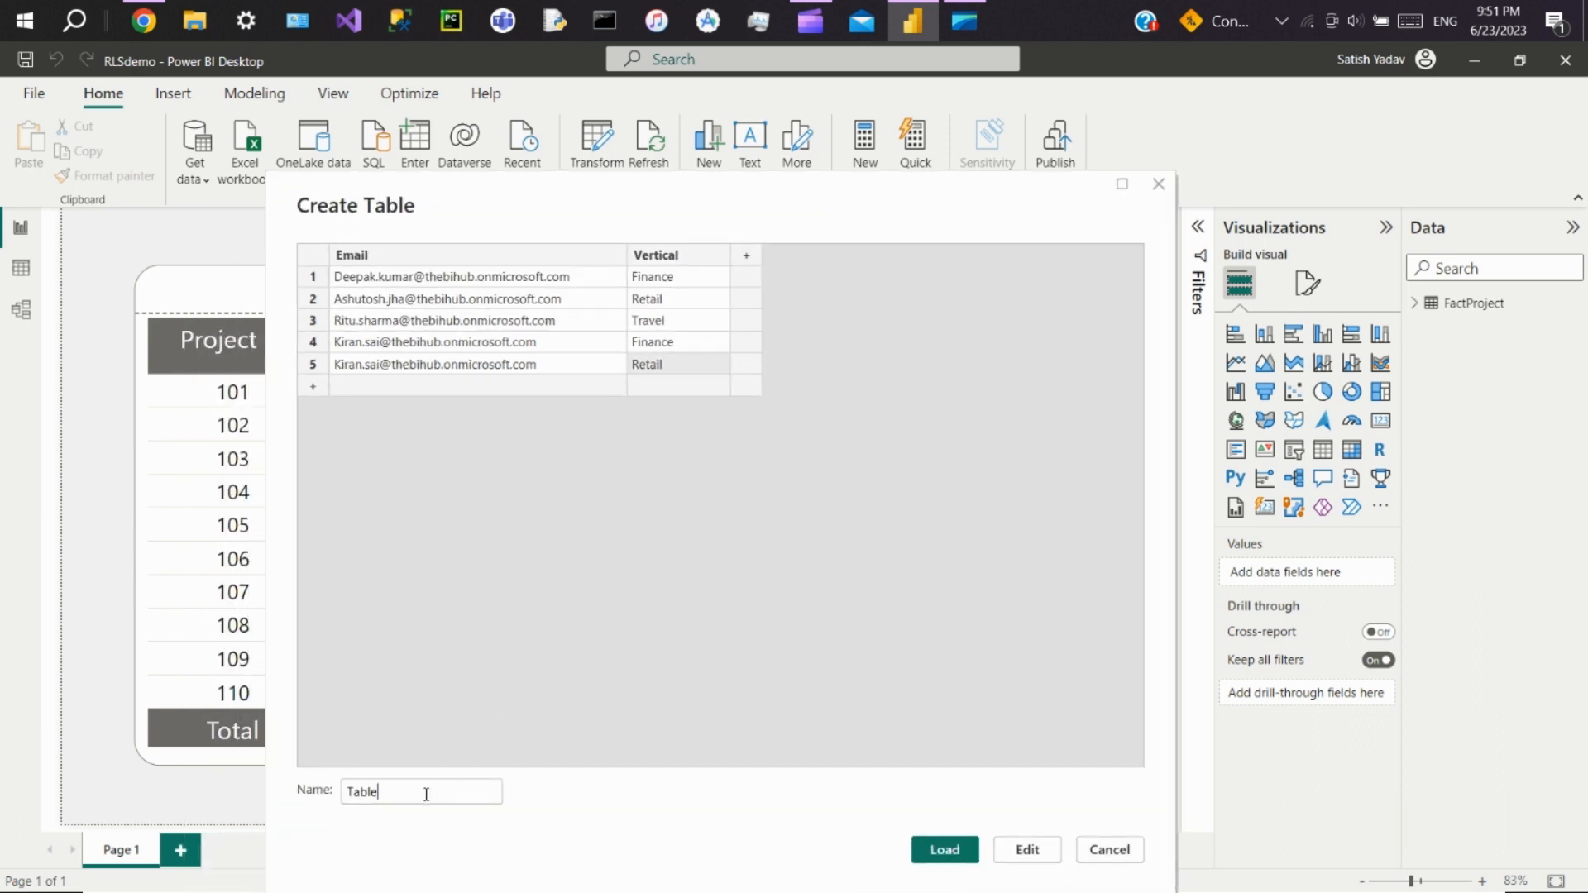
Name the entered table Rls and load it into the model
text(Rls)
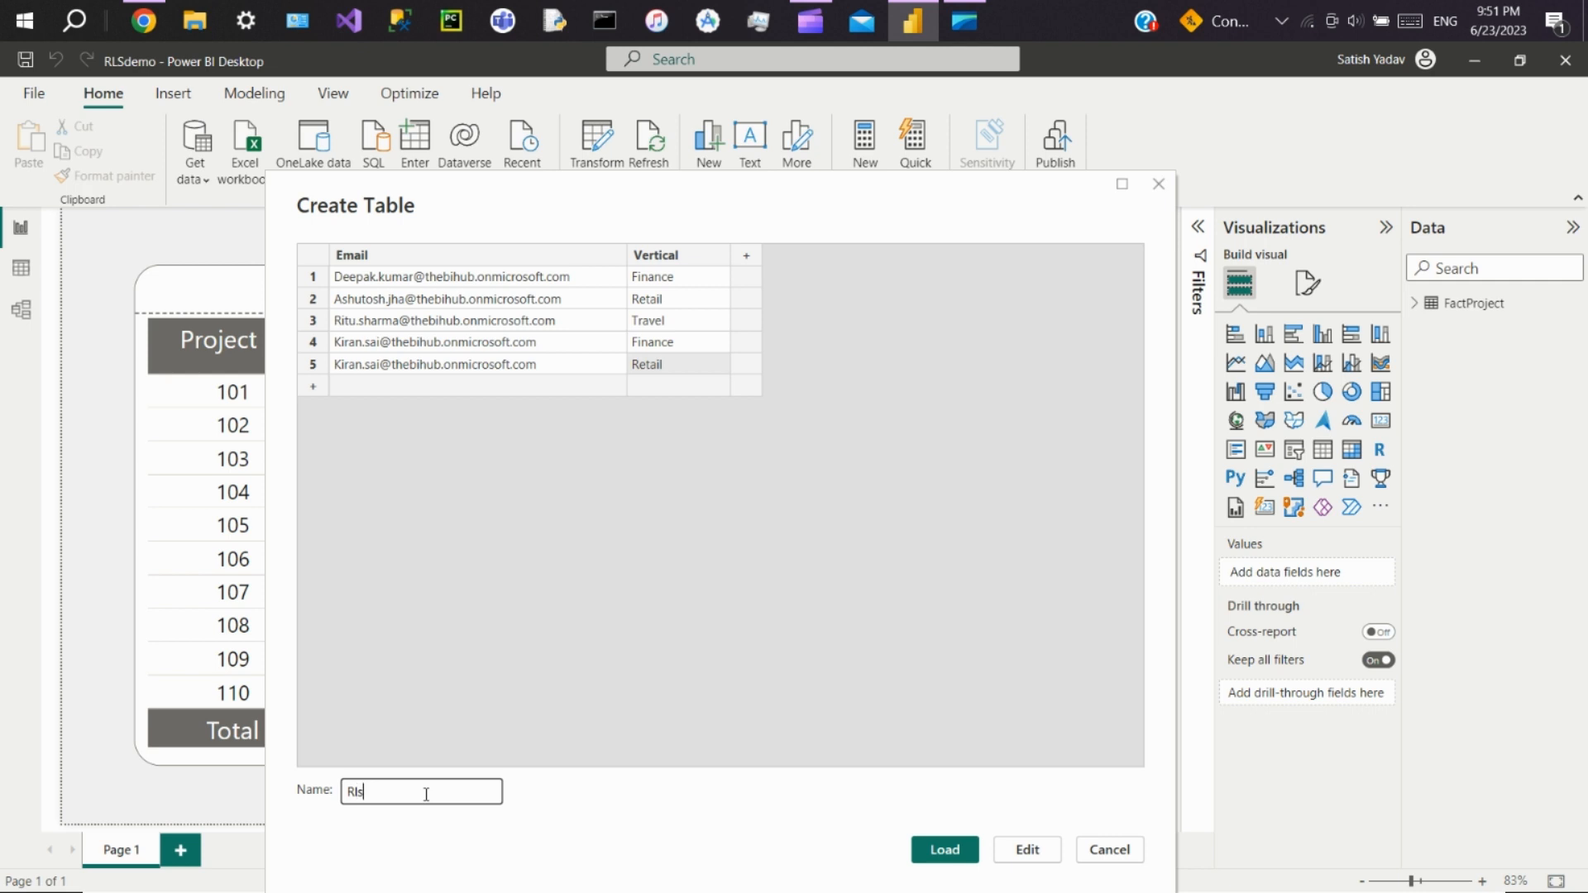
click(943, 850)
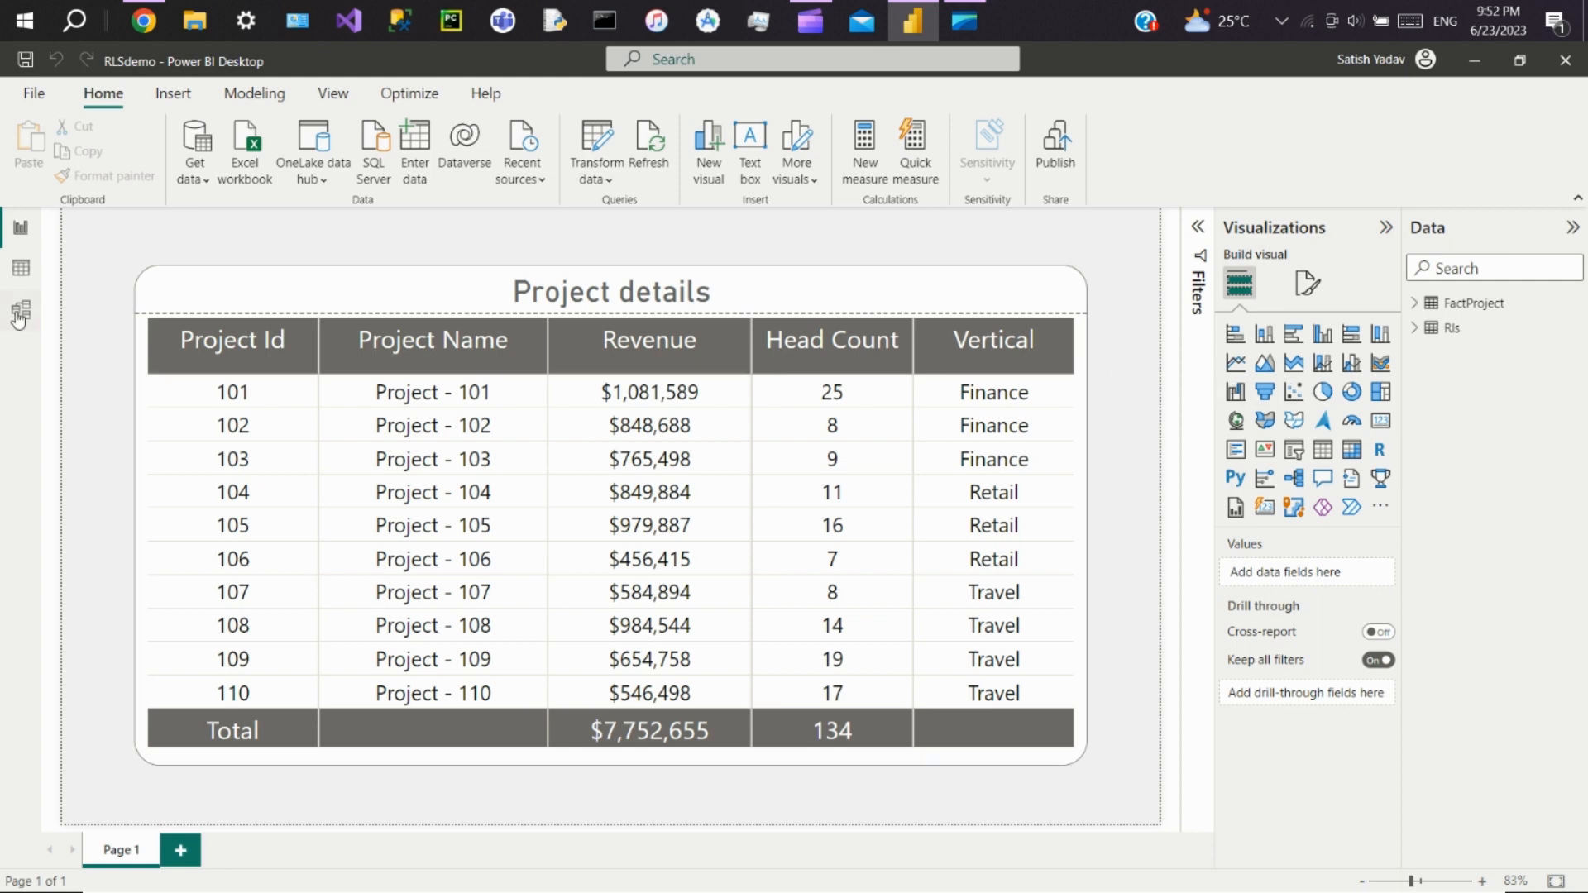
In Model view, link Rls[Vertical] to FactProject[Vertical] with both-direction security filtering
click(19, 308)
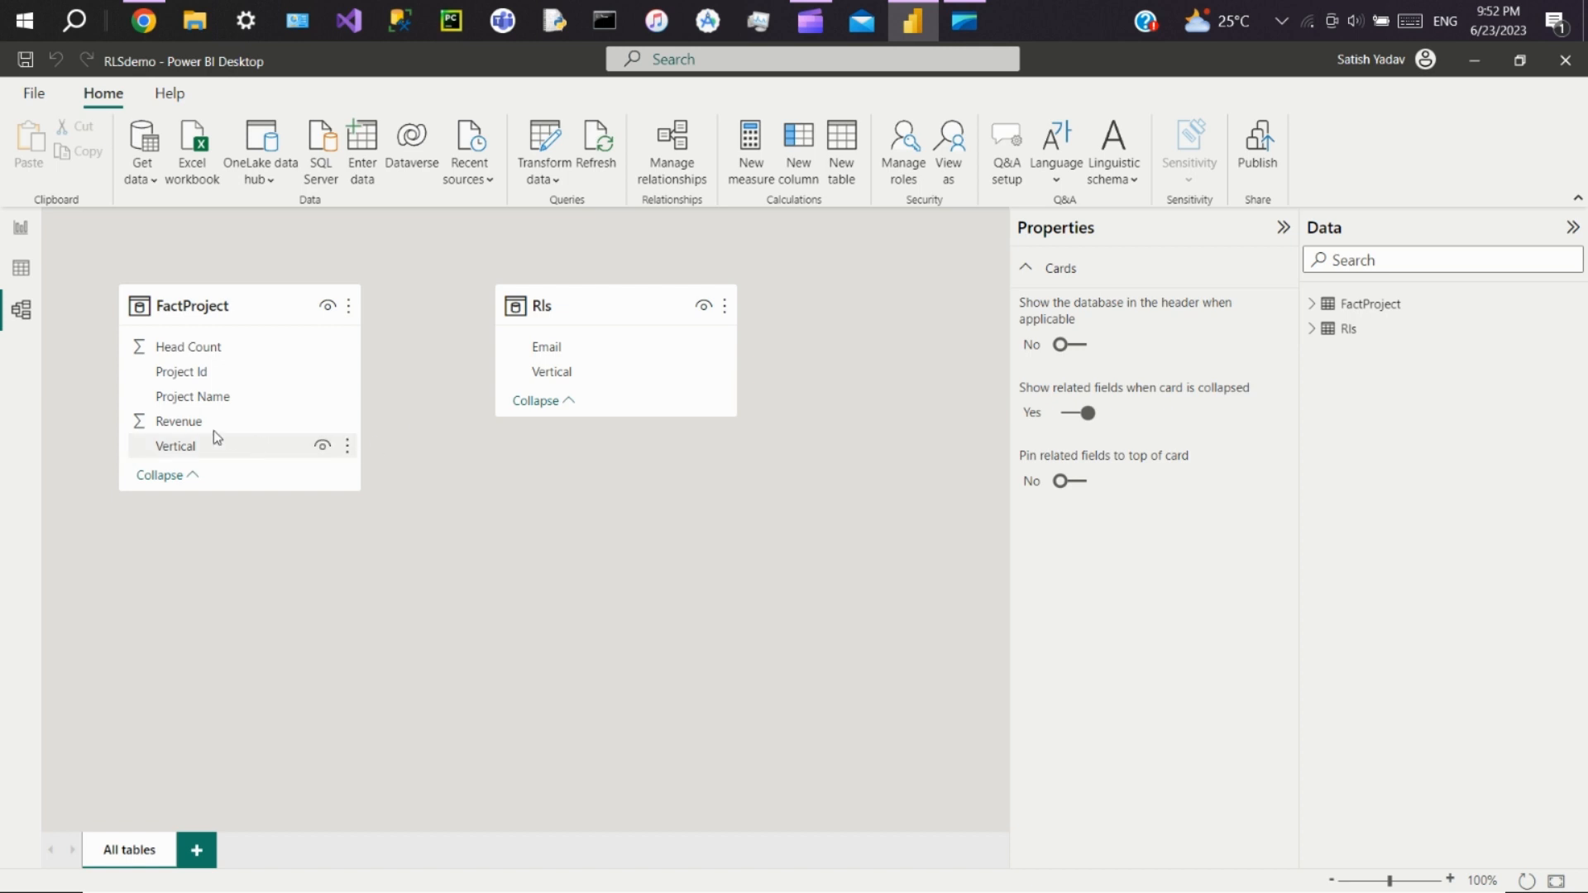
mouse_move(557, 371)
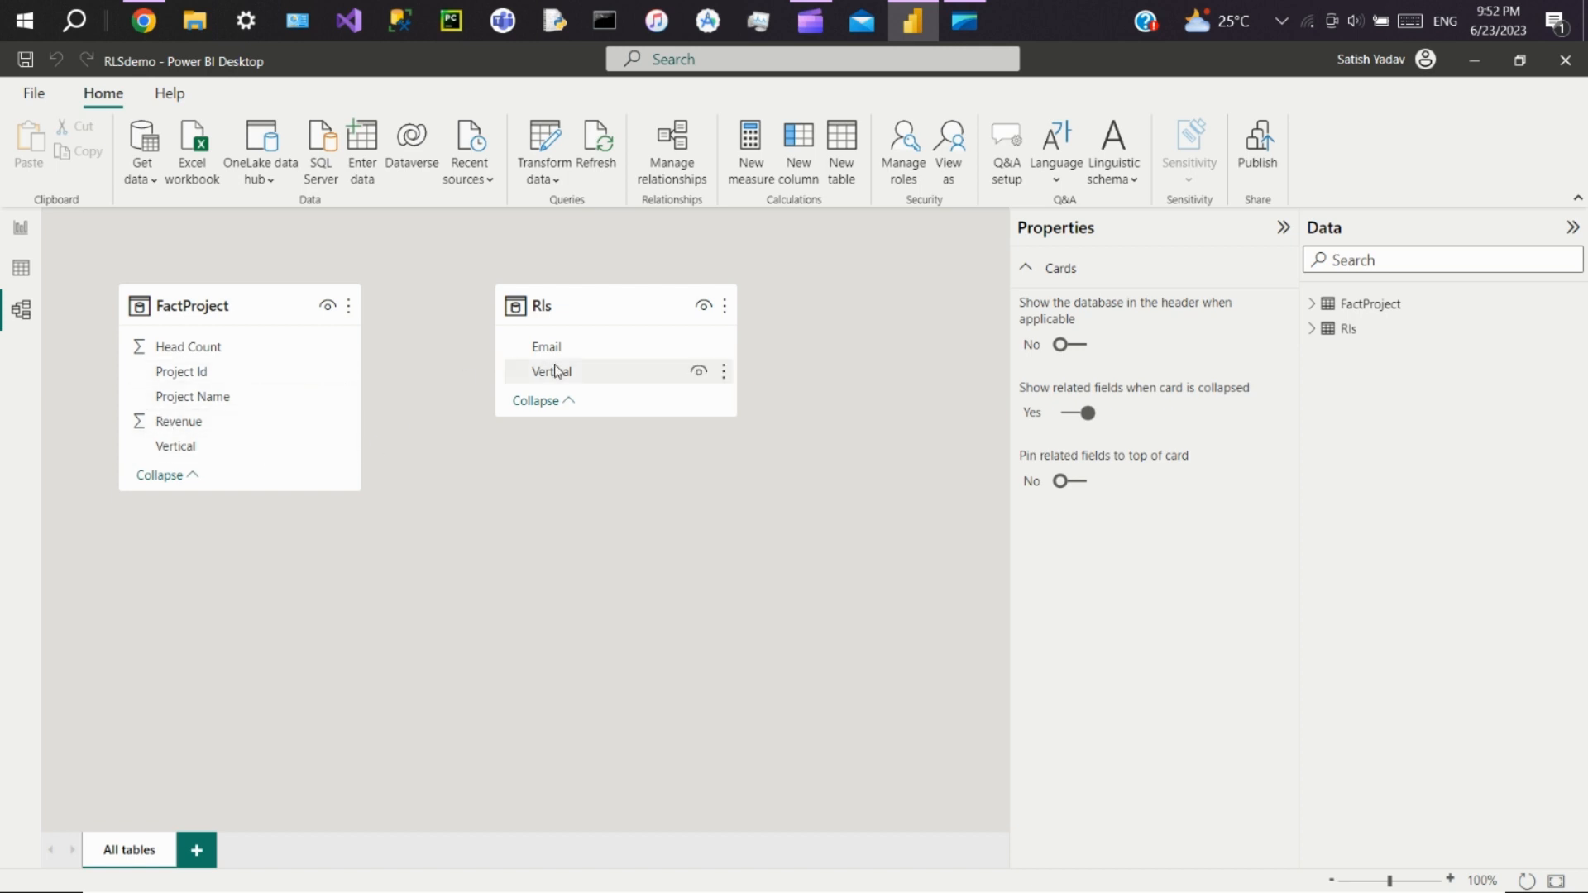
drag(553, 371, 451, 400)
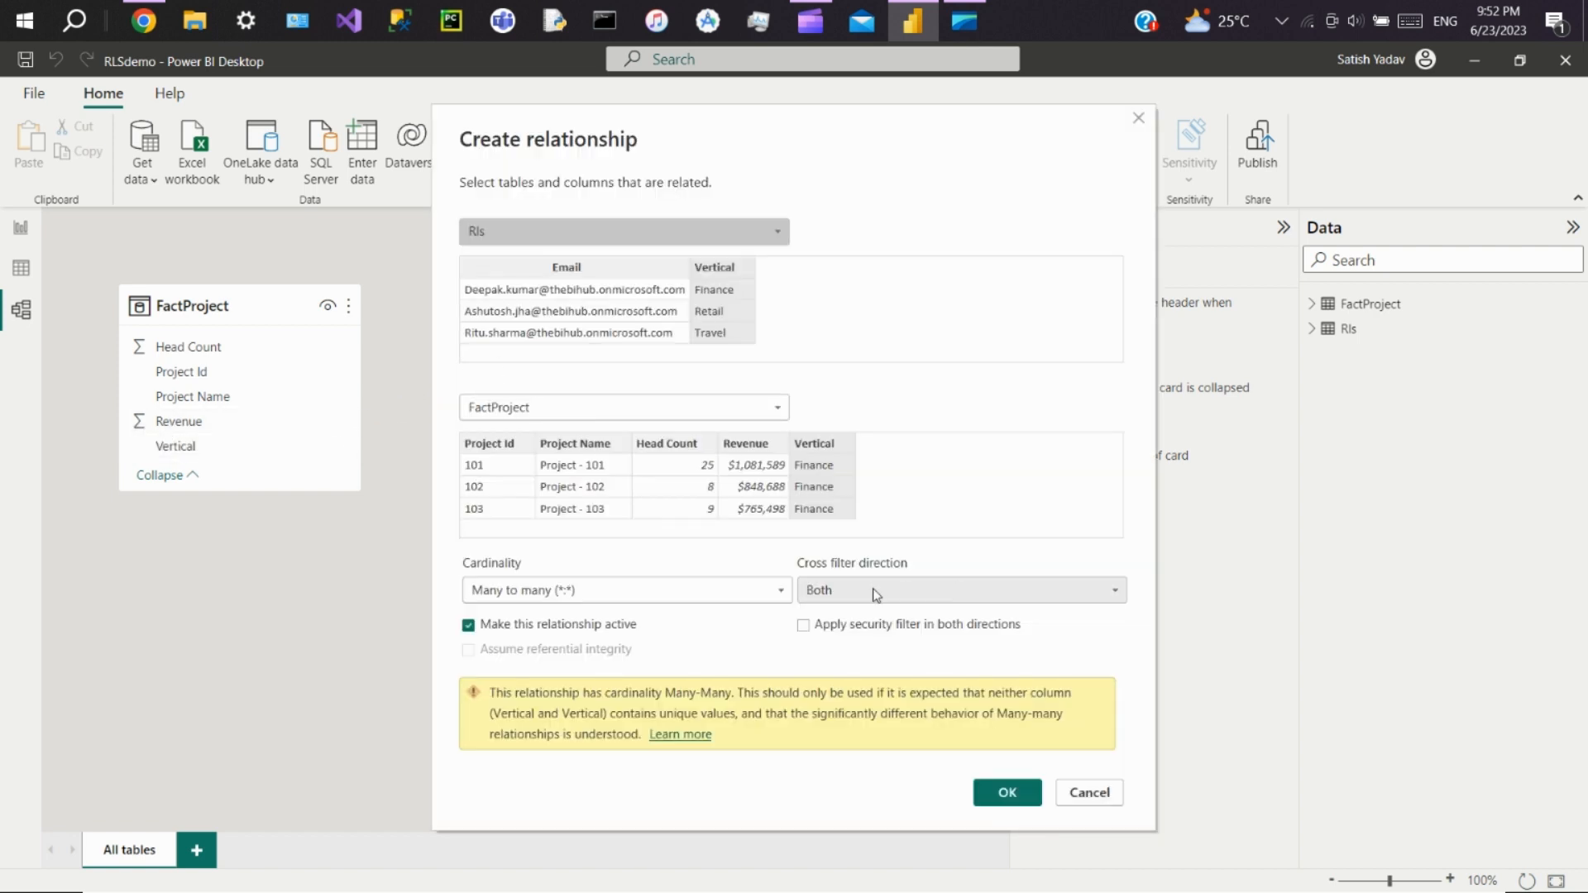
mouse_move(839, 588)
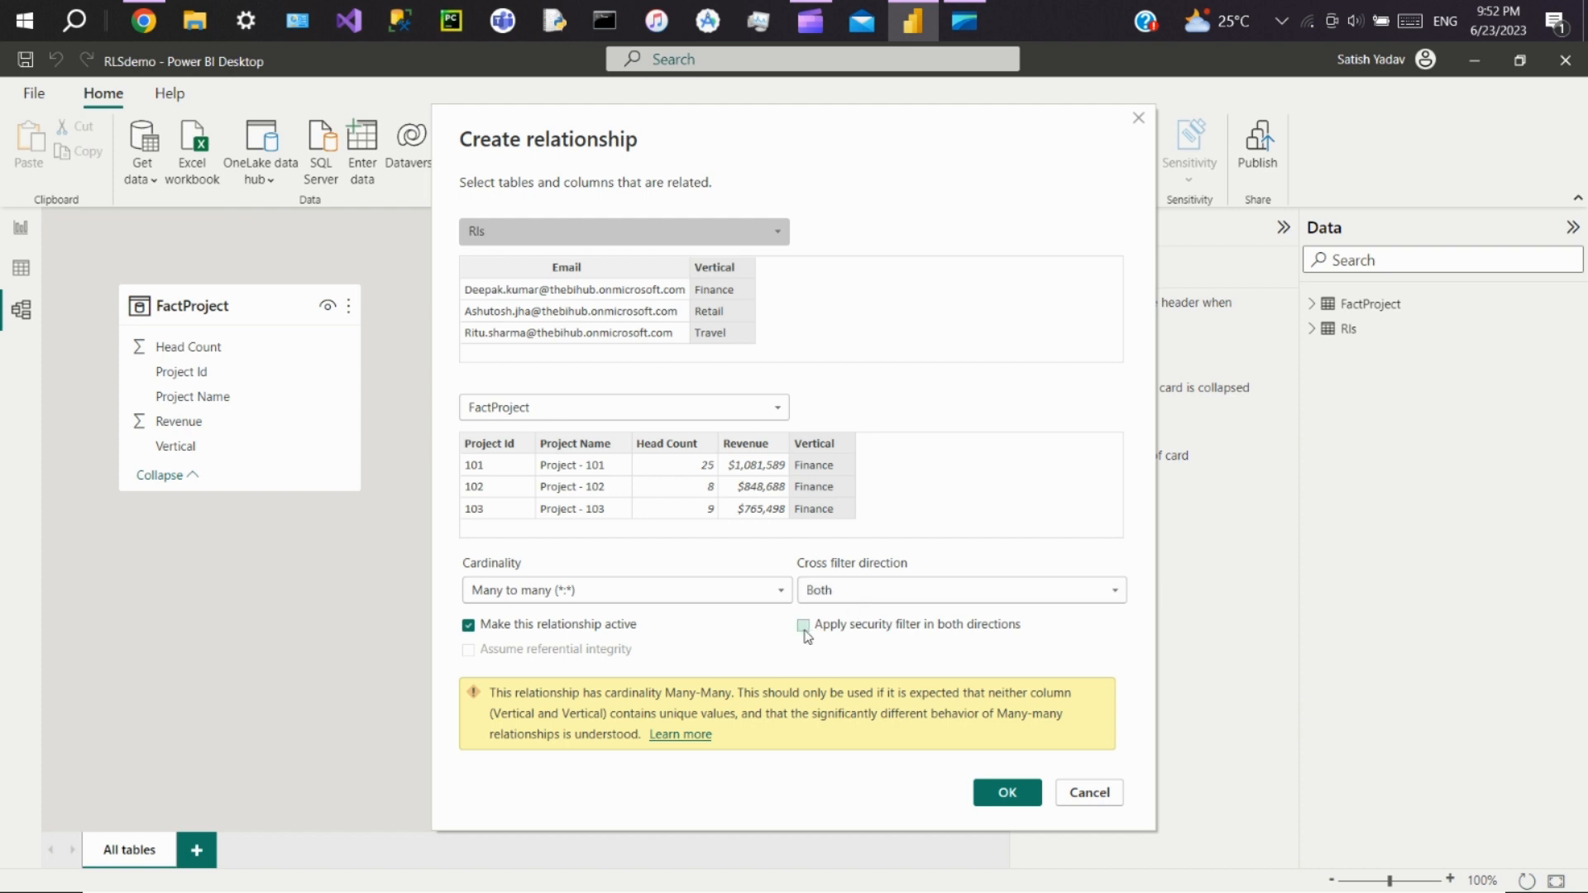
click(803, 624)
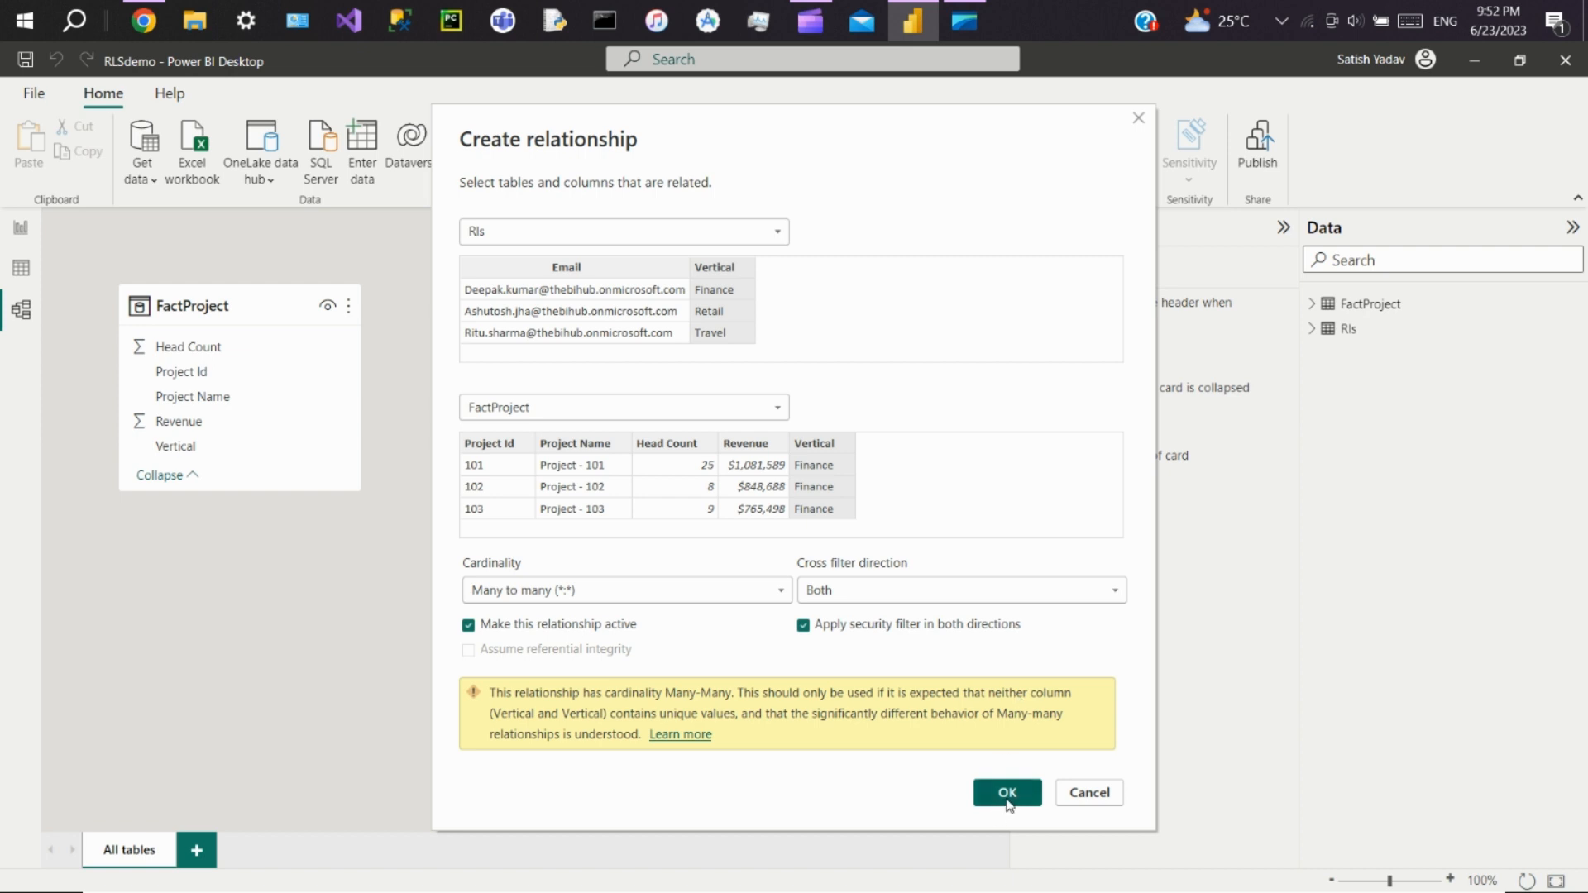
click(1008, 792)
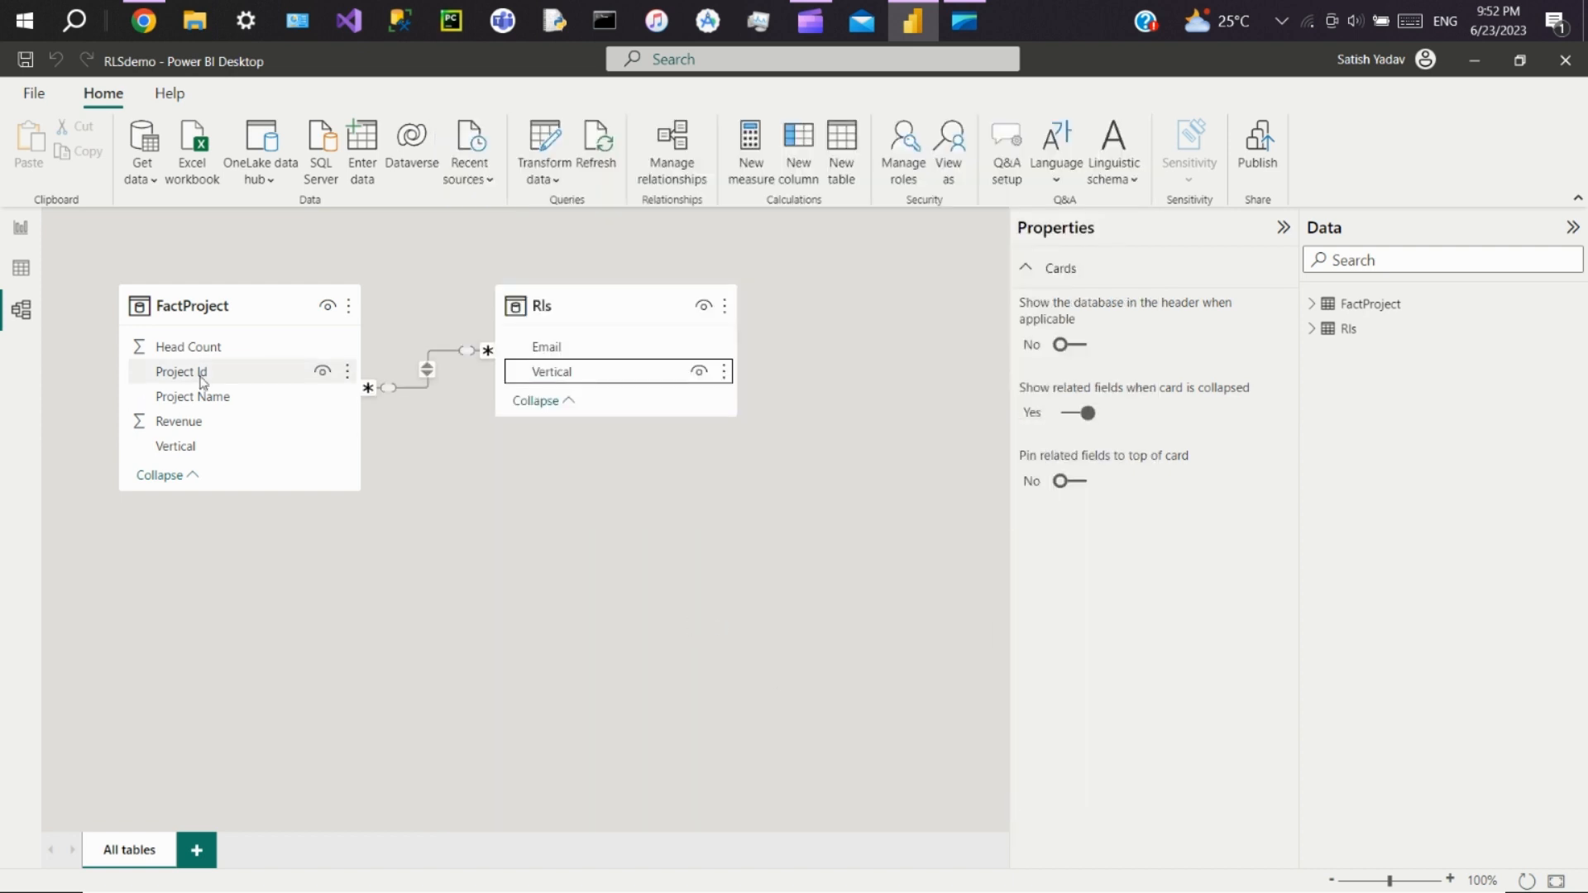
click(21, 227)
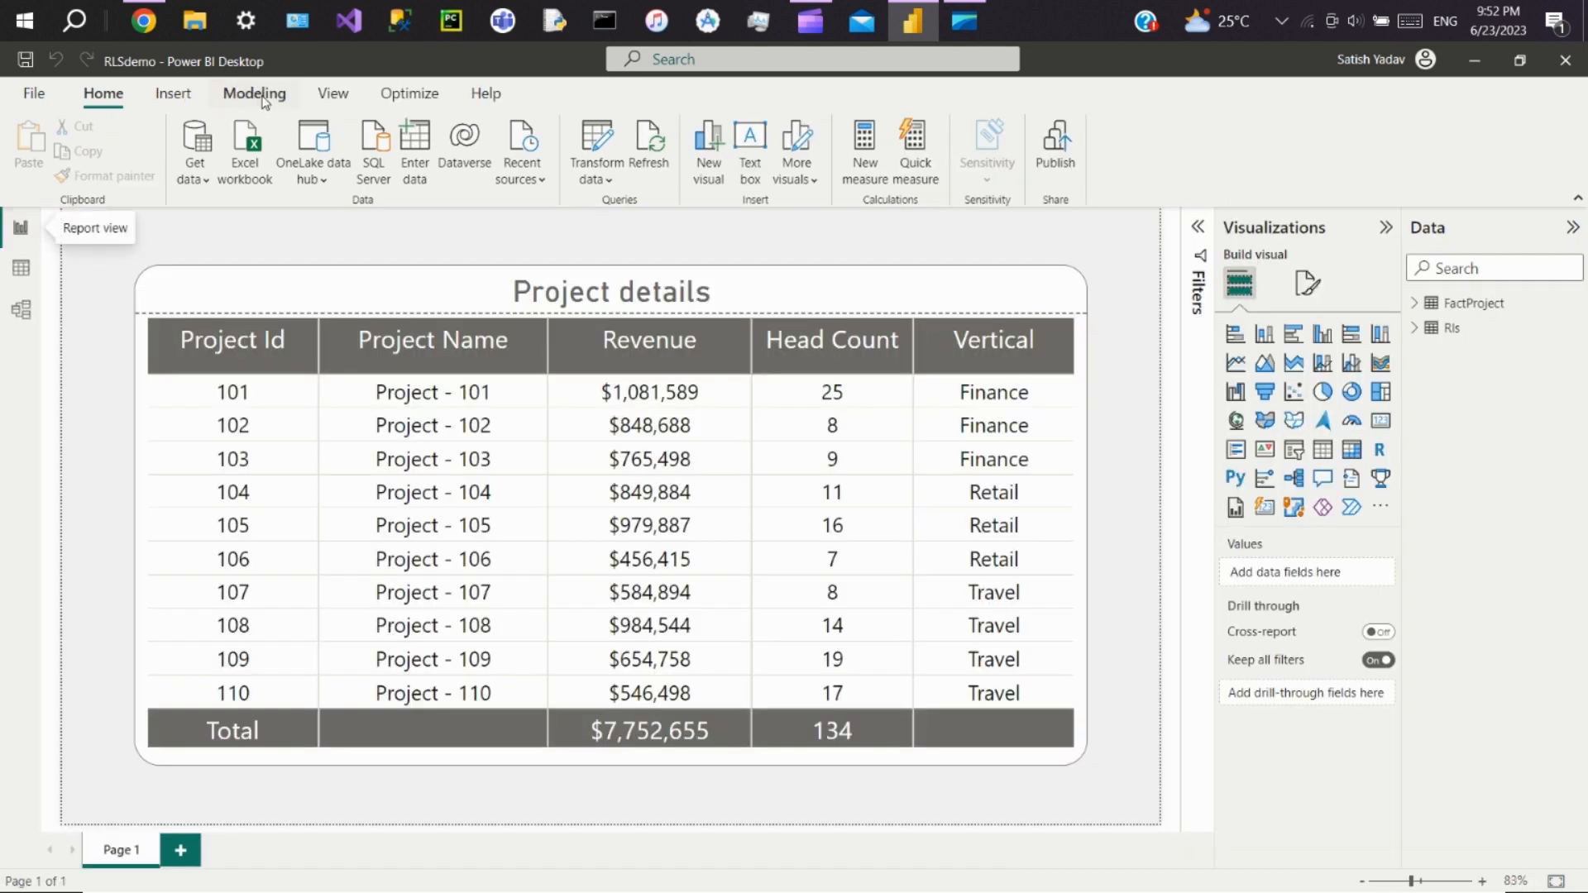
Create a new security role named VerticalRLS in Manage roles
click(254, 94)
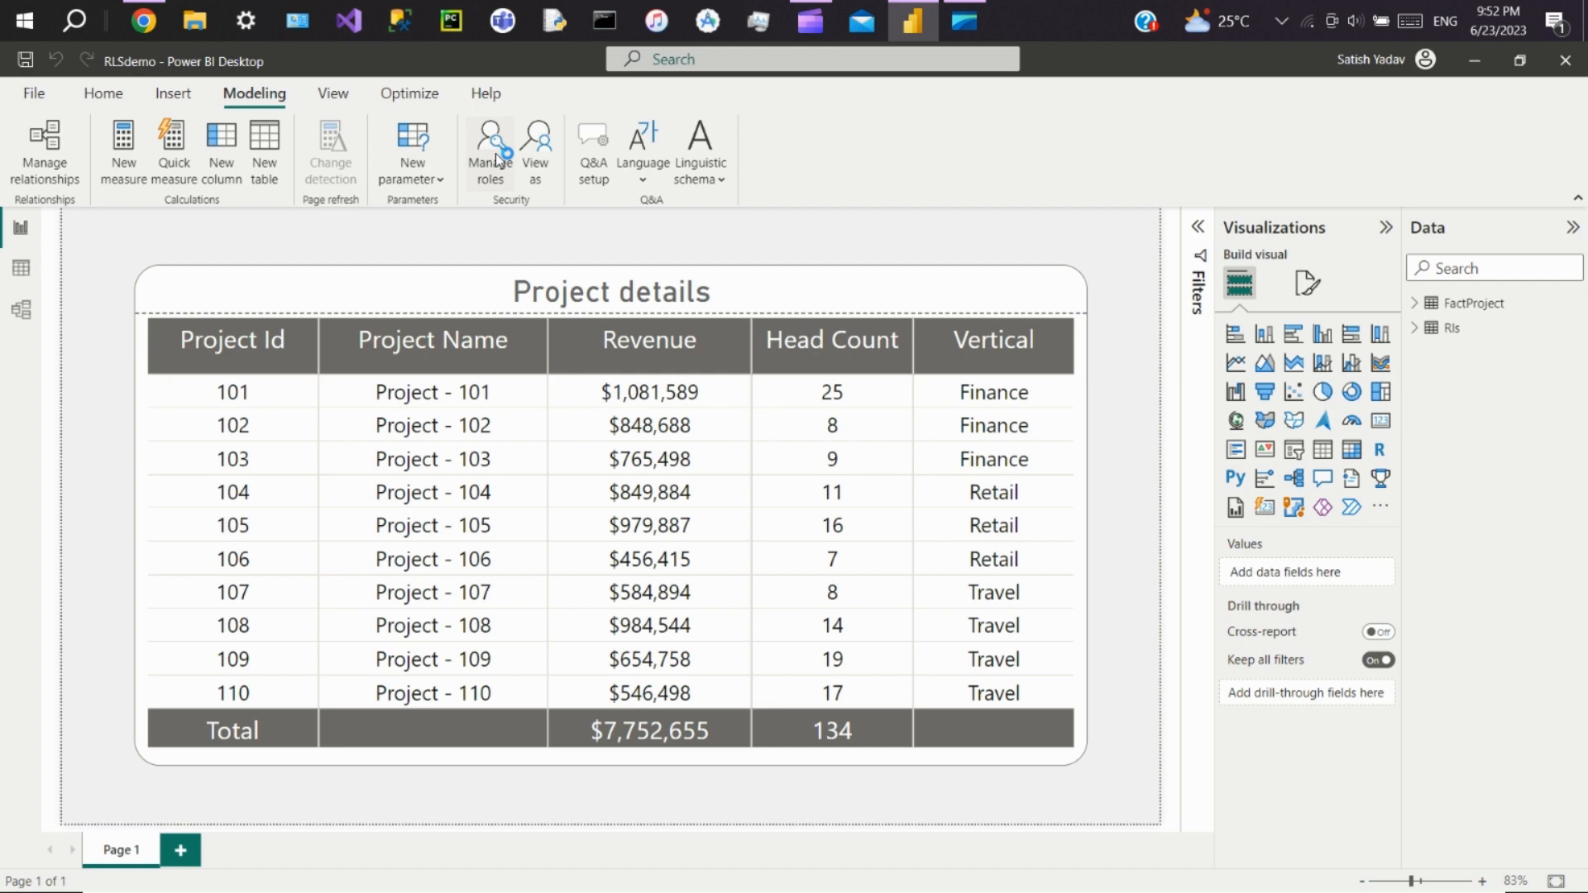
click(488, 136)
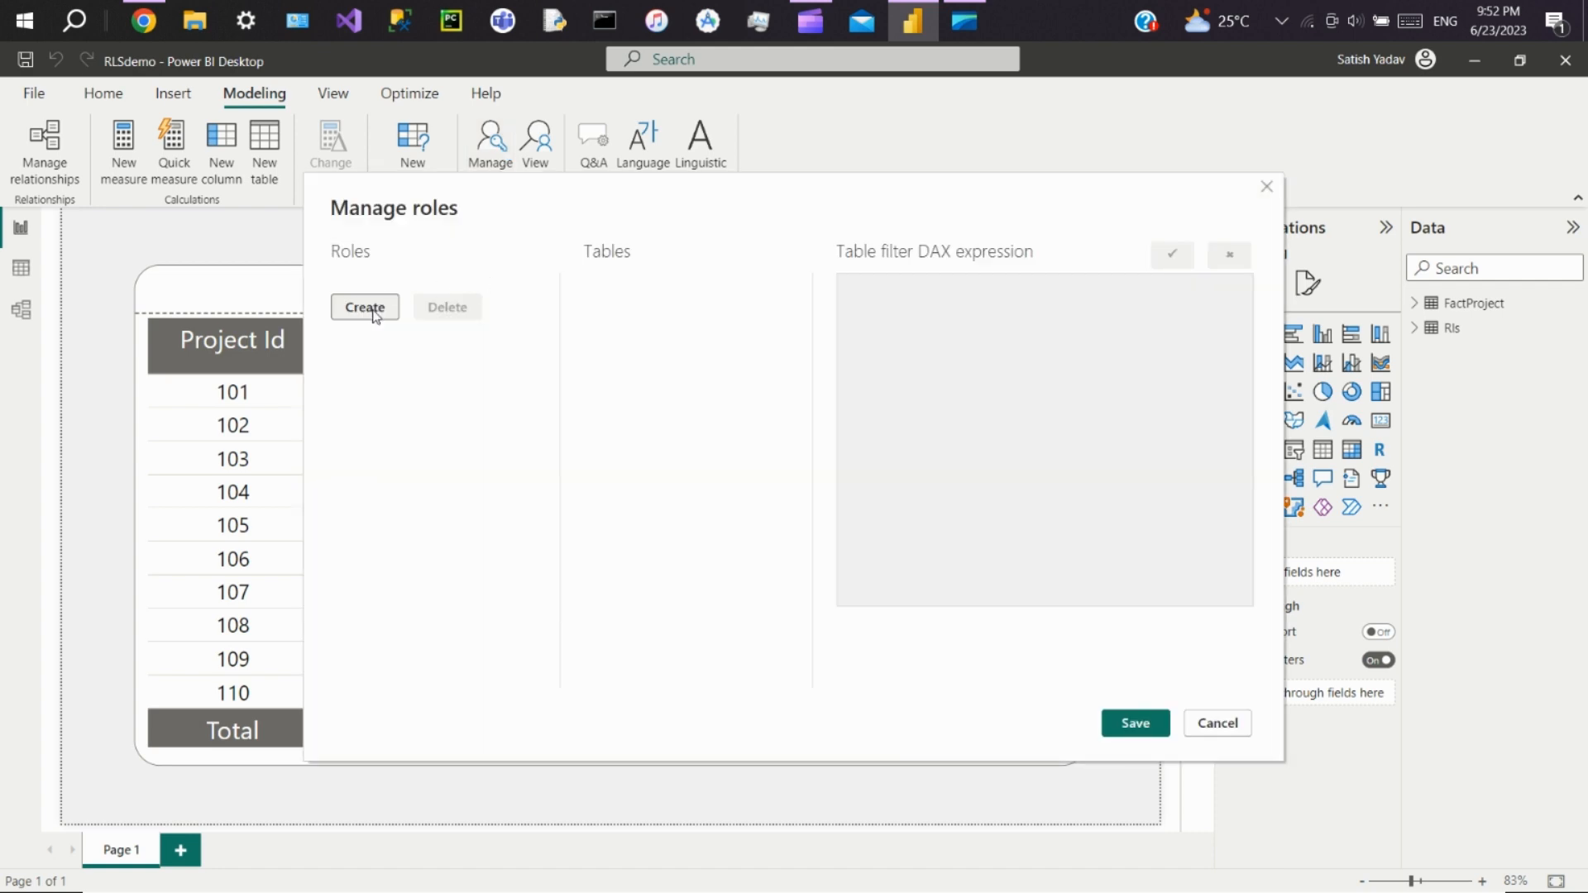
click(365, 307)
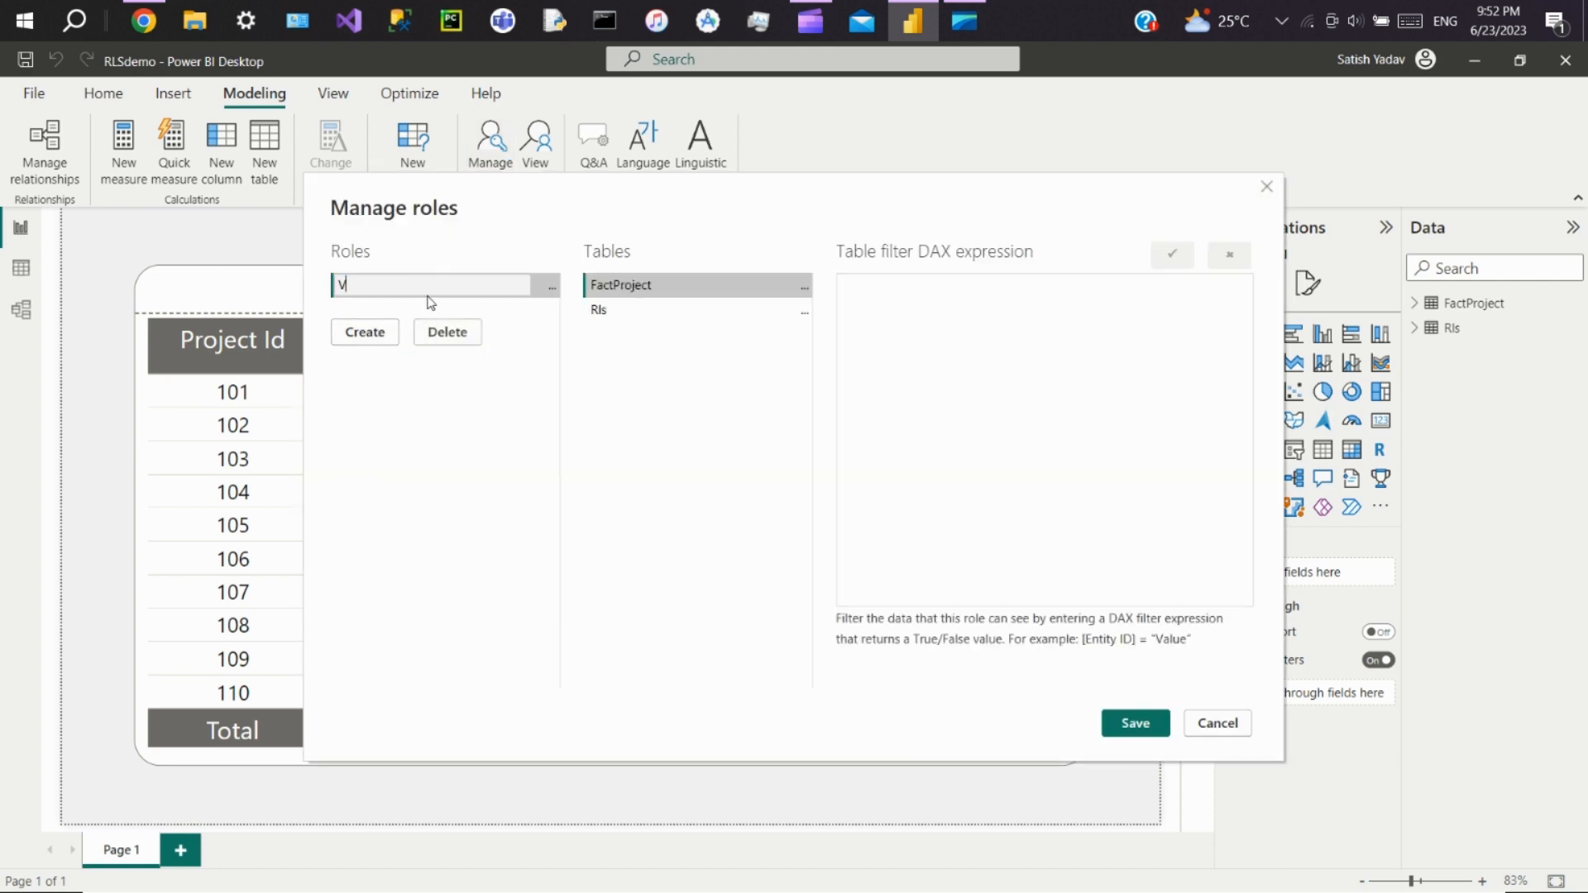
text(erticalRLS)
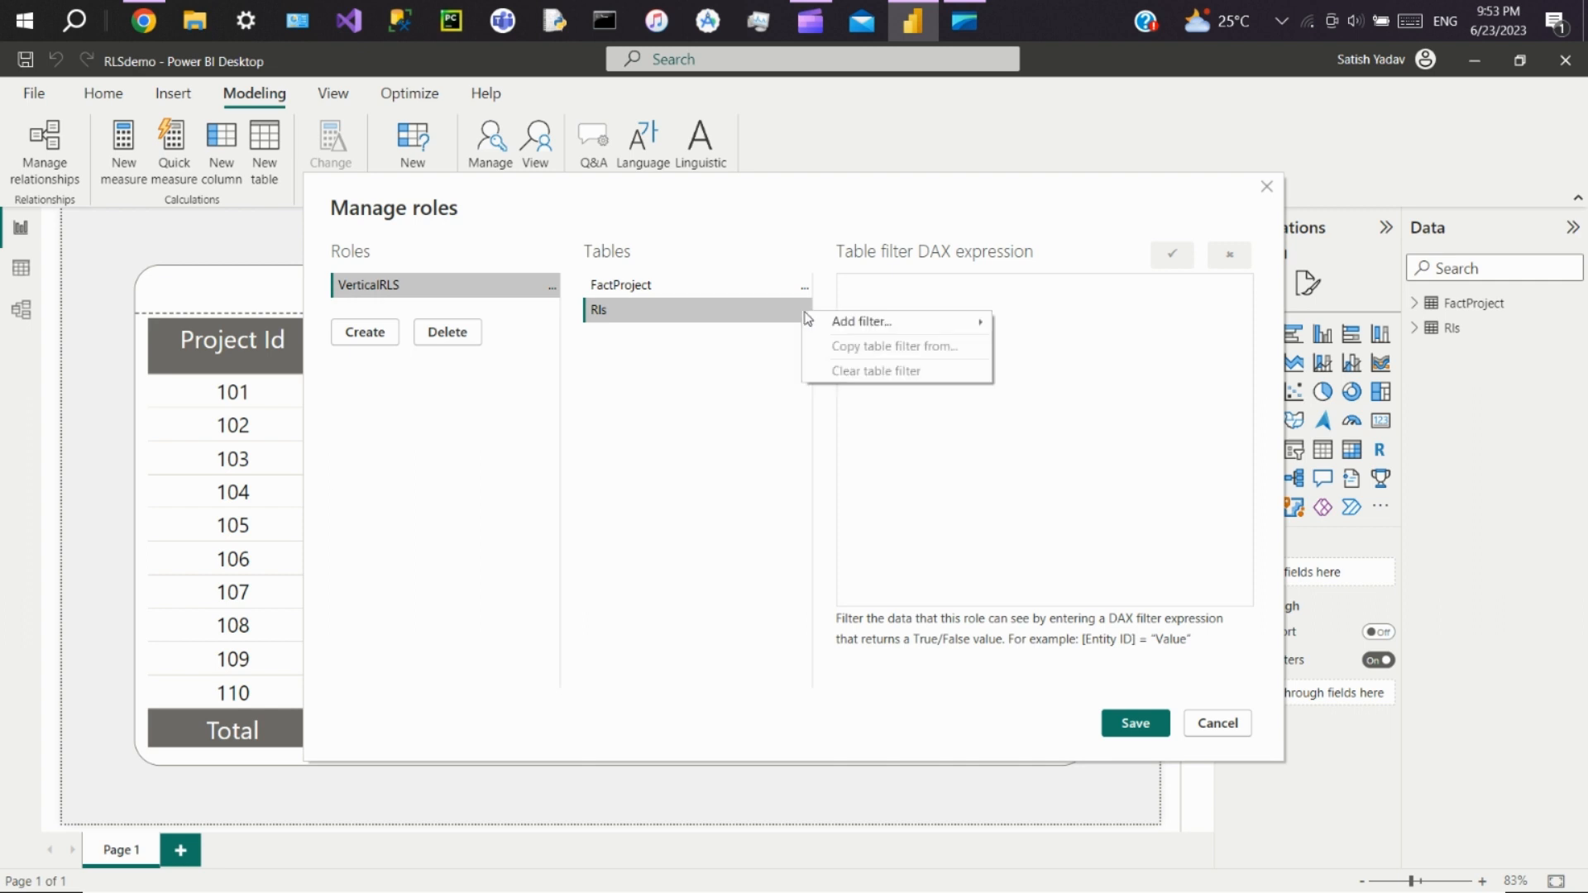
mouse_move(893, 321)
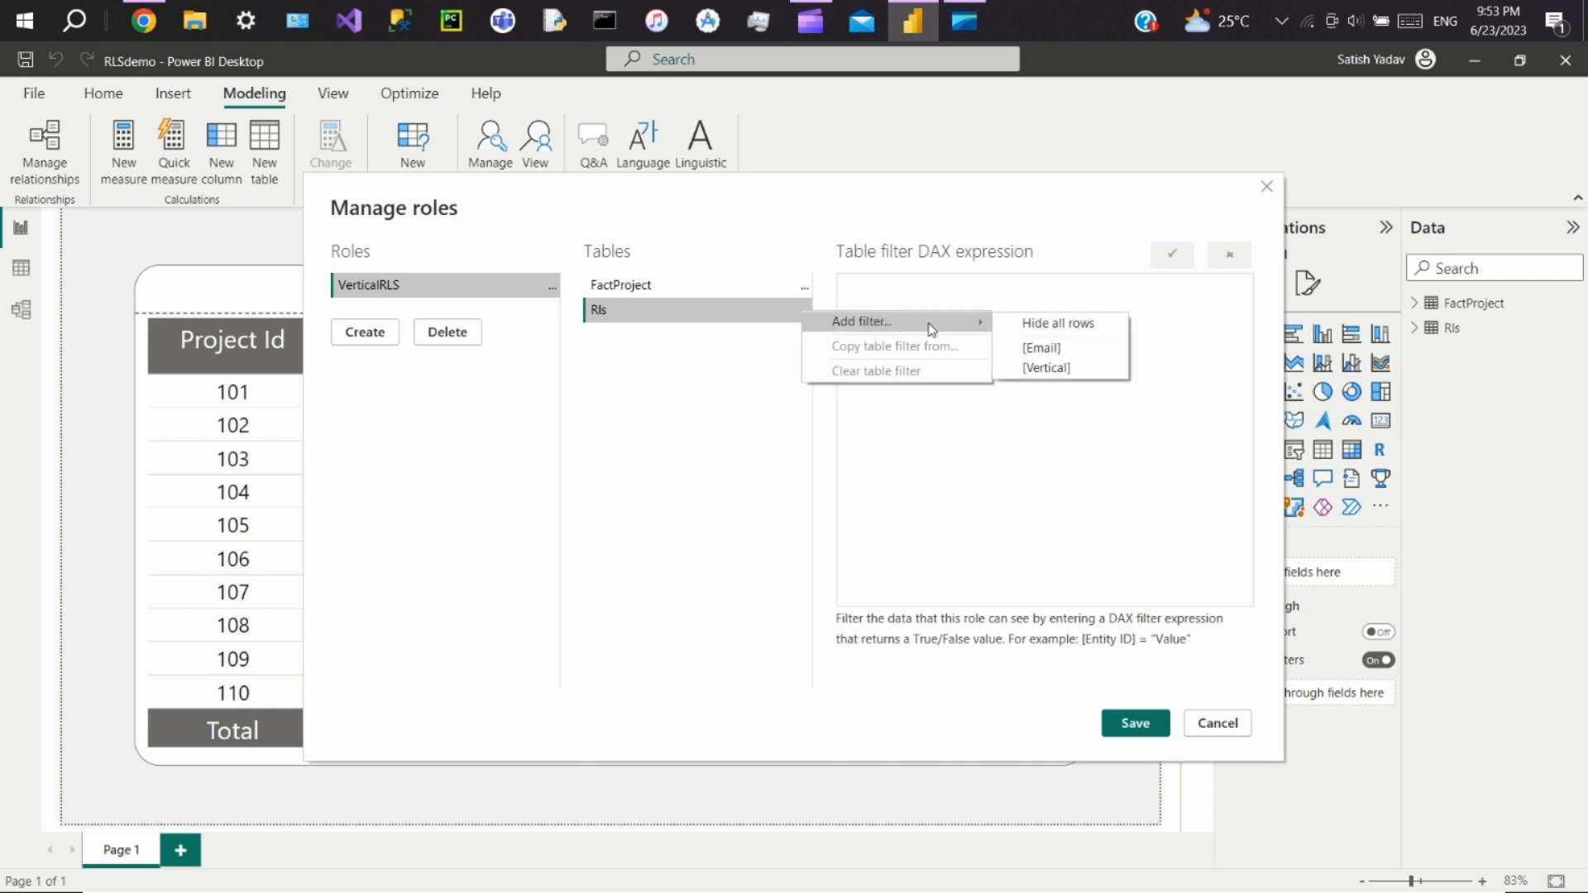
Filter the Rls table with [Email] = USERPRINCIPALNAME() and save the role
click(1041, 347)
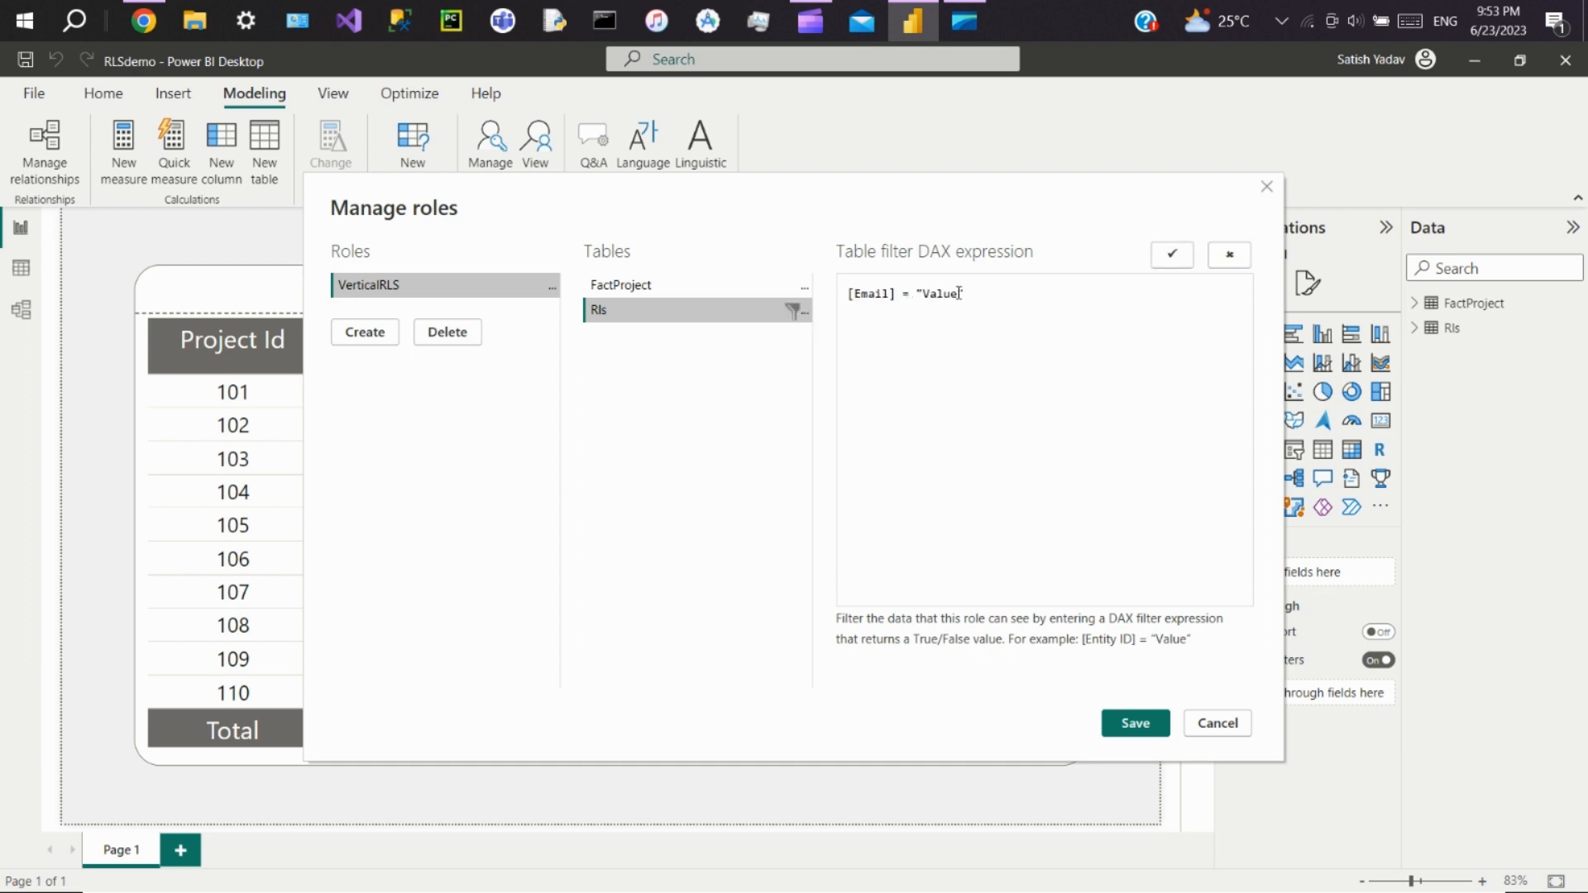
double_click(941, 294)
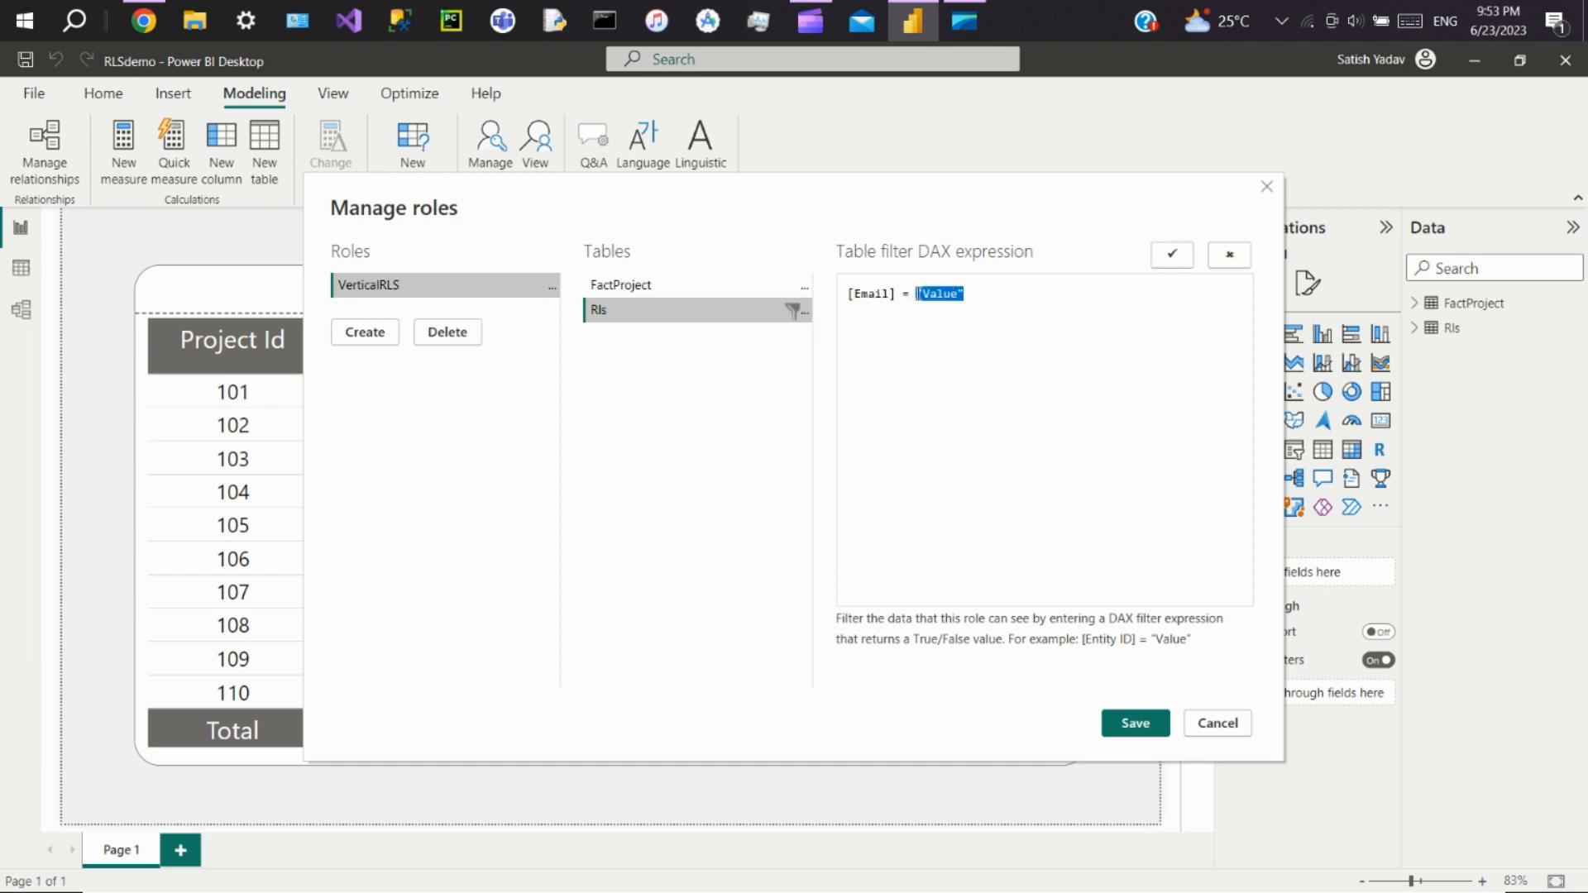
text(USER)
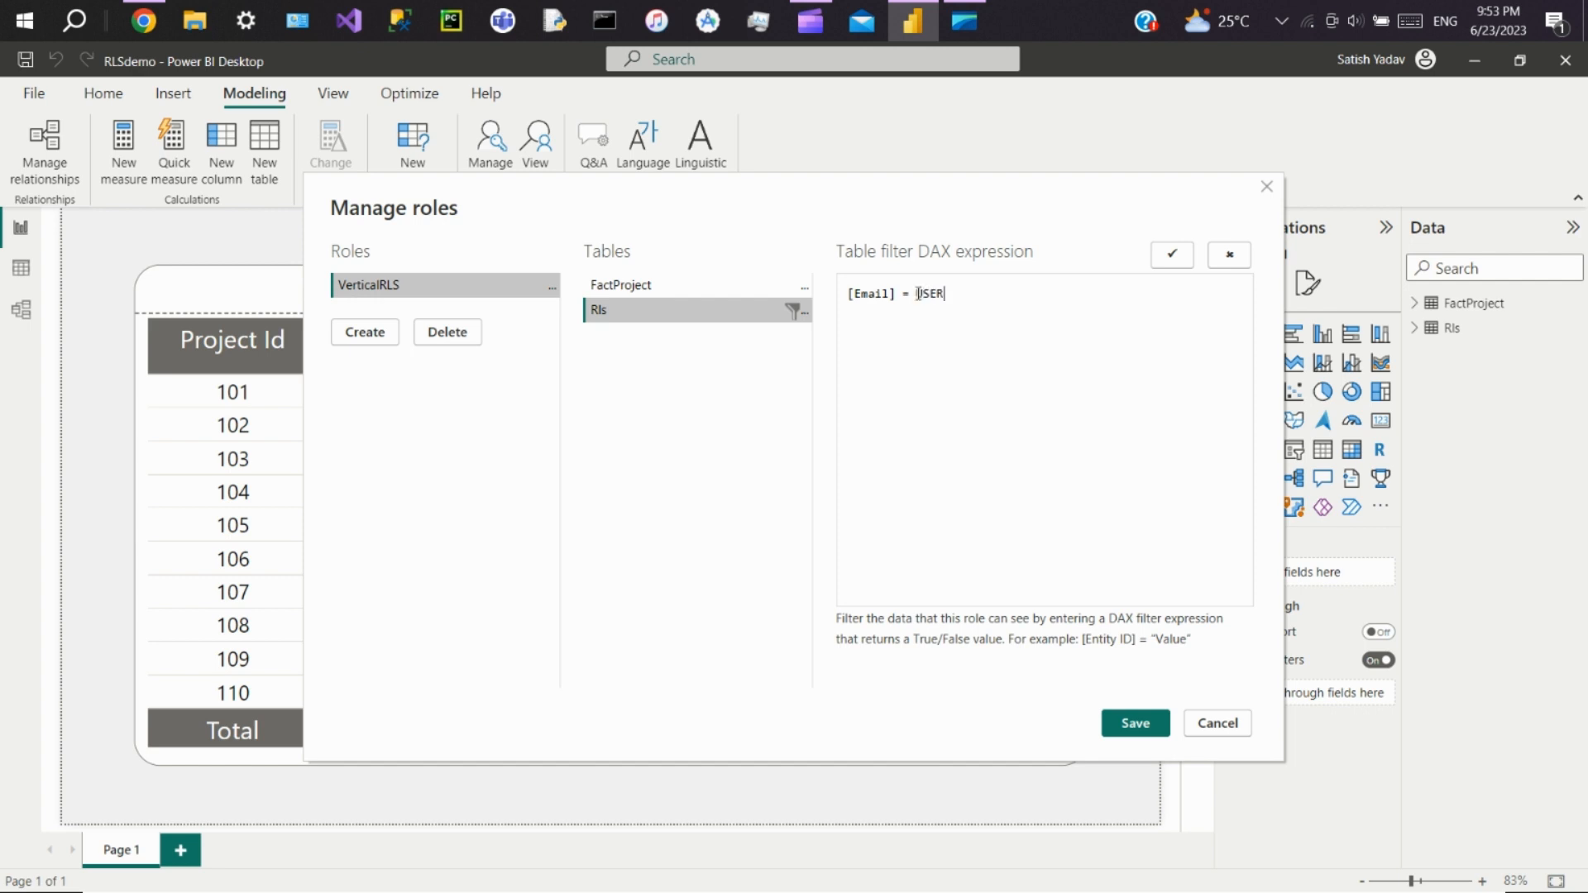
text(PRINCIPA)
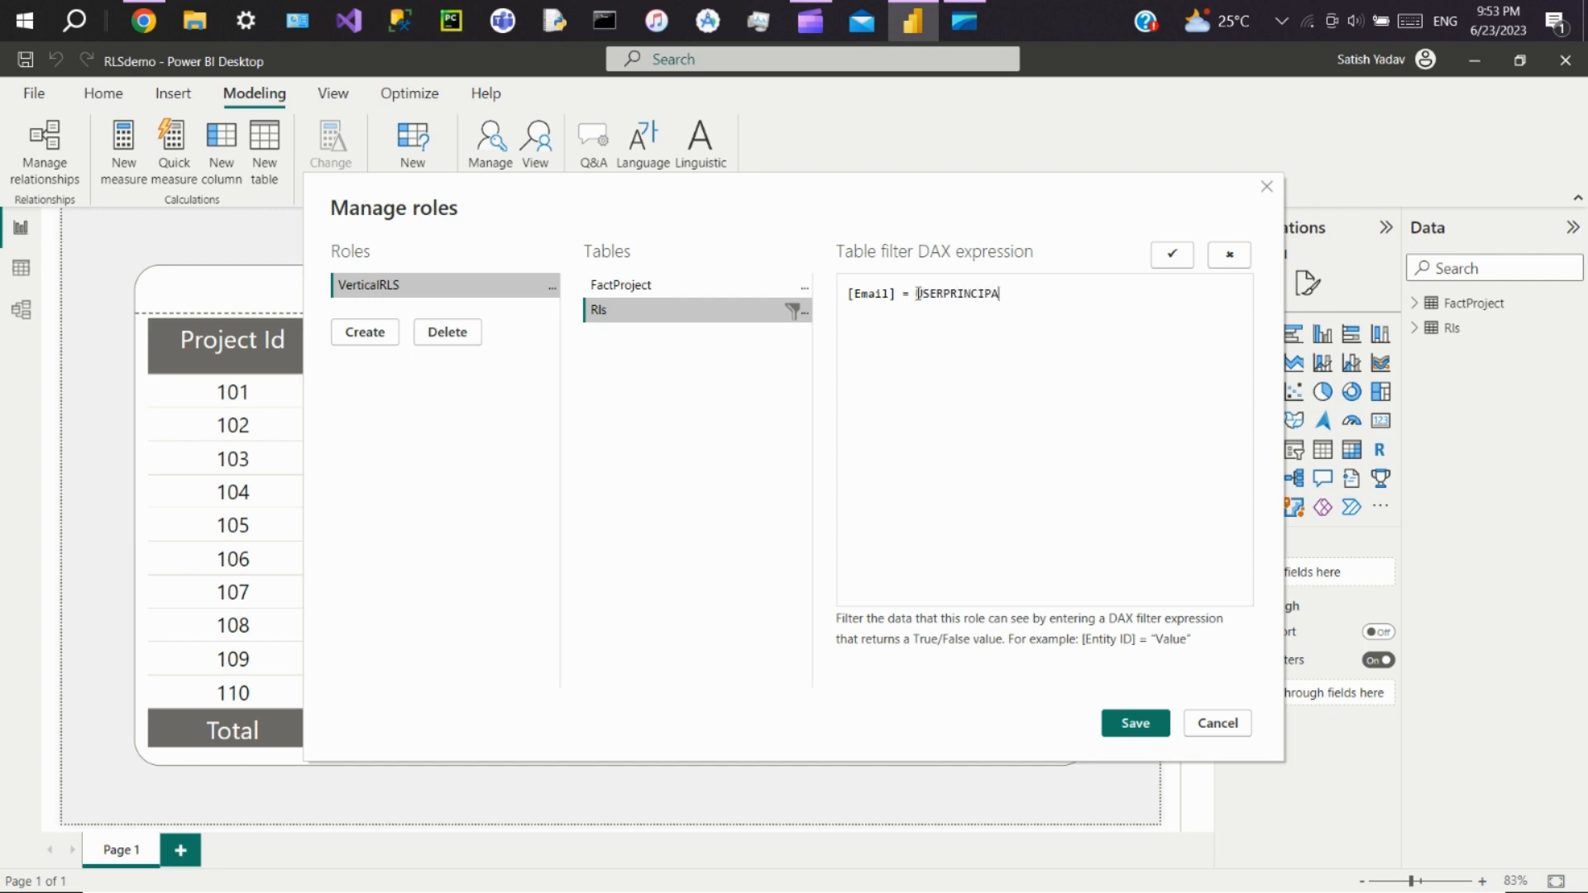
text(LNAME)
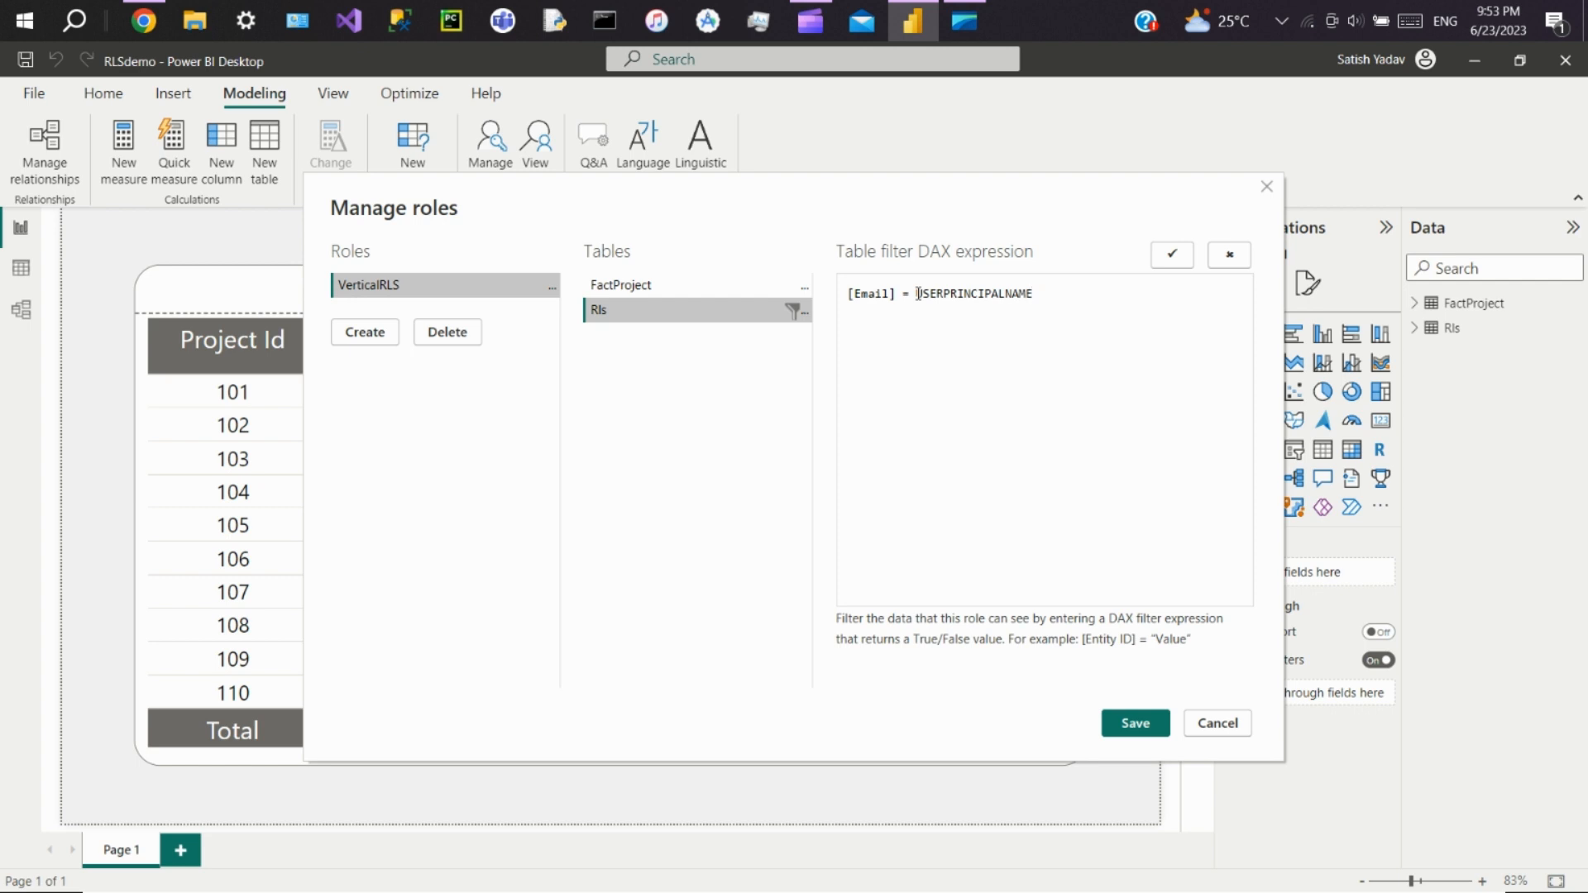
text(())
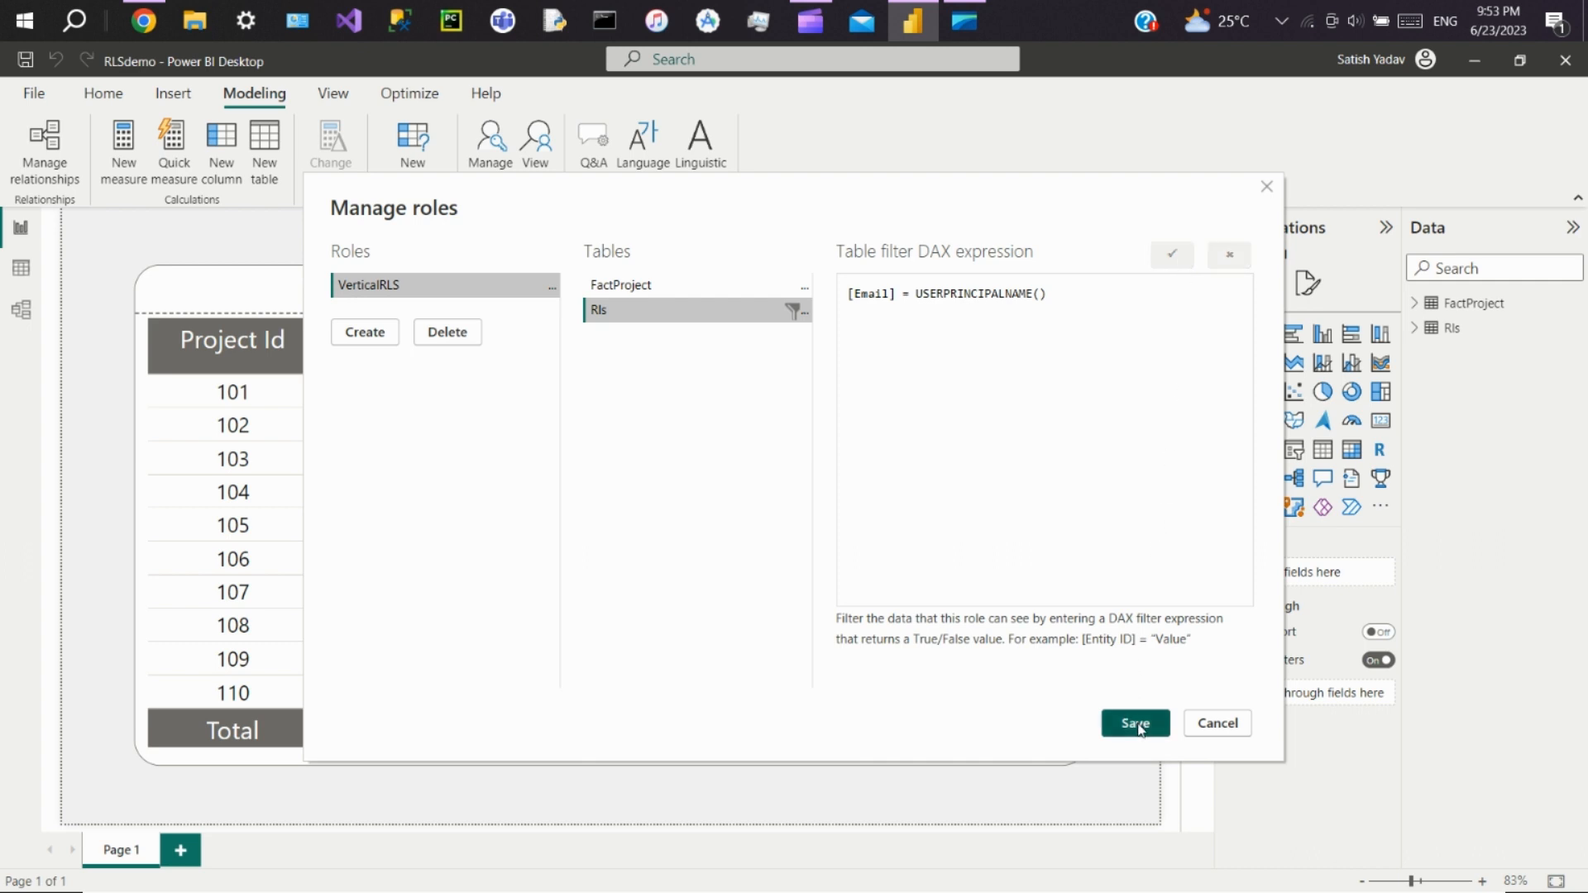
click(1134, 722)
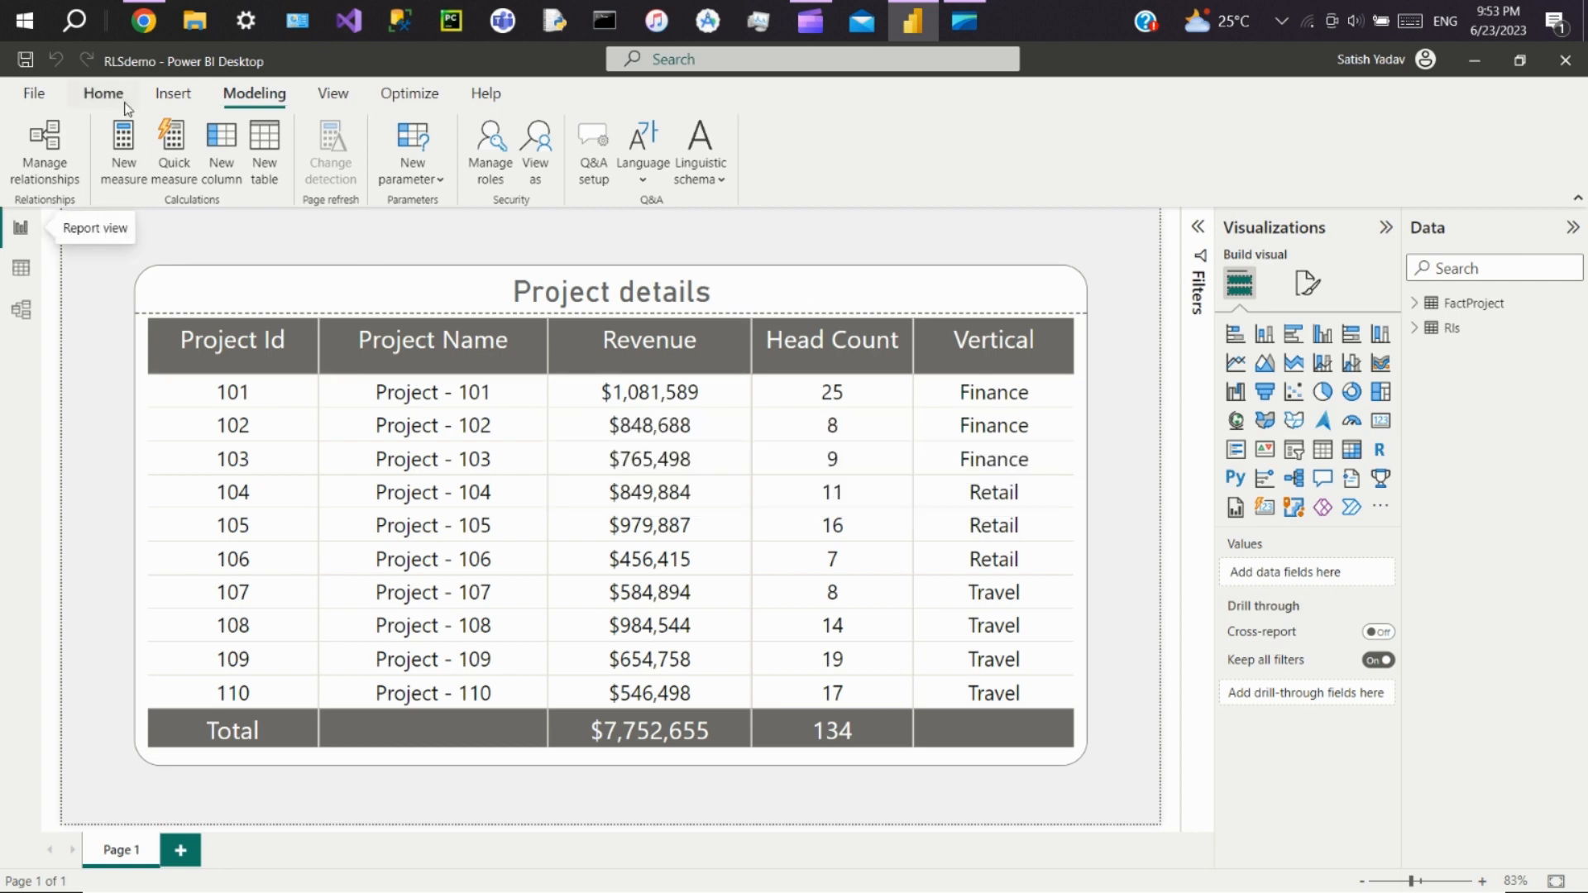
Save RLSdemo.pbix, publish it to My workspace, and open it in Power BI
click(102, 94)
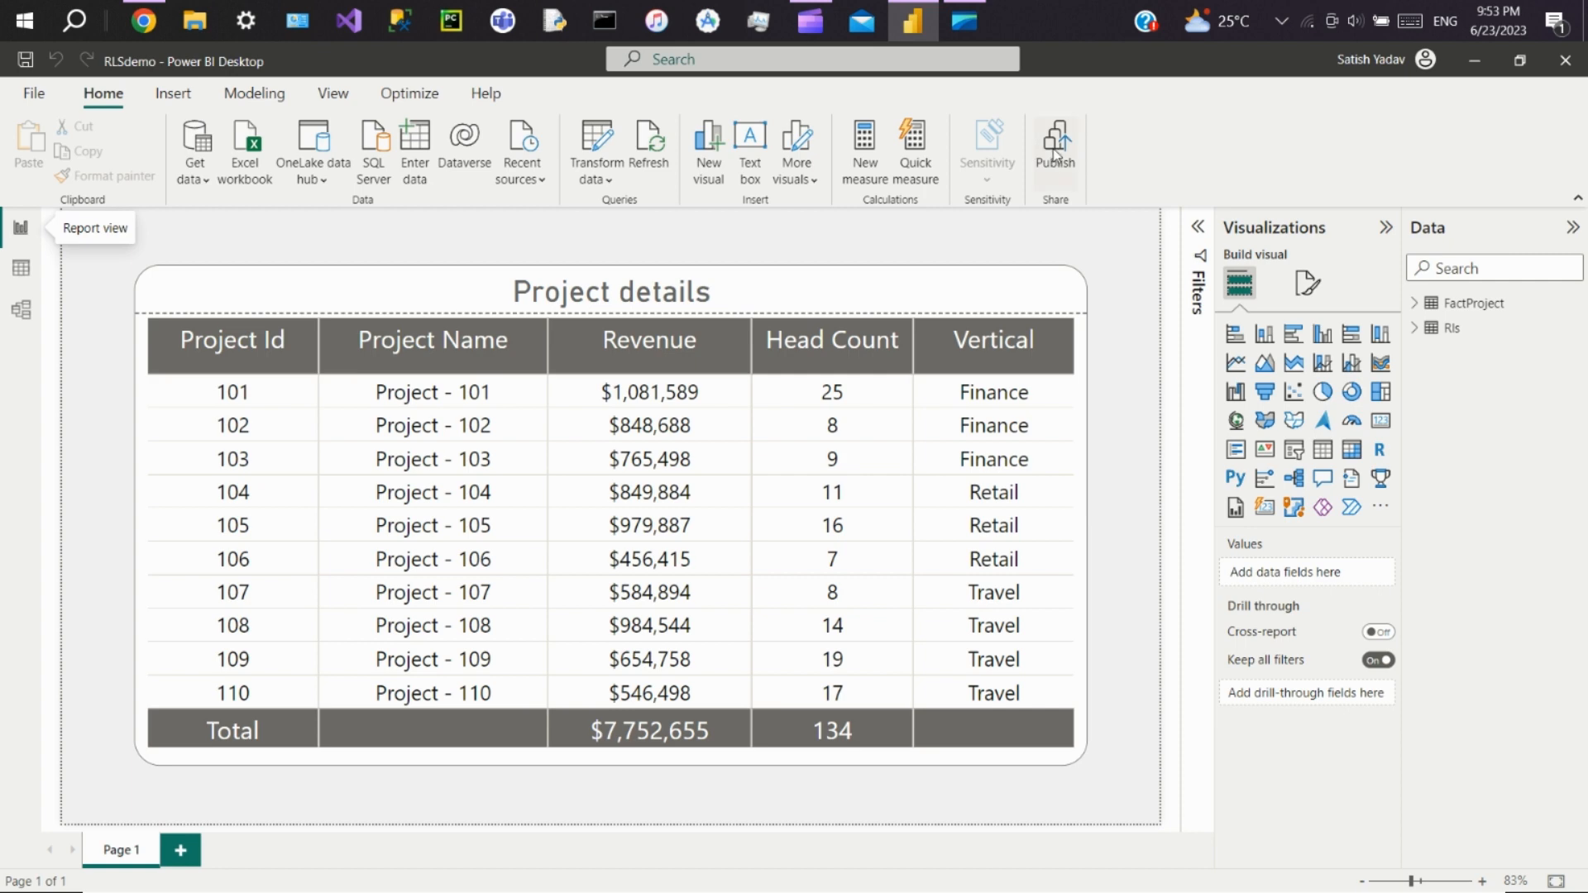
click(1055, 137)
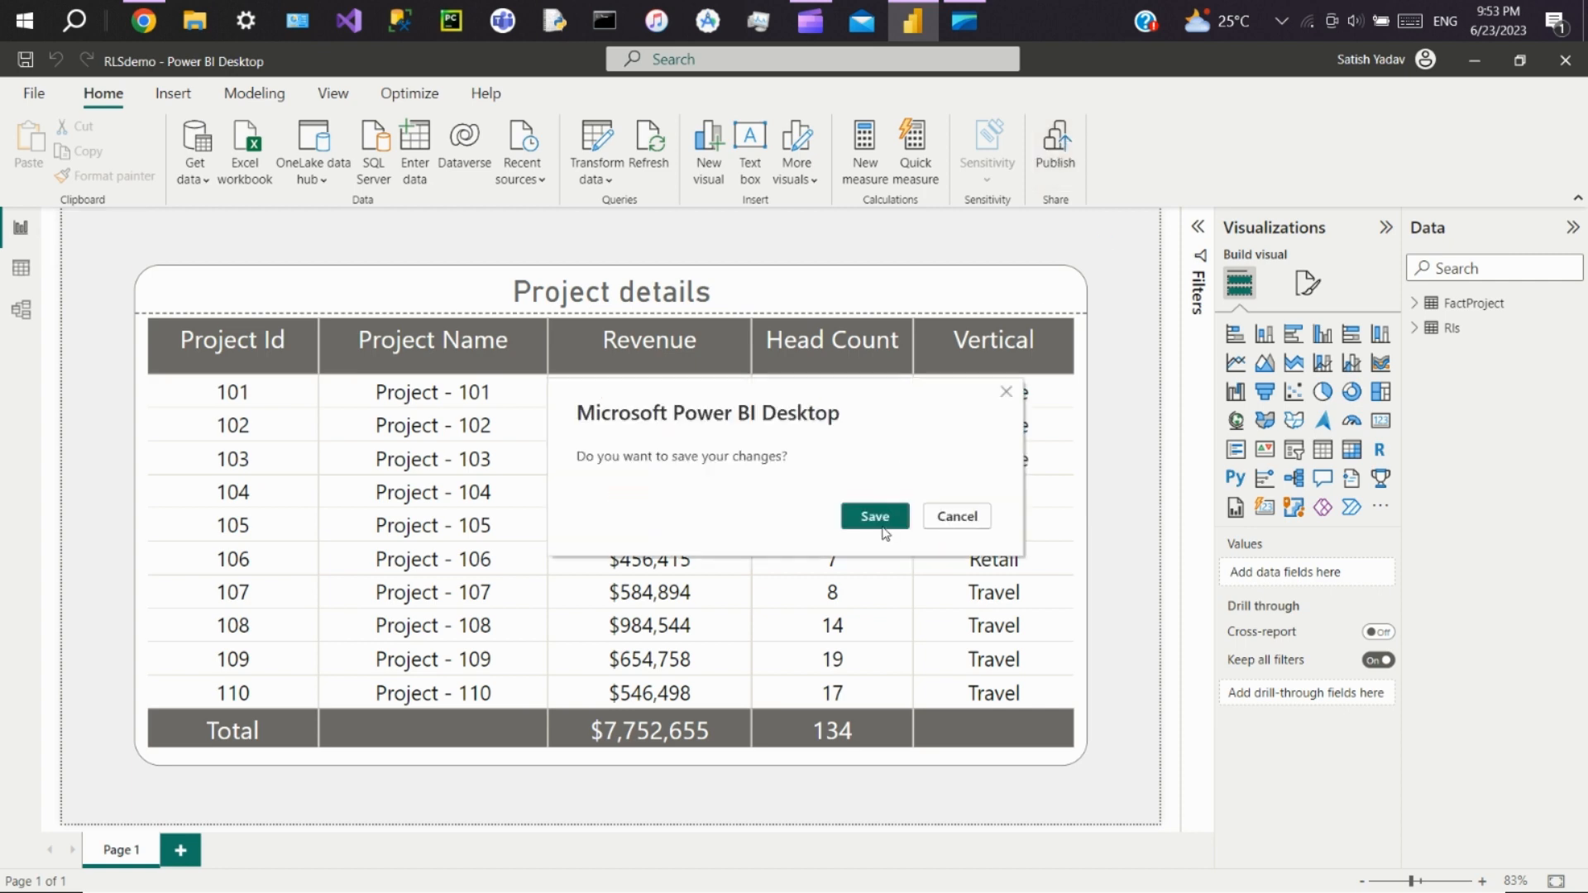
click(875, 516)
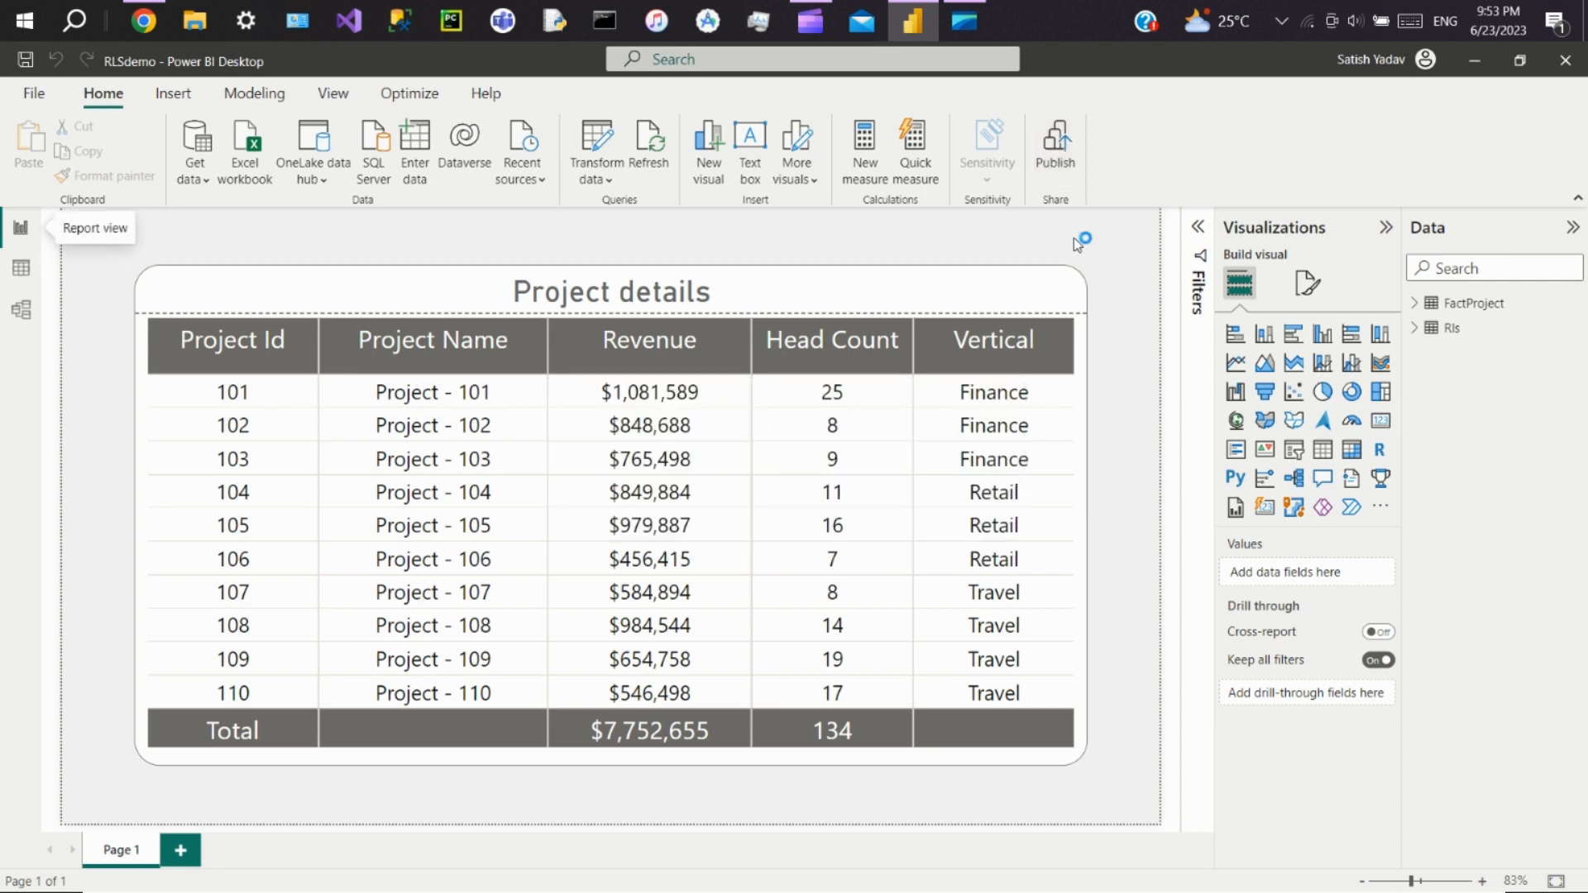
mouse_move(1045, 224)
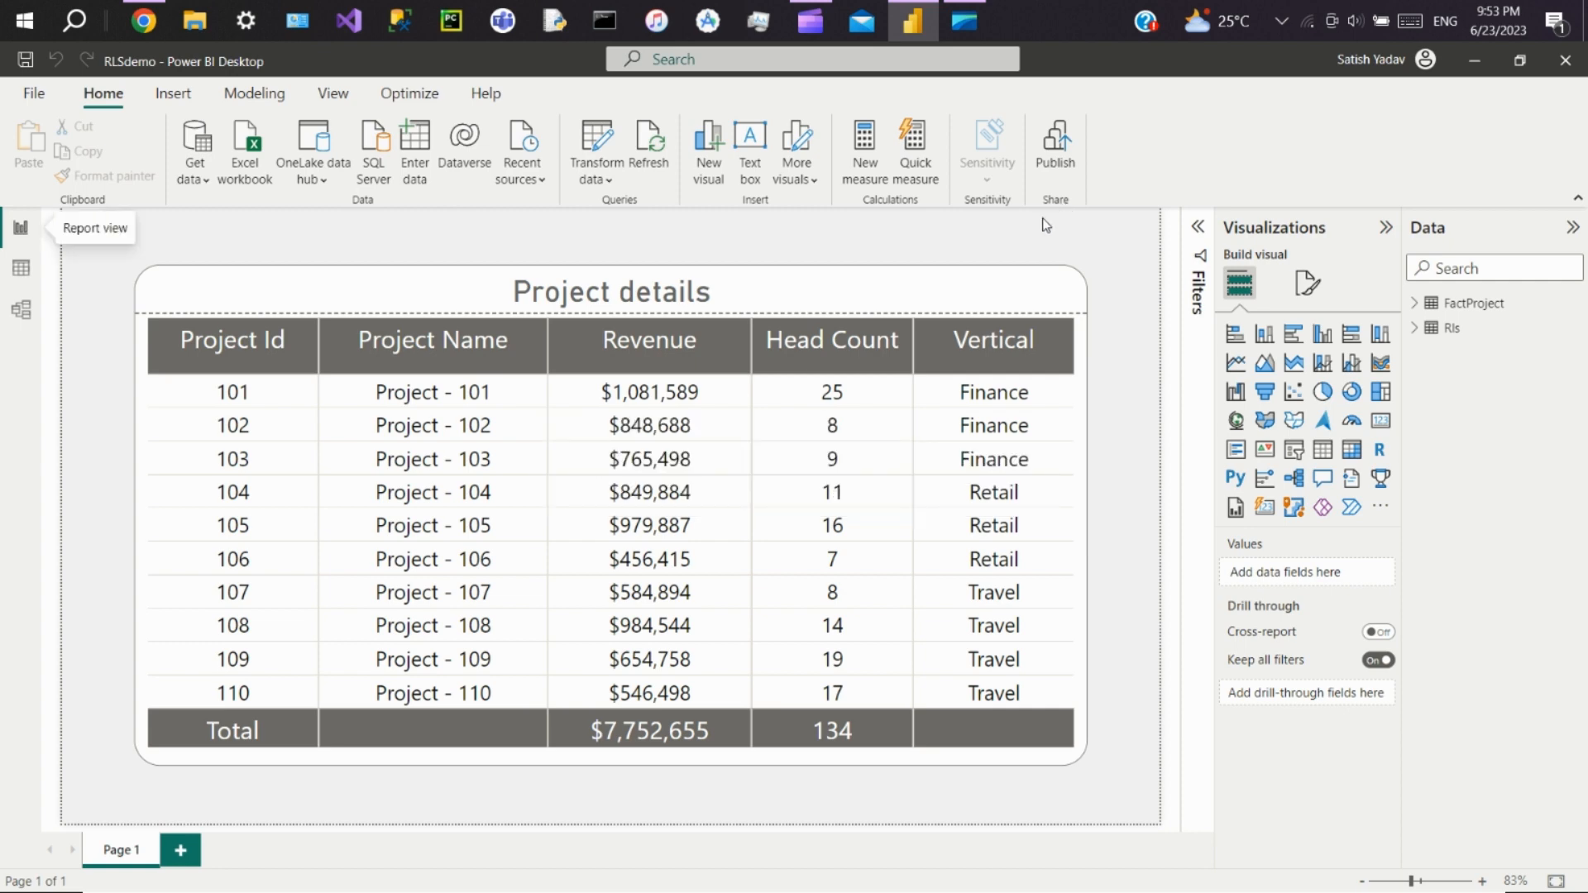
click(1055, 144)
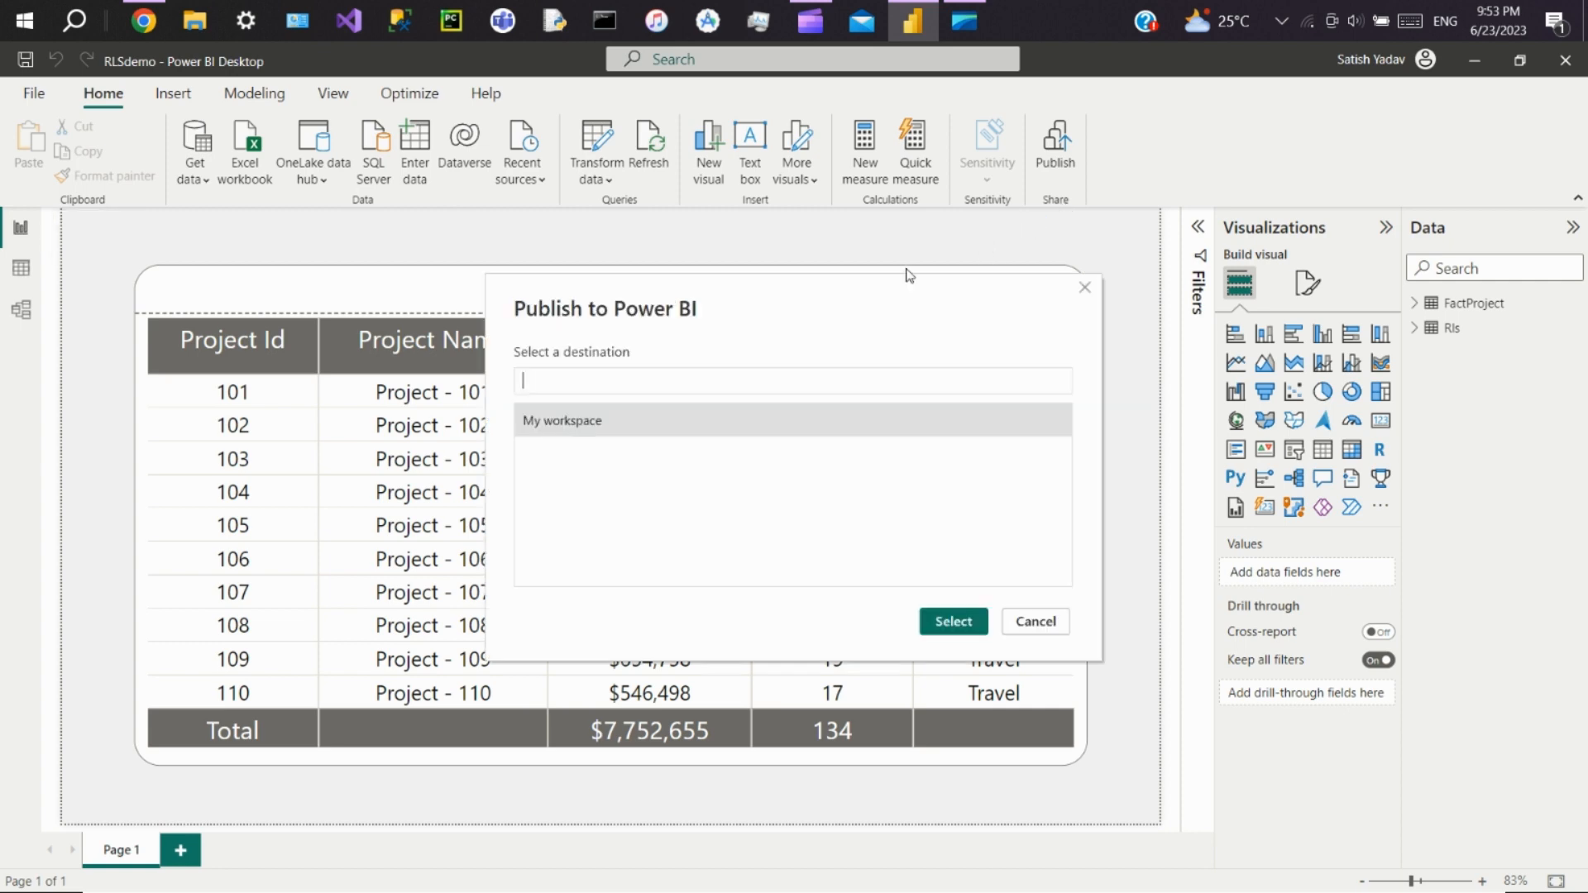
mouse_move(943, 627)
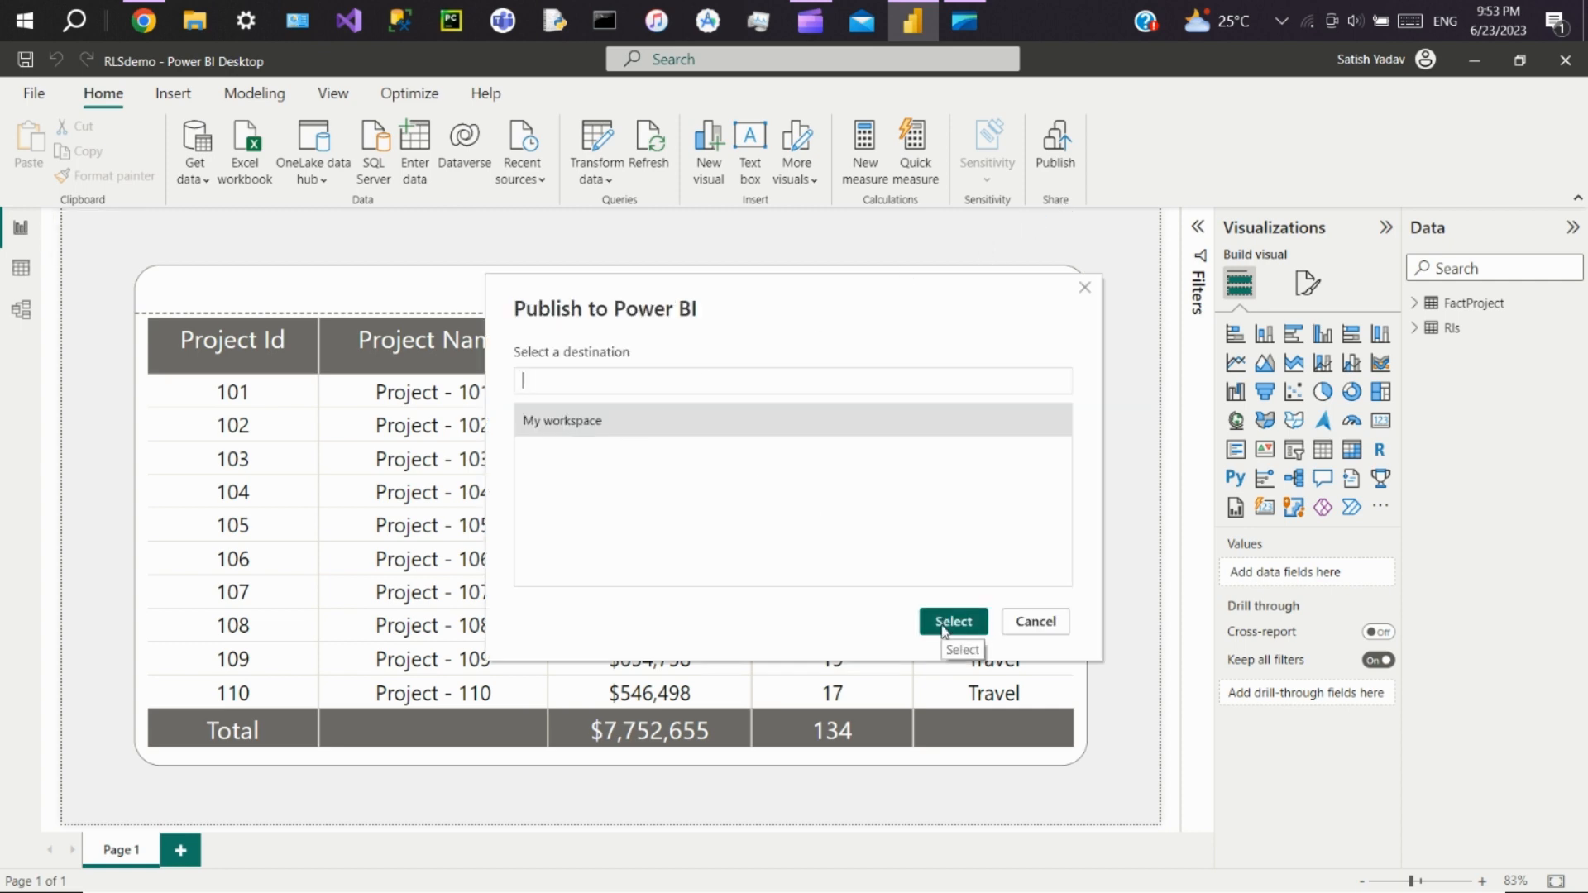
click(952, 621)
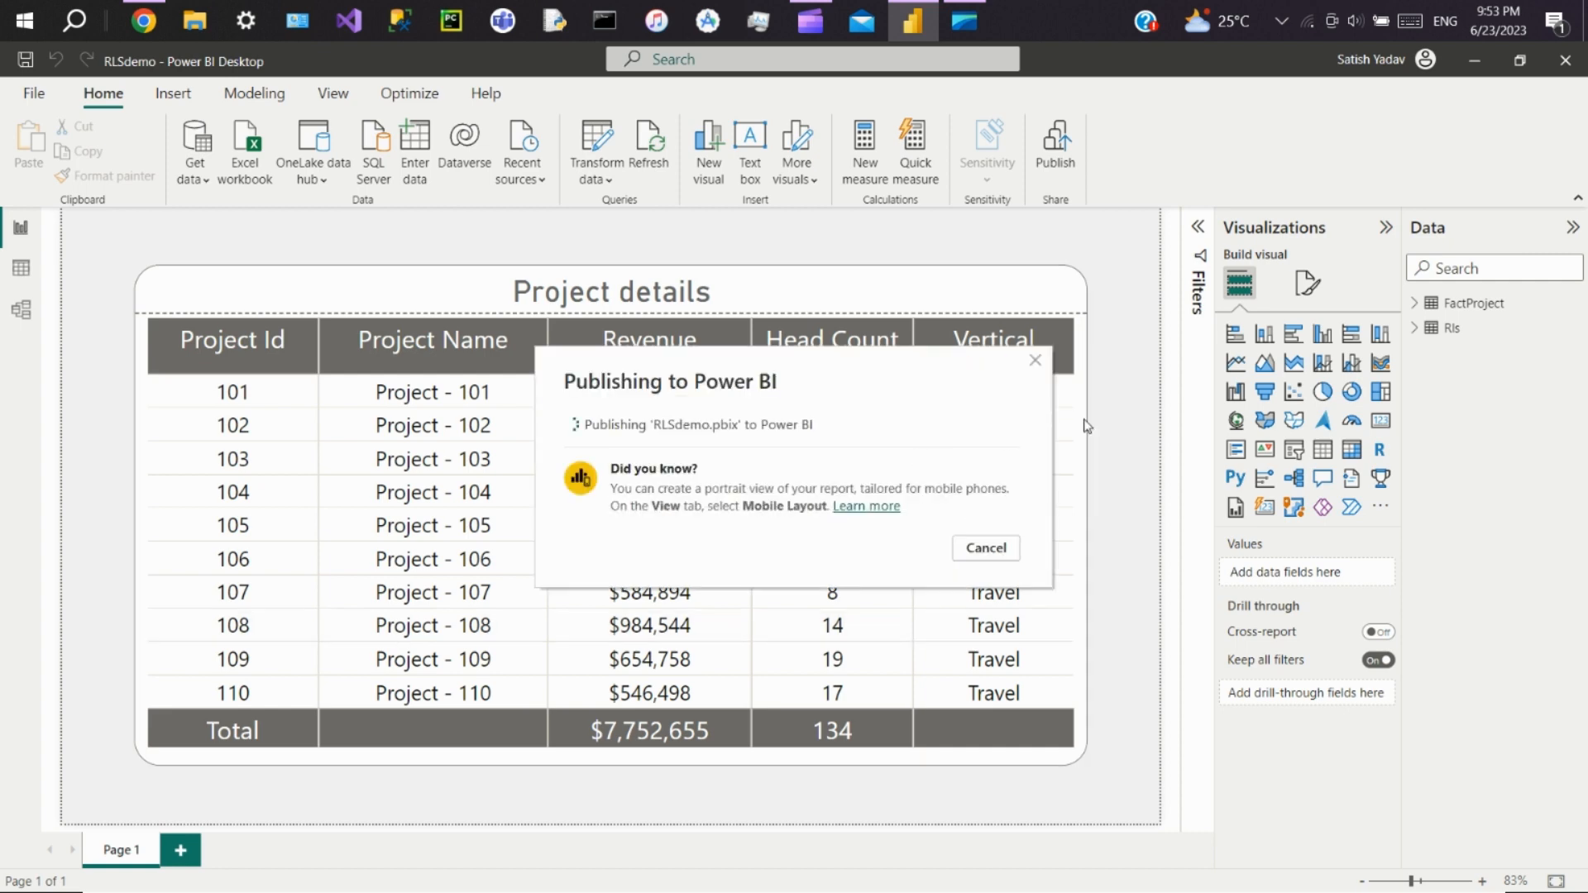
mouse_move(649, 433)
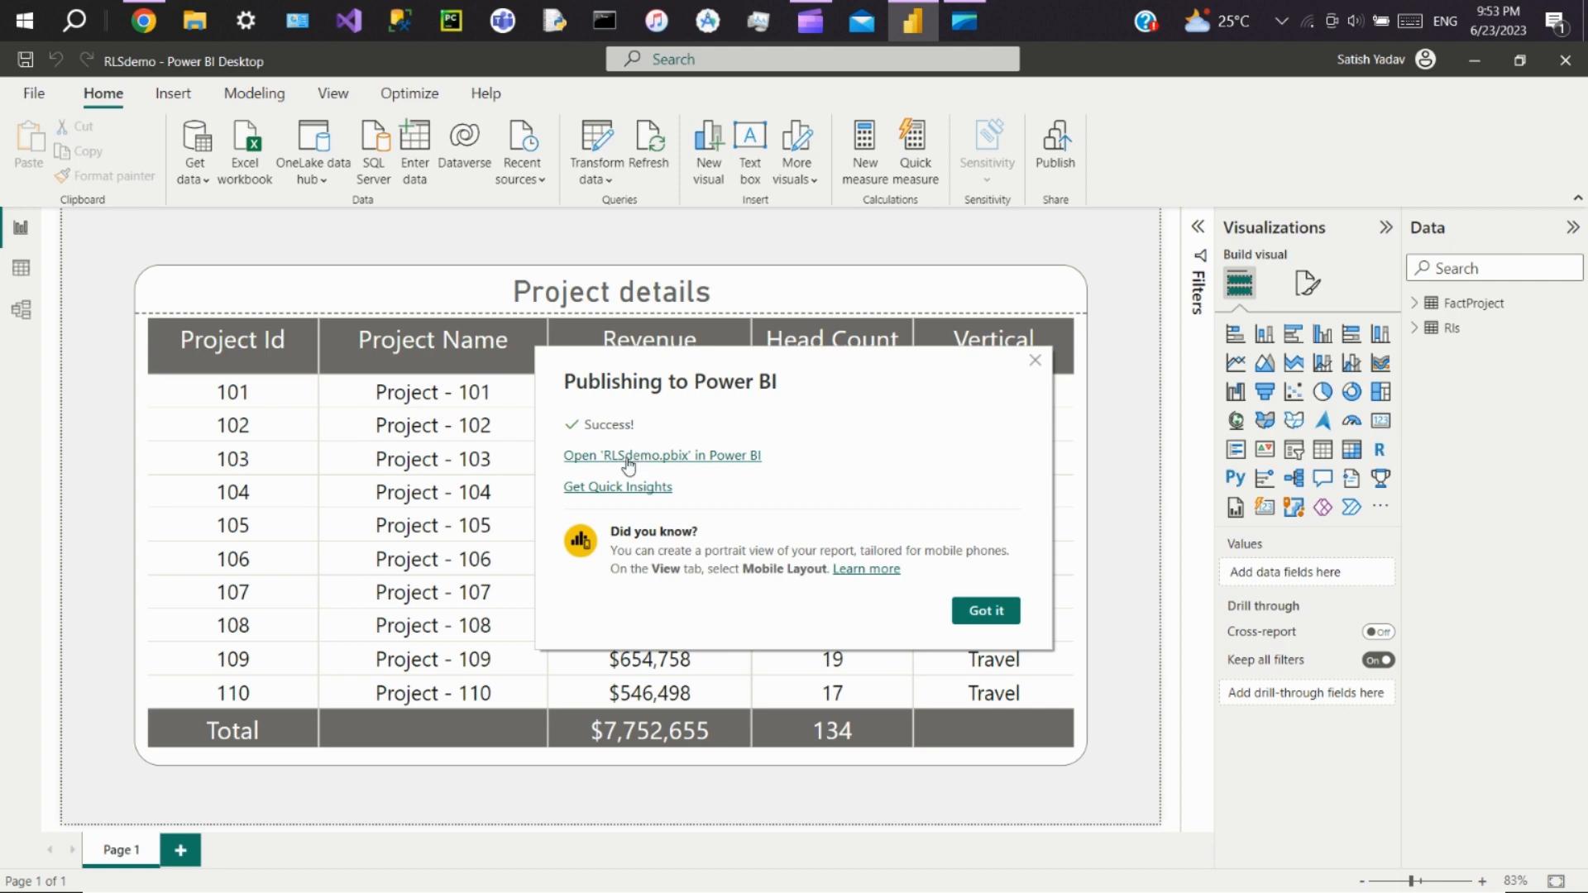
click(662, 456)
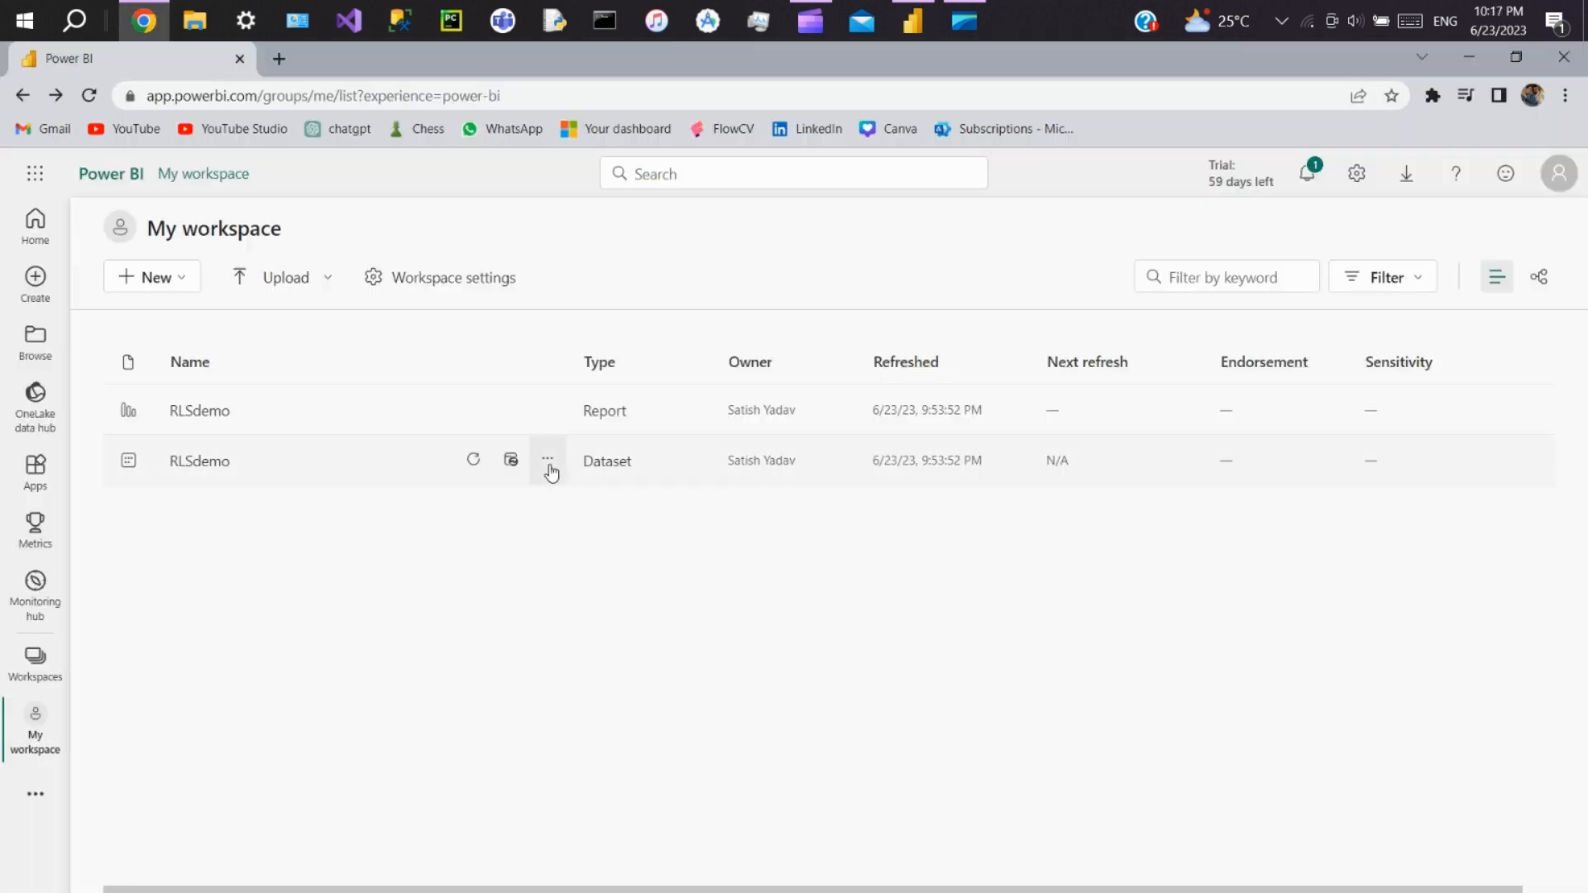
Add Kiran and the other users as members of the RLSdemo dataset's VerticalRLS role and save
click(548, 460)
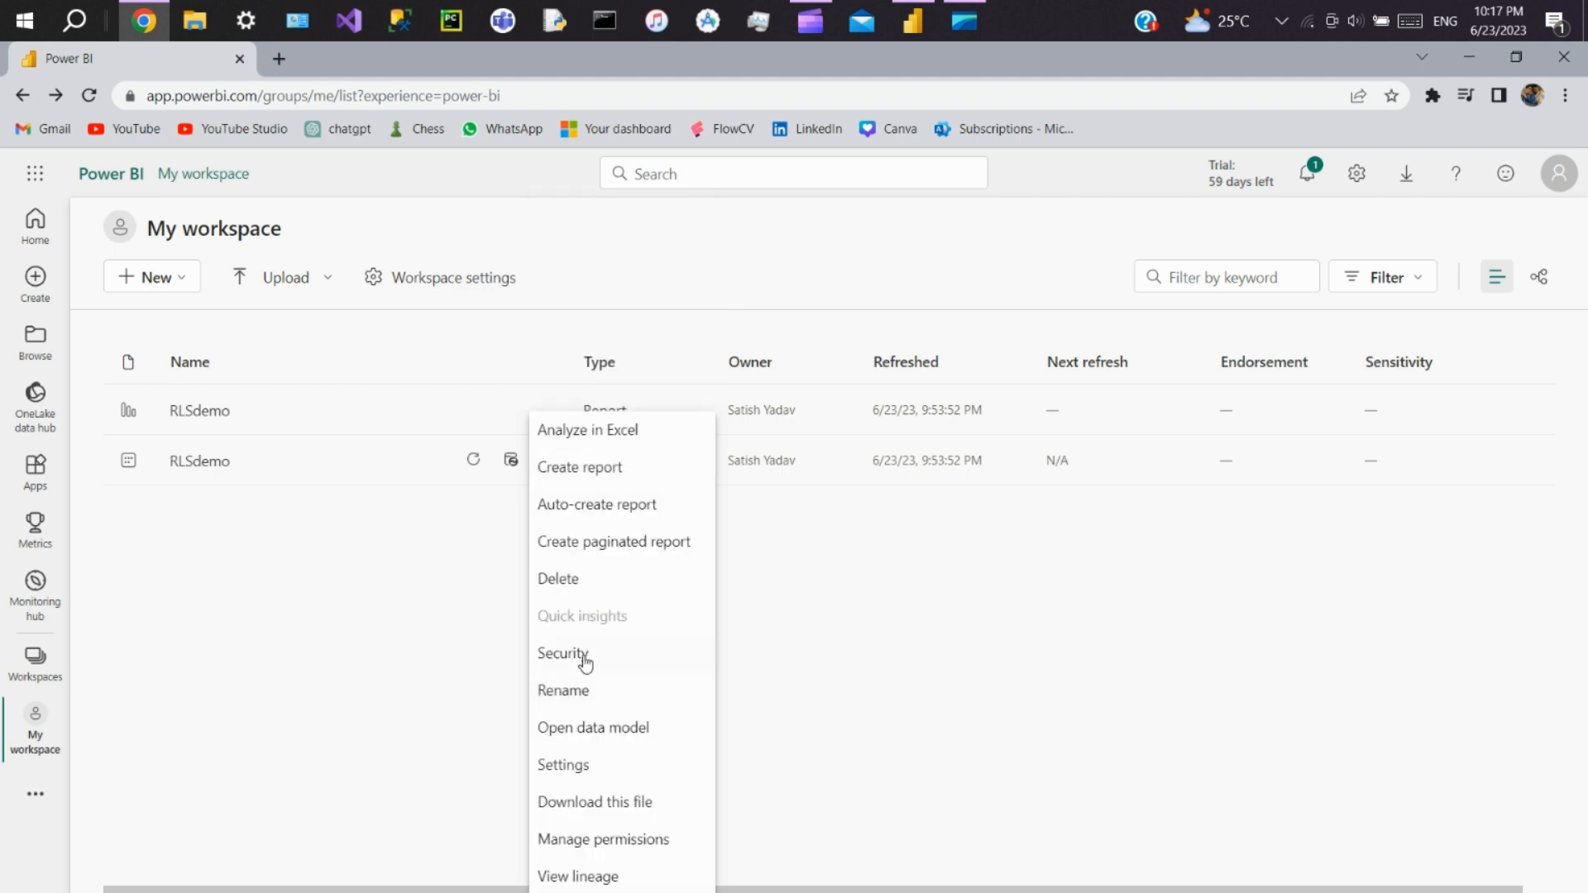
click(564, 654)
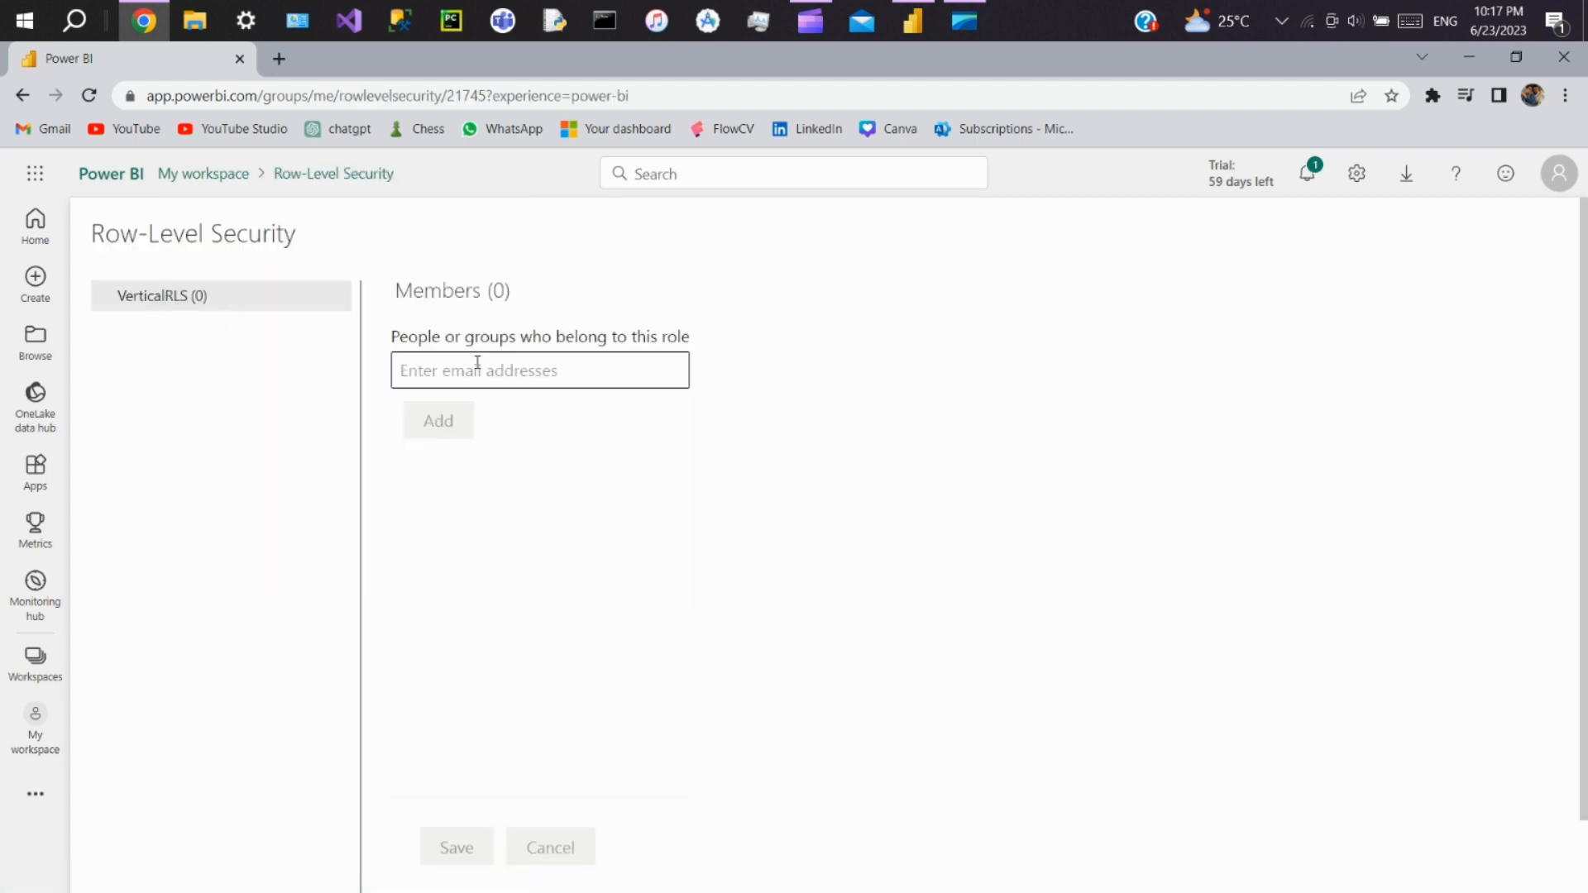
text(ki)
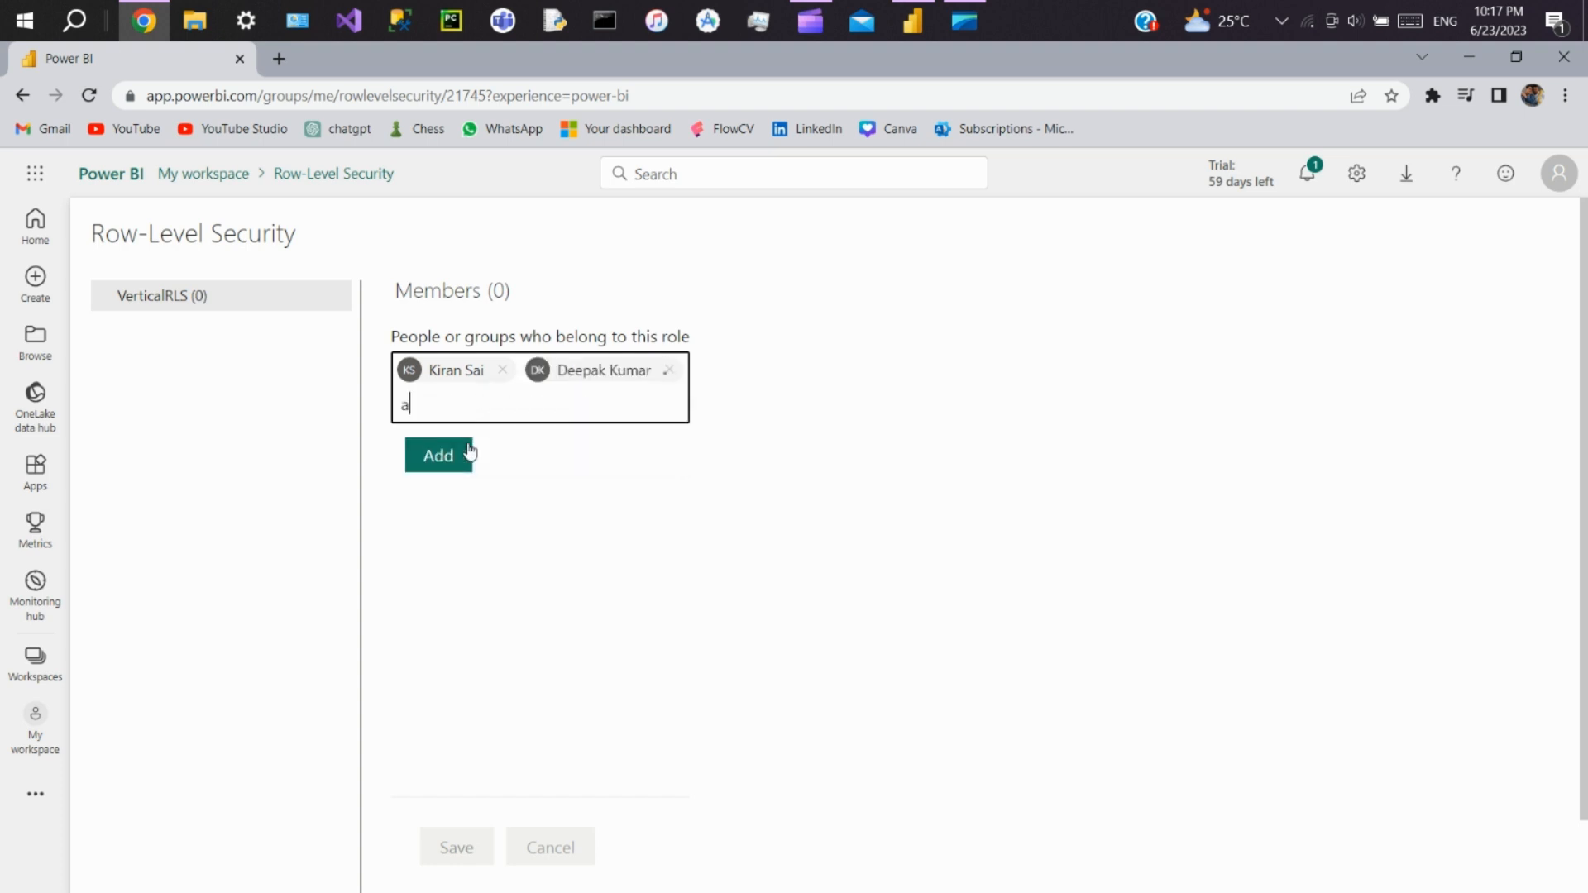
text(shu)
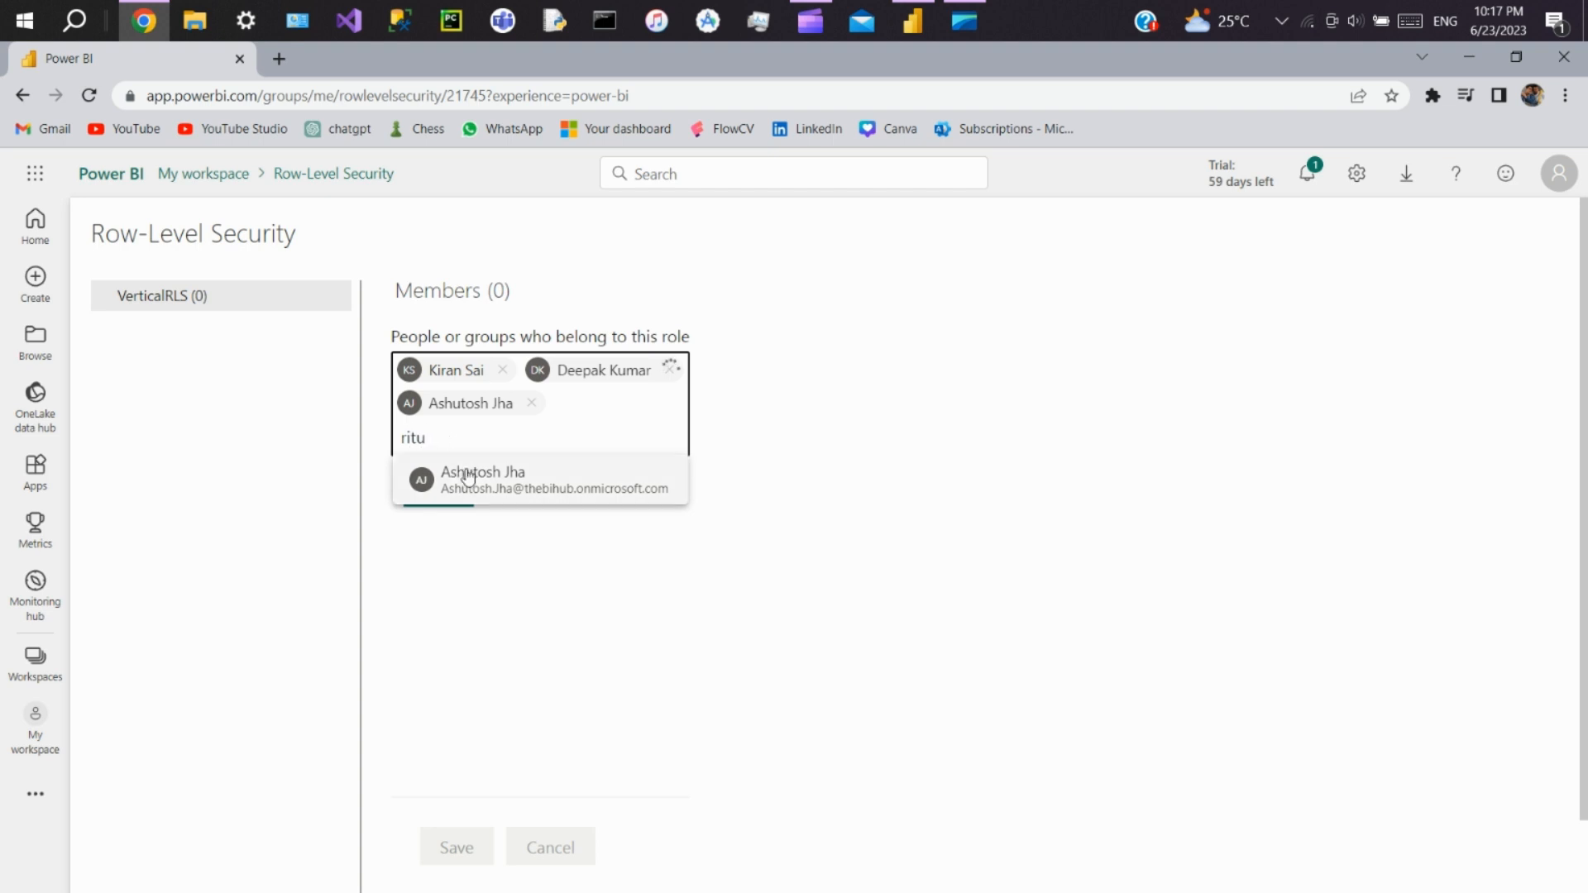
click(484, 479)
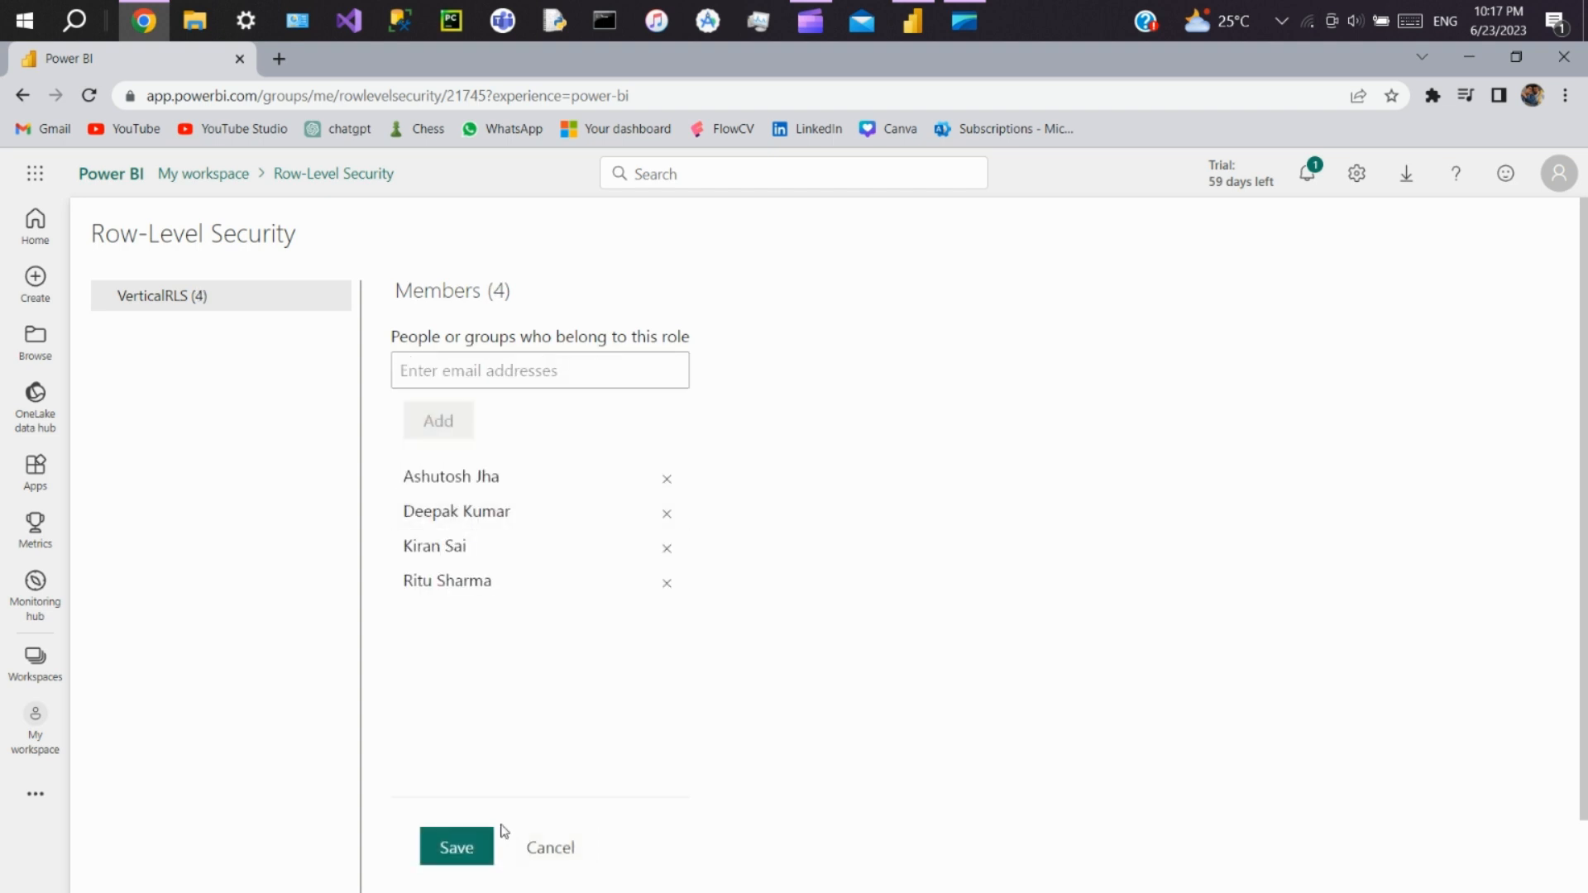
click(456, 847)
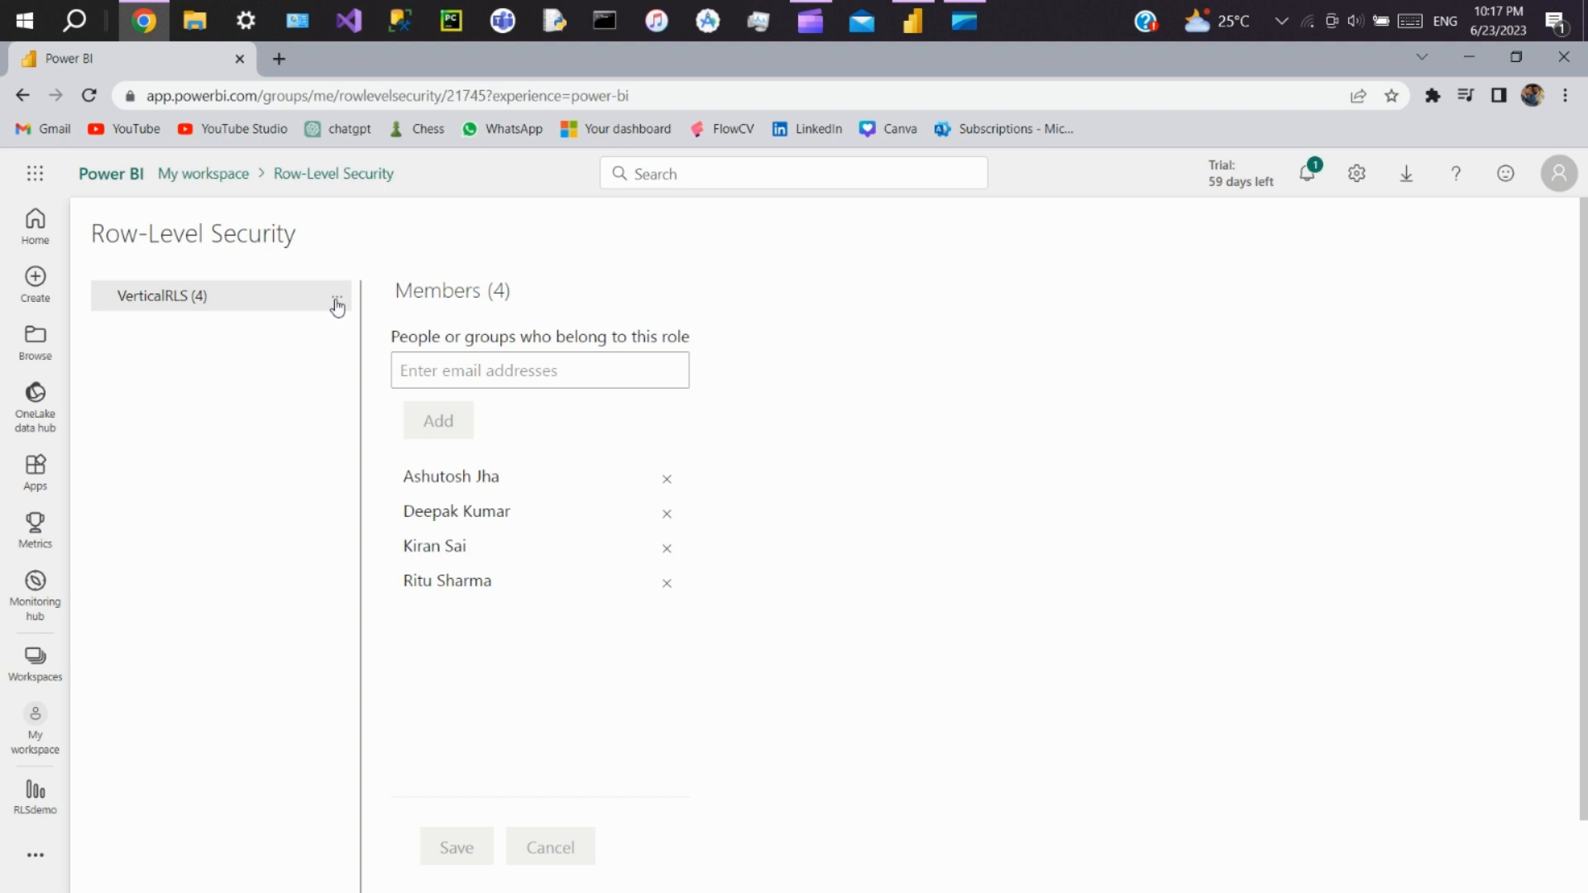
click(34, 793)
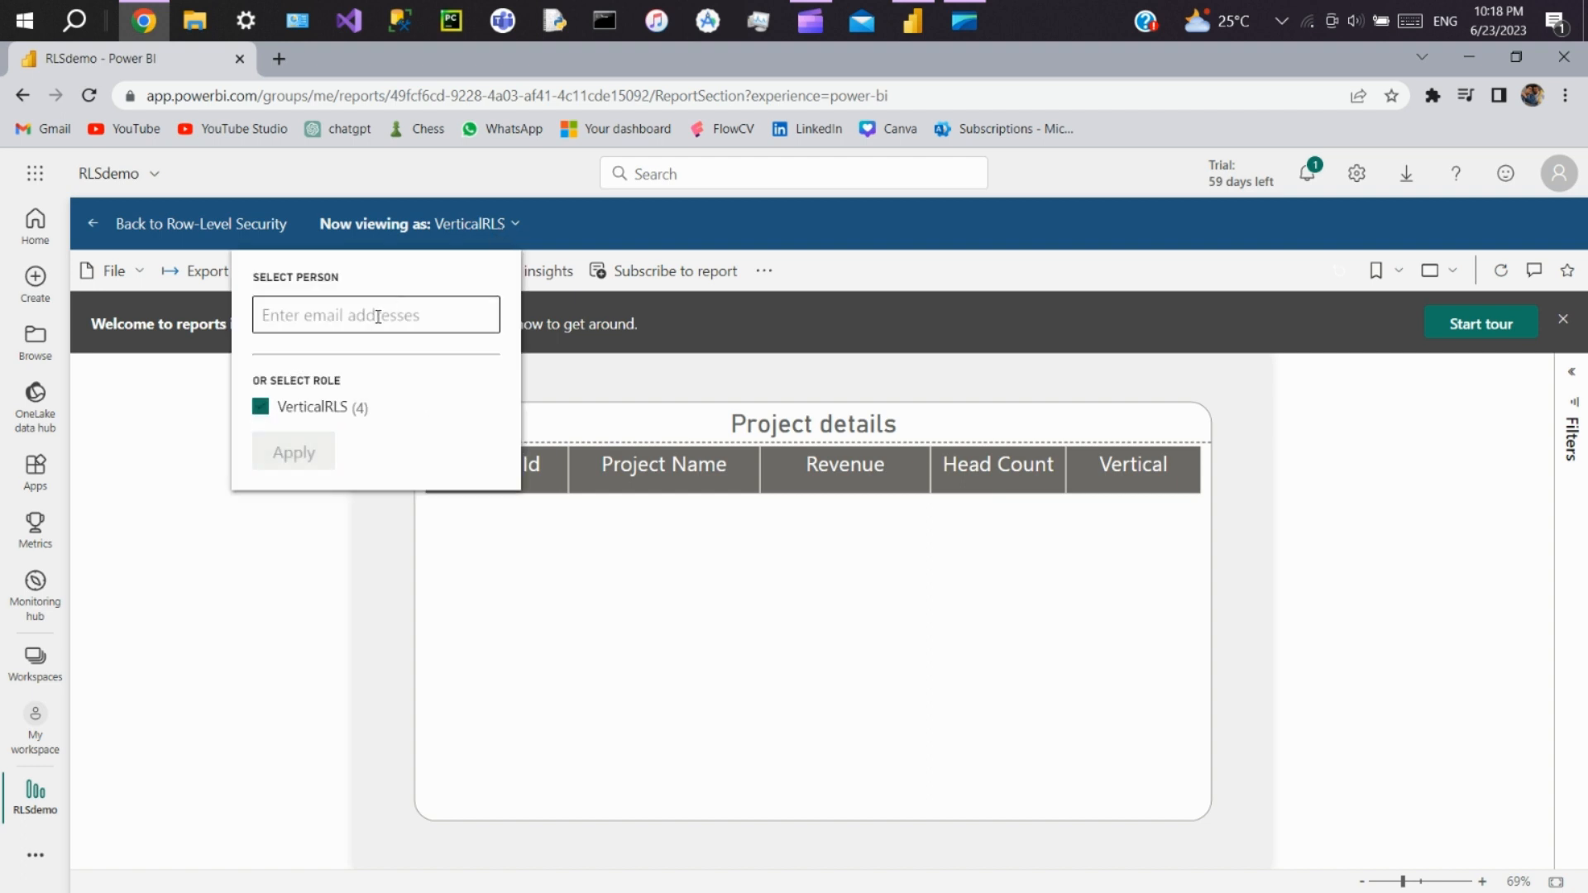
Test the report as Kiran, Deepak, then Ritu, ending on Ritu's Travel-only projects
text(kiran)
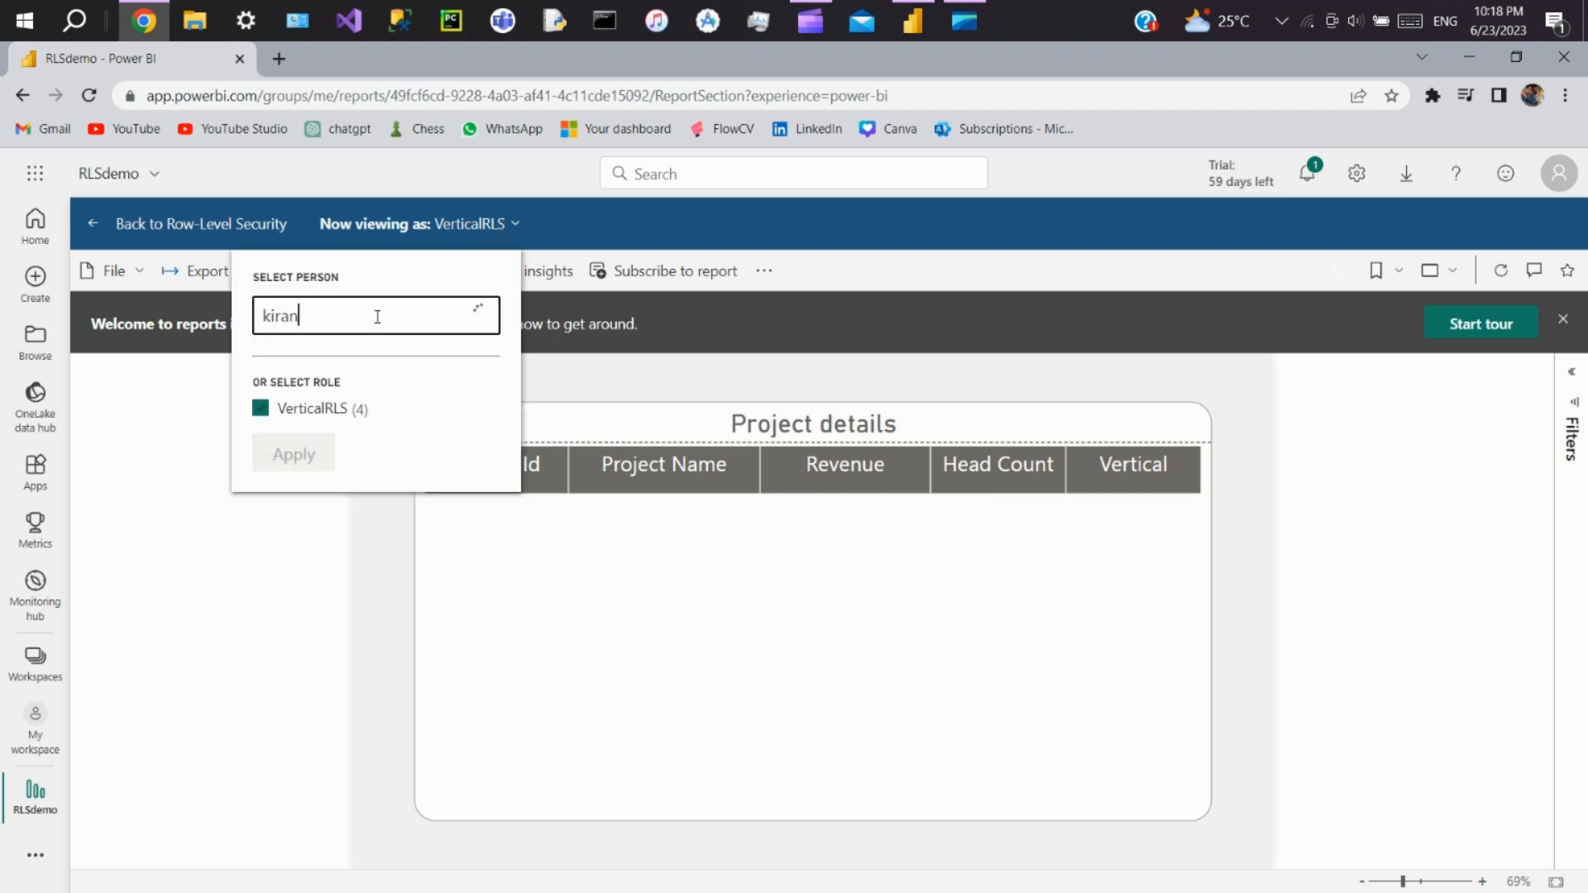
click(323, 314)
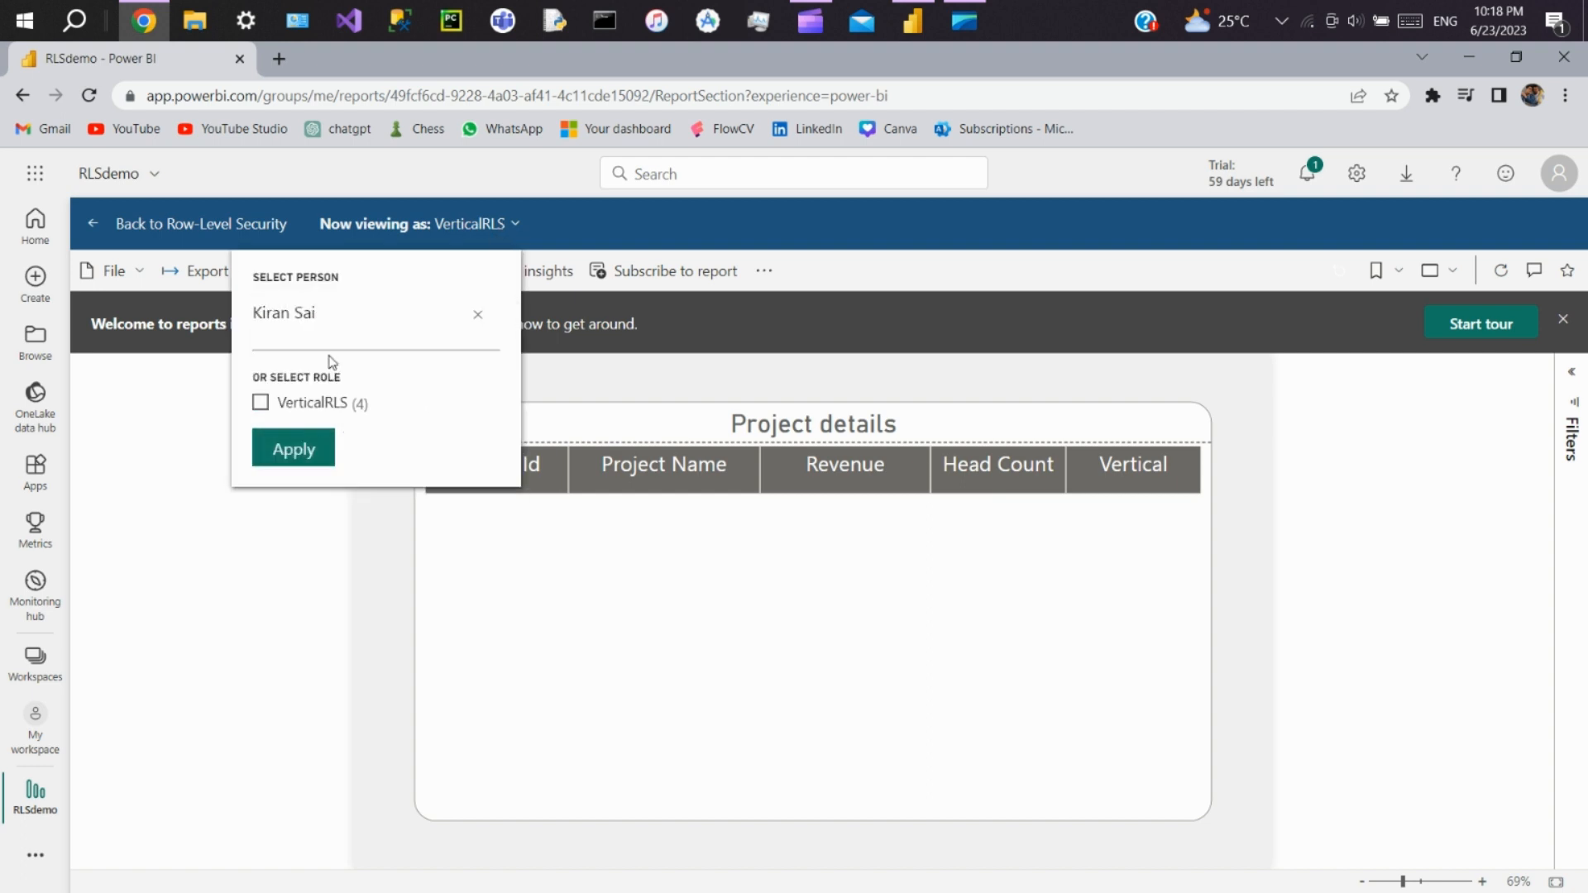
click(292, 448)
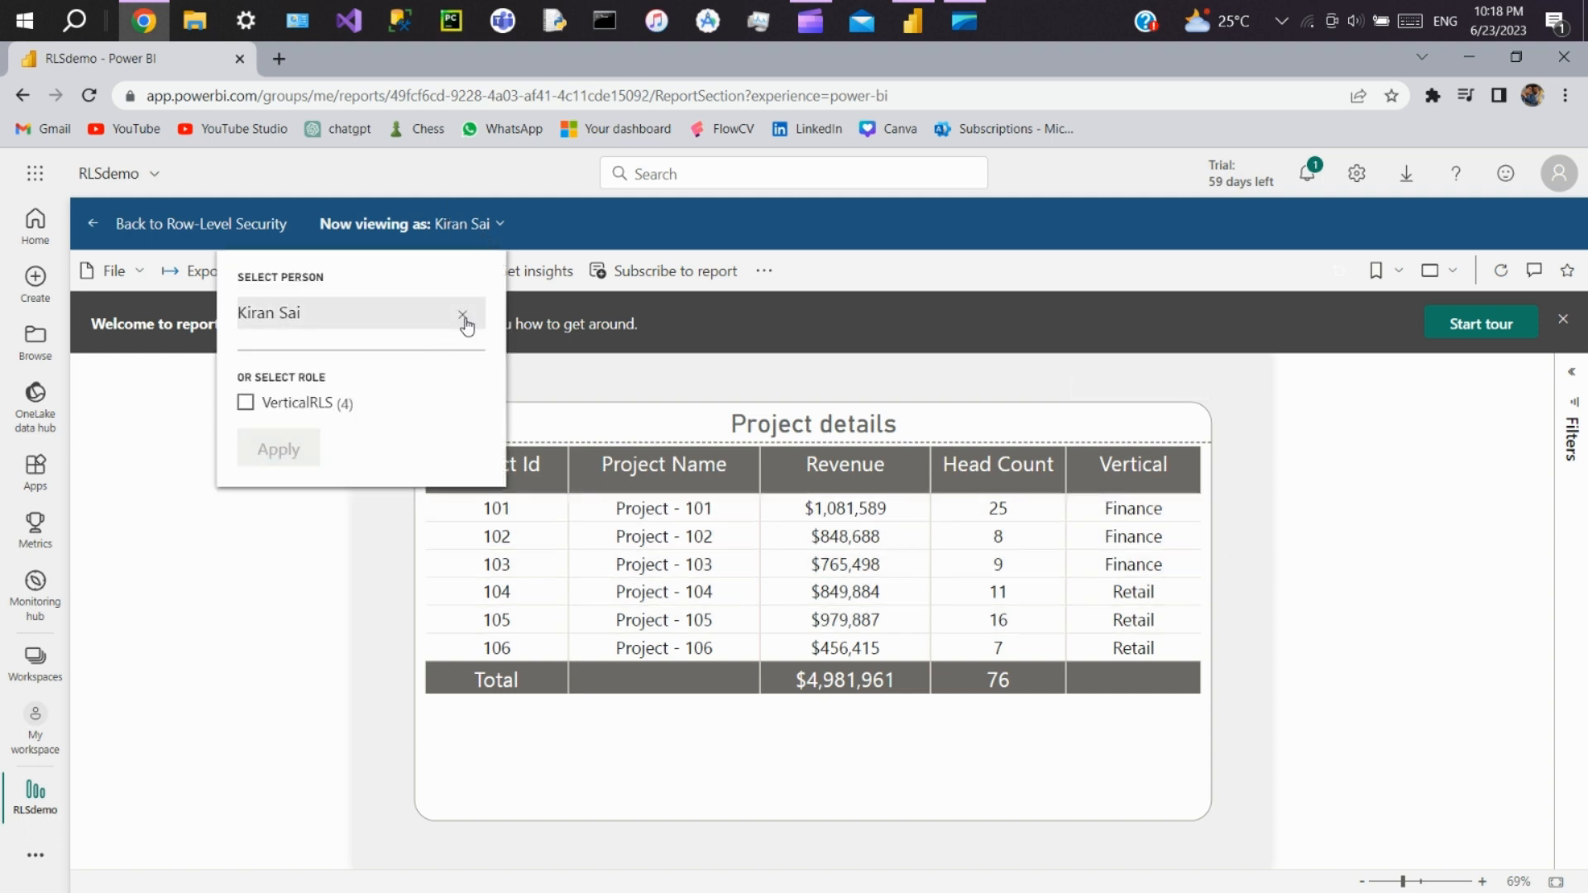
text(dee)
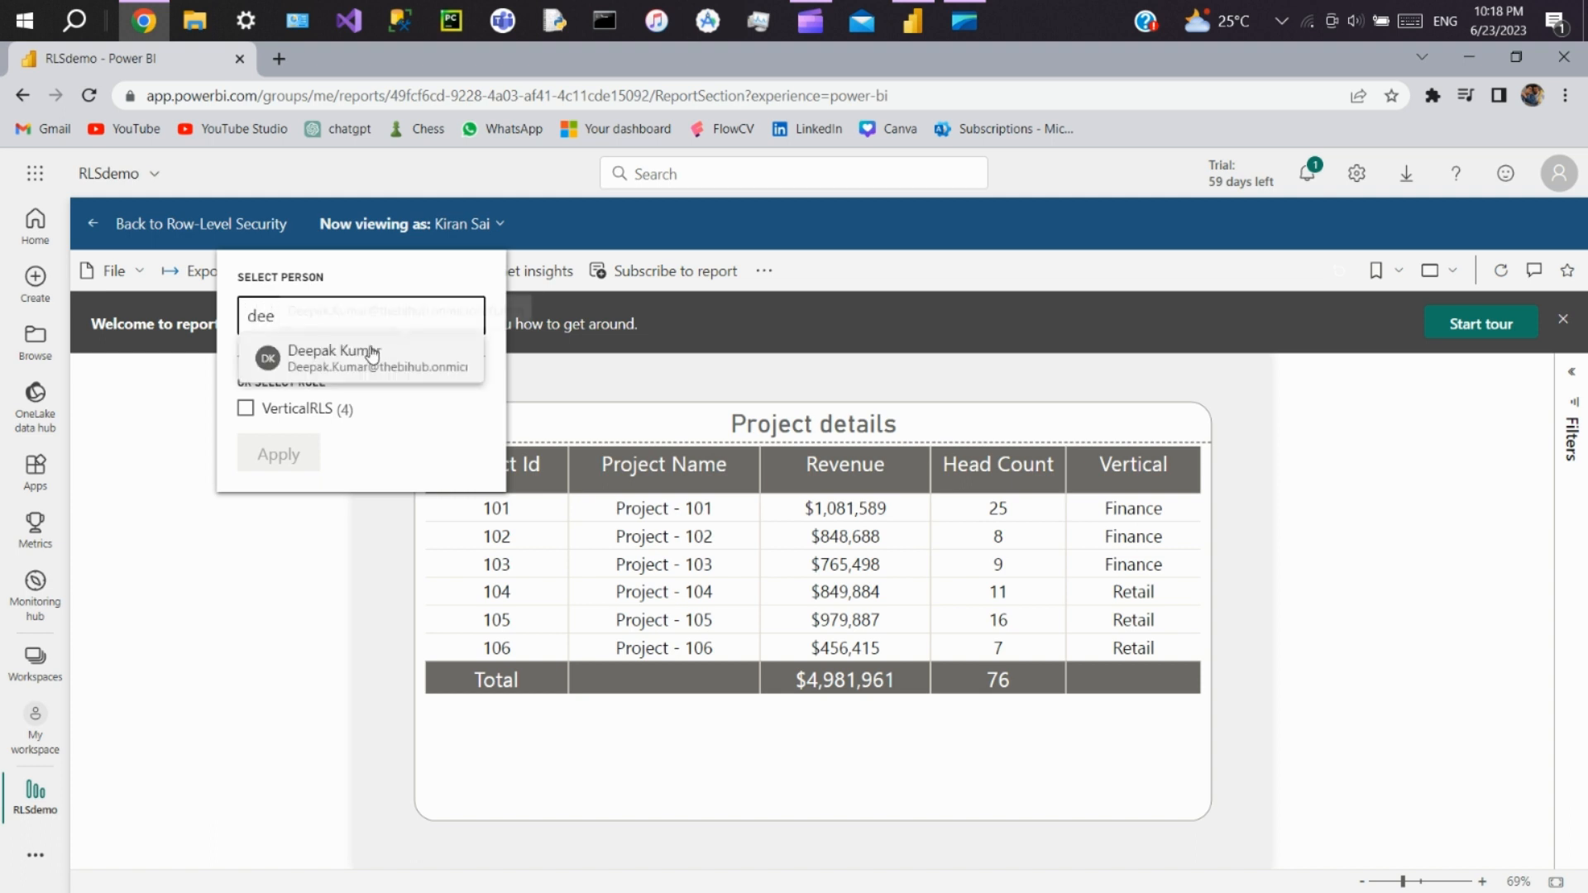
click(335, 358)
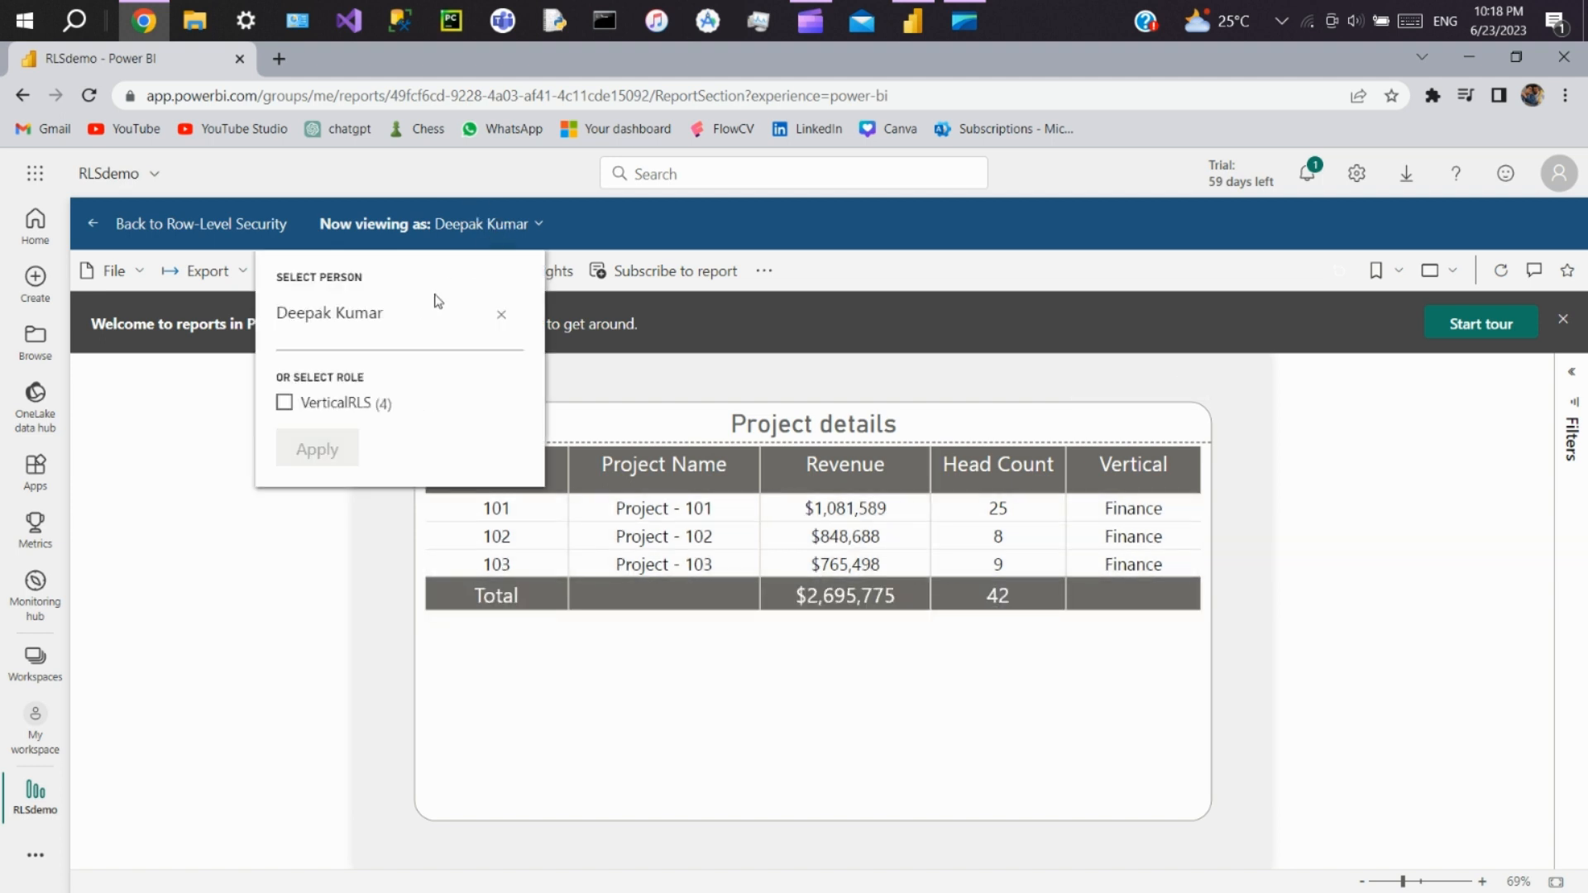
click(501, 314)
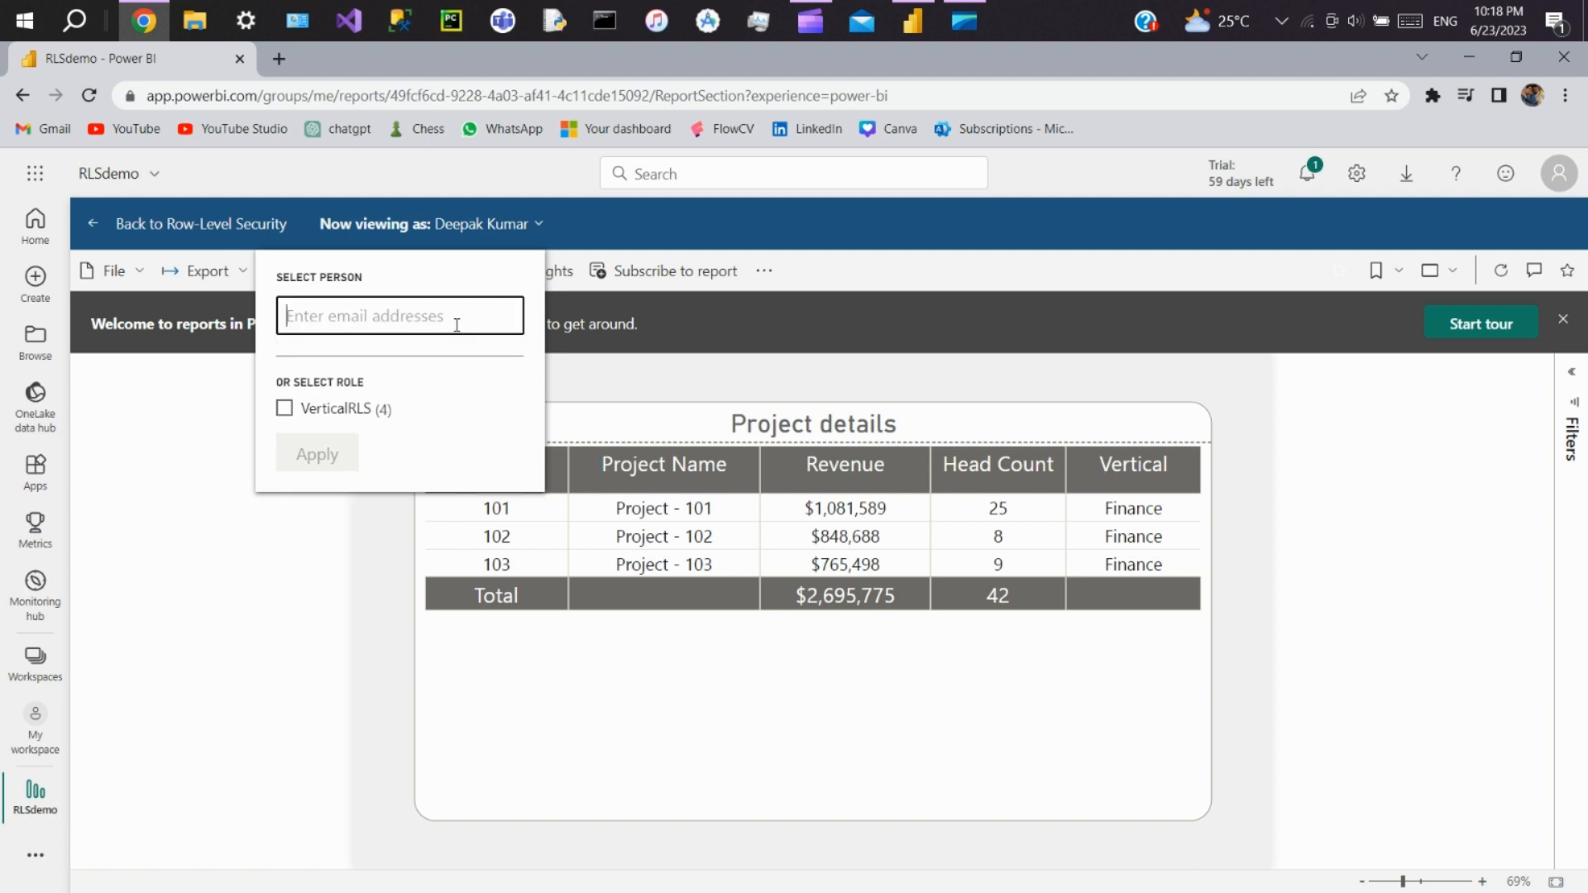
text(ritu)
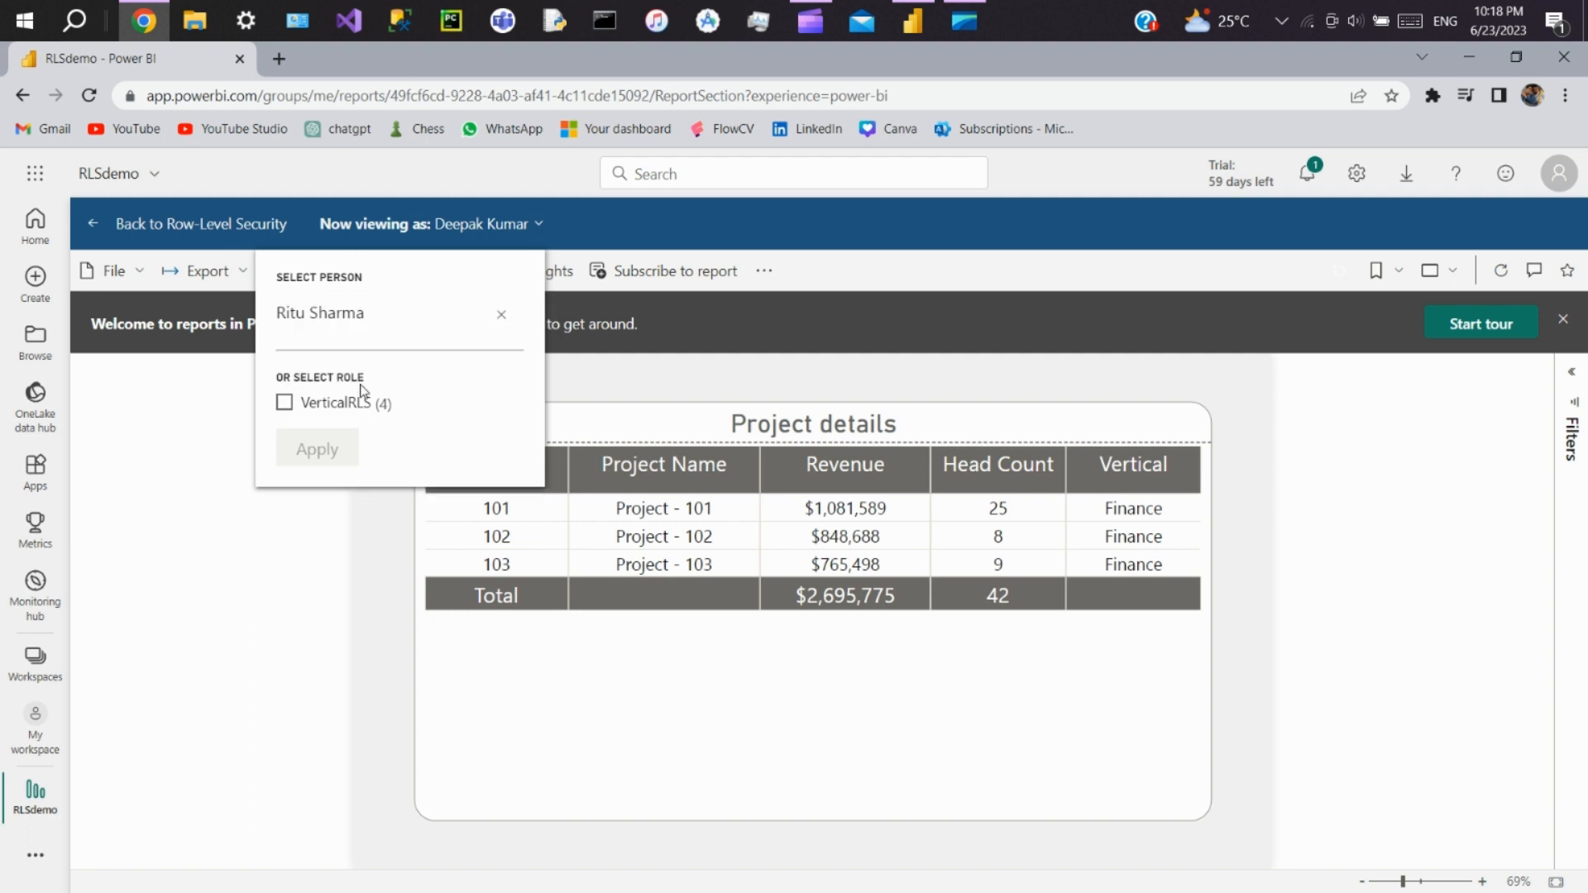
click(317, 448)
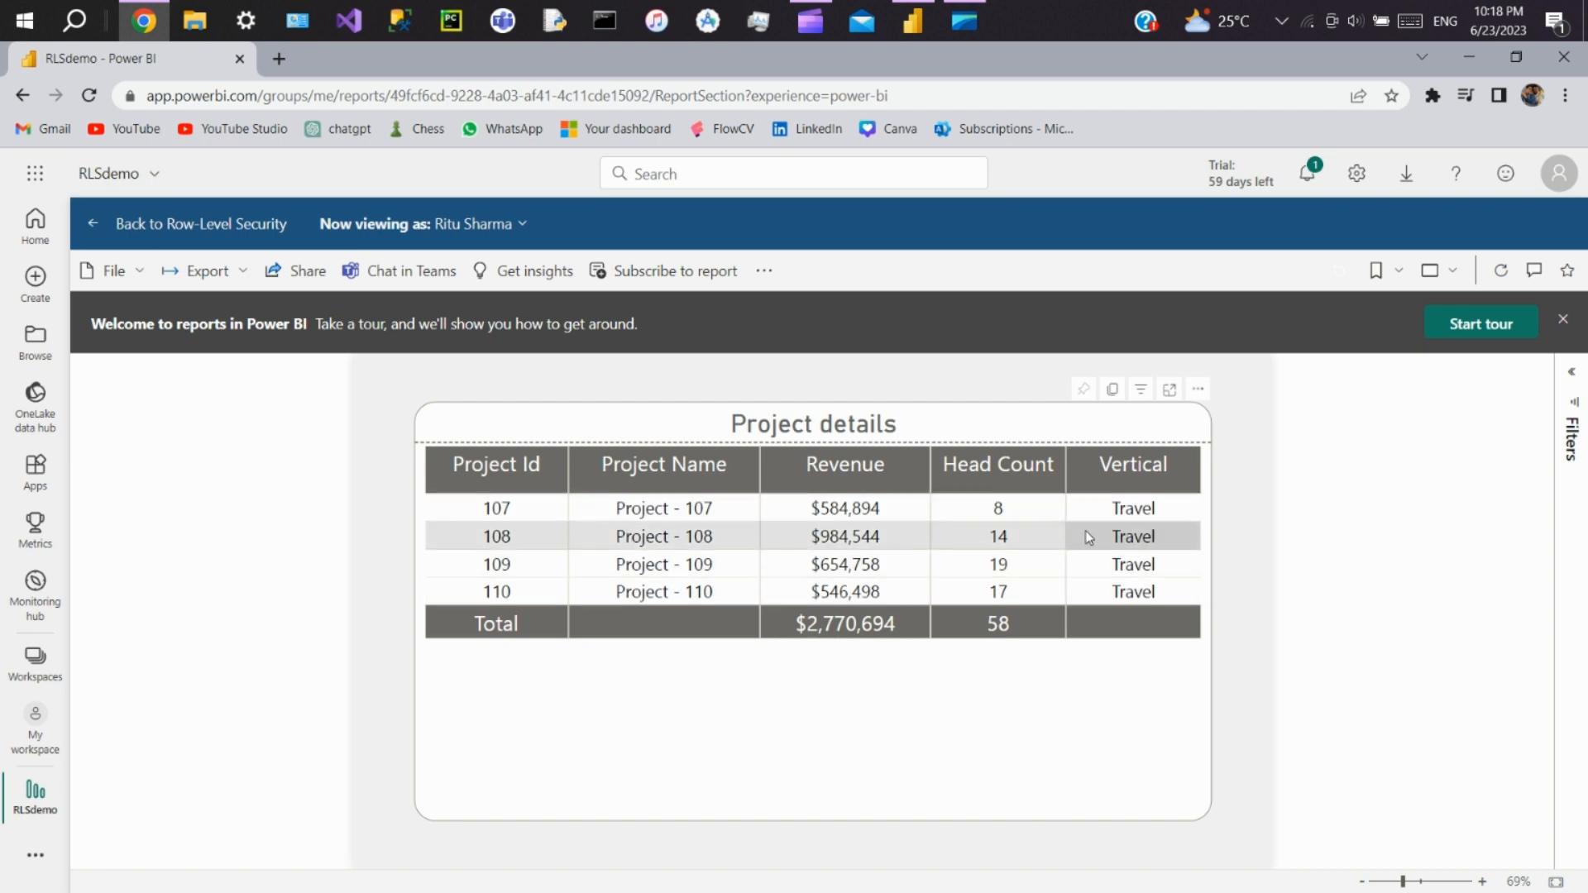
mouse_move(734, 722)
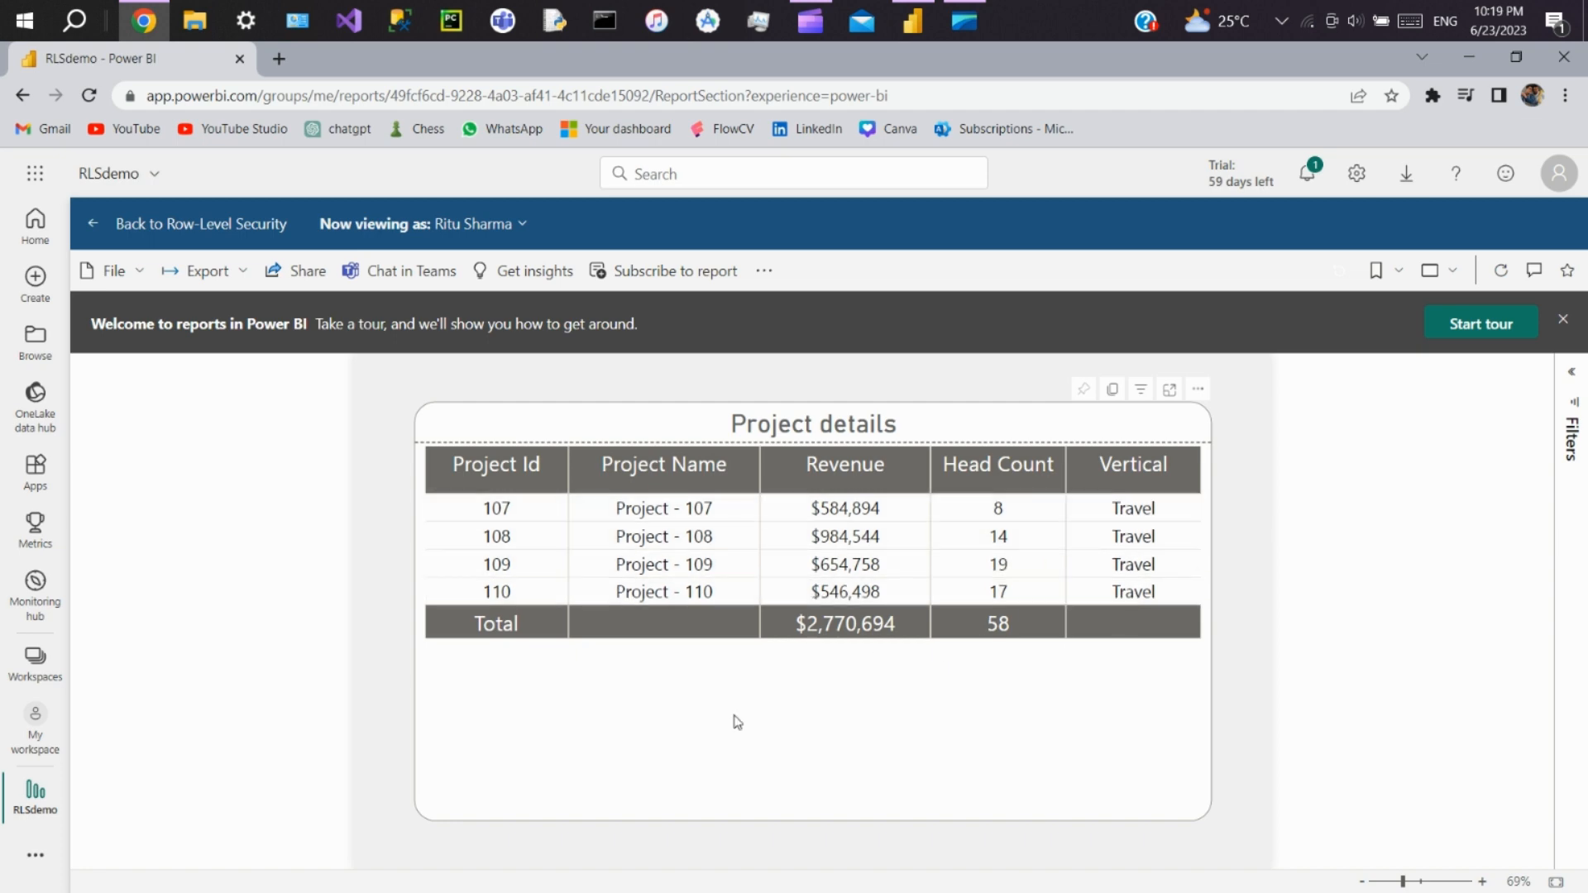